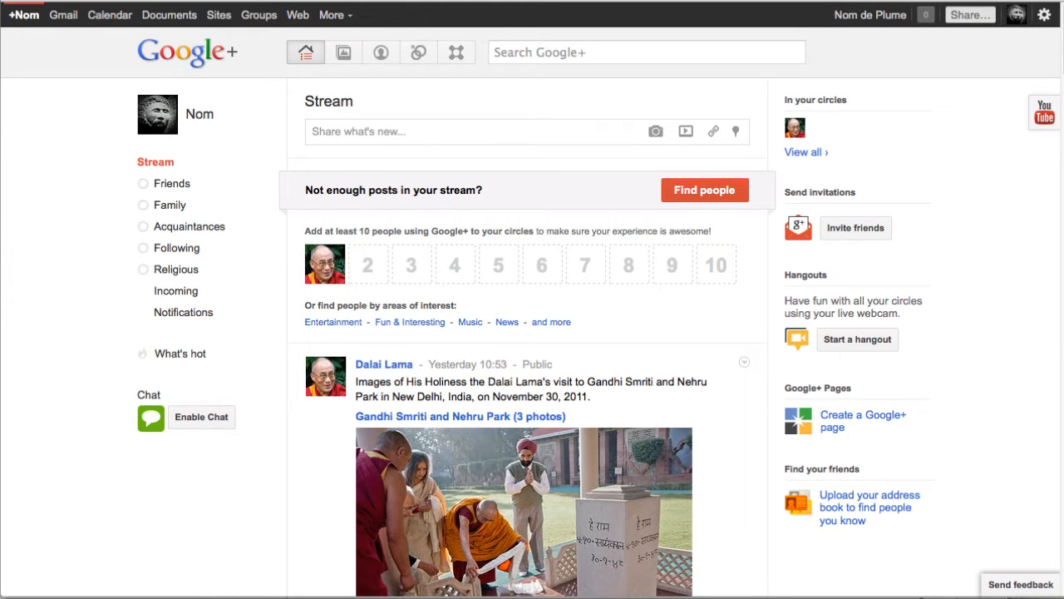
mouse_move(68, 260)
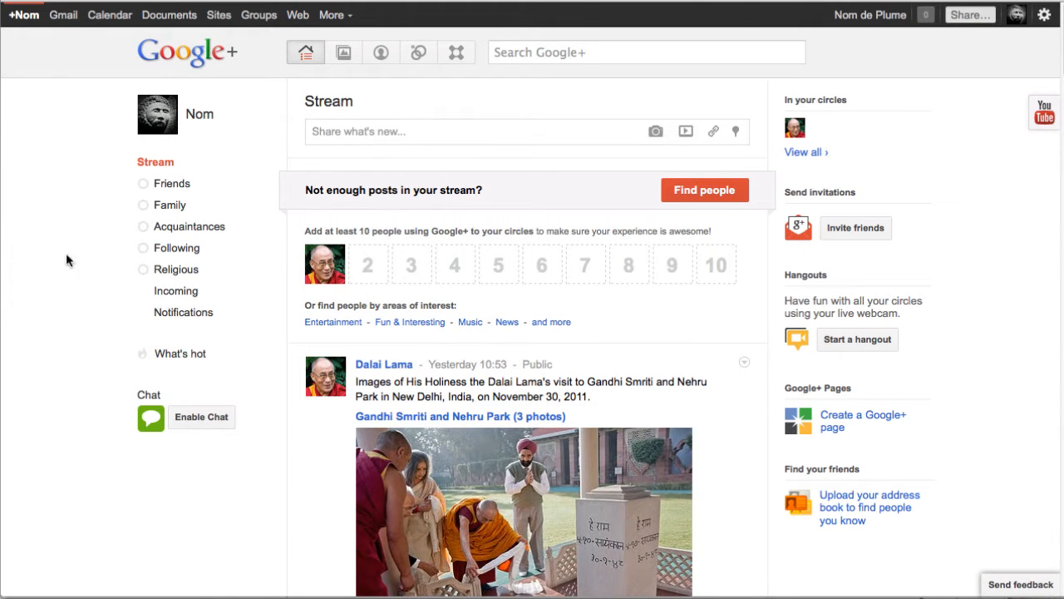
Go to the Circles page, where Dalai Lama is the only person, in Religious
scroll(down, 3)
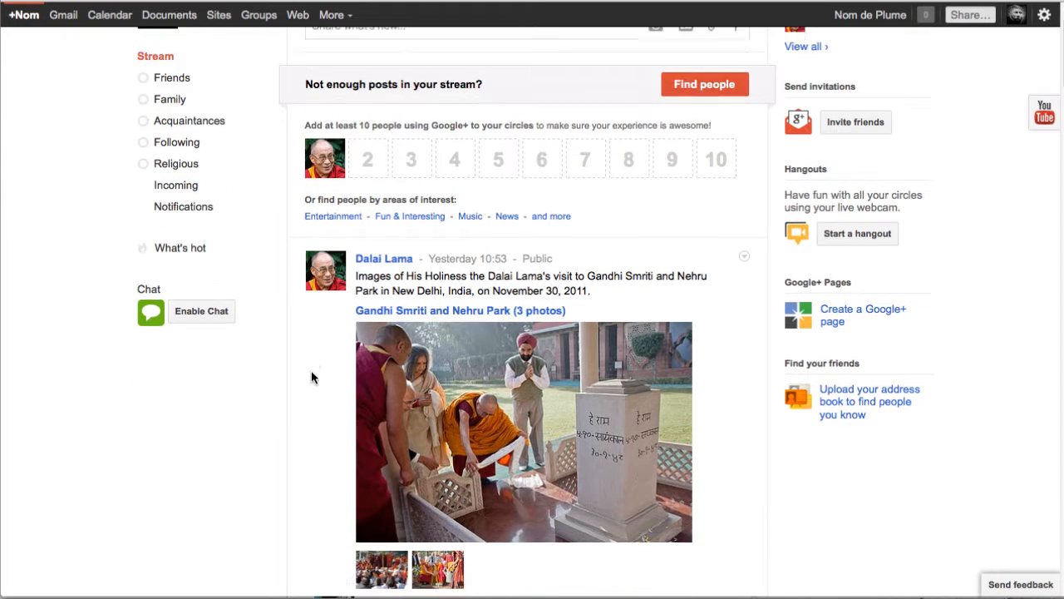
scroll(down, 3)
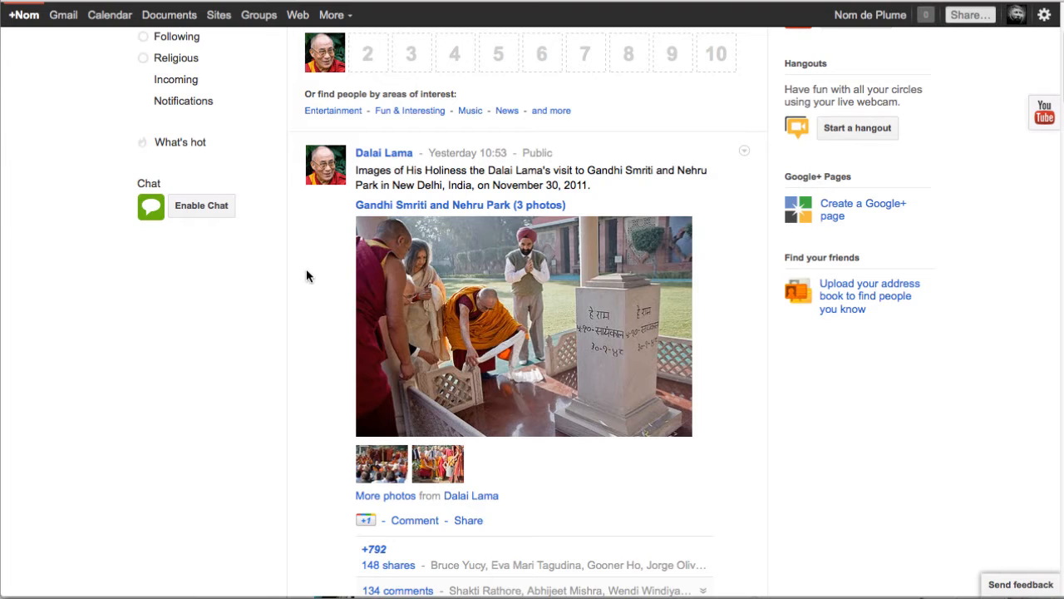
mouse_move(283, 298)
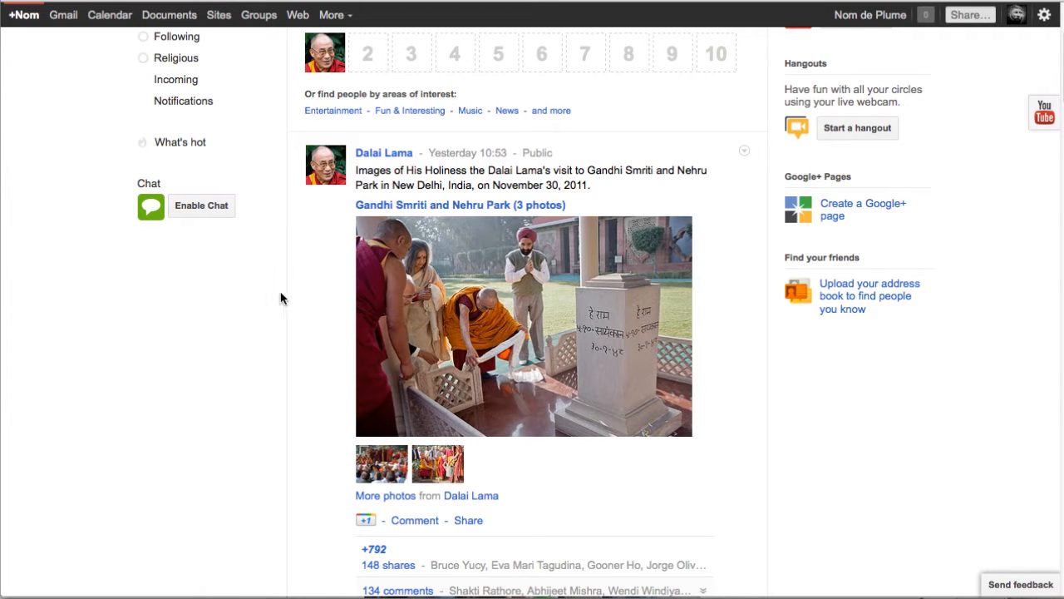
mouse_move(281, 299)
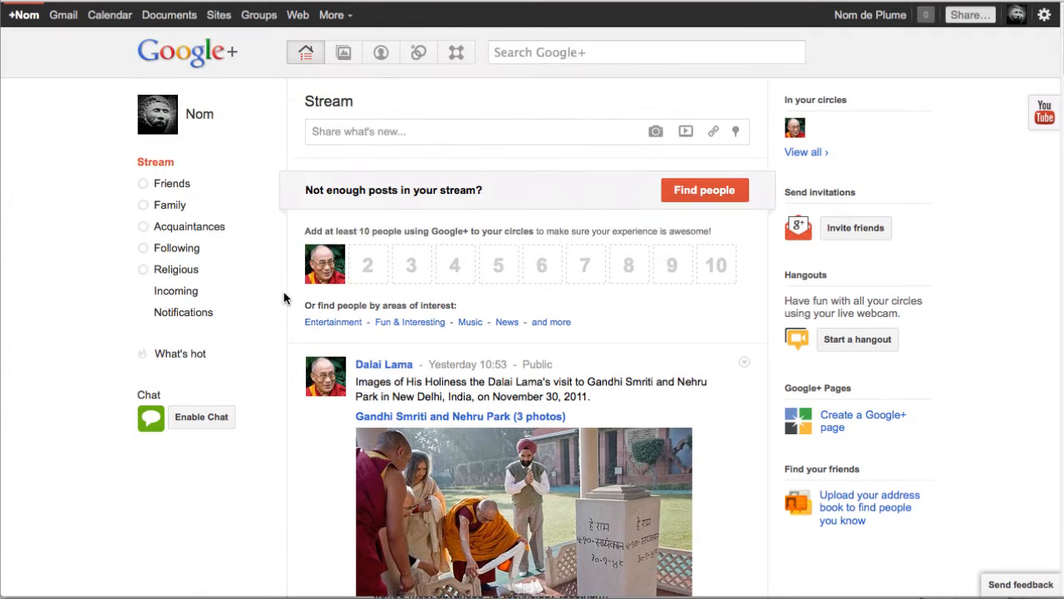
mouse_move(438, 98)
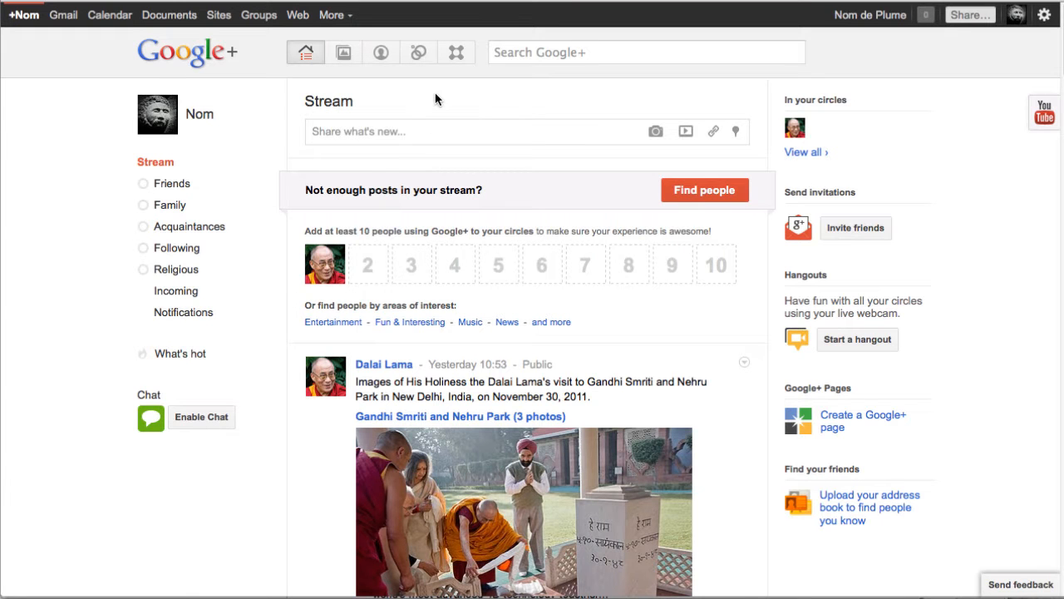
mouse_move(419, 100)
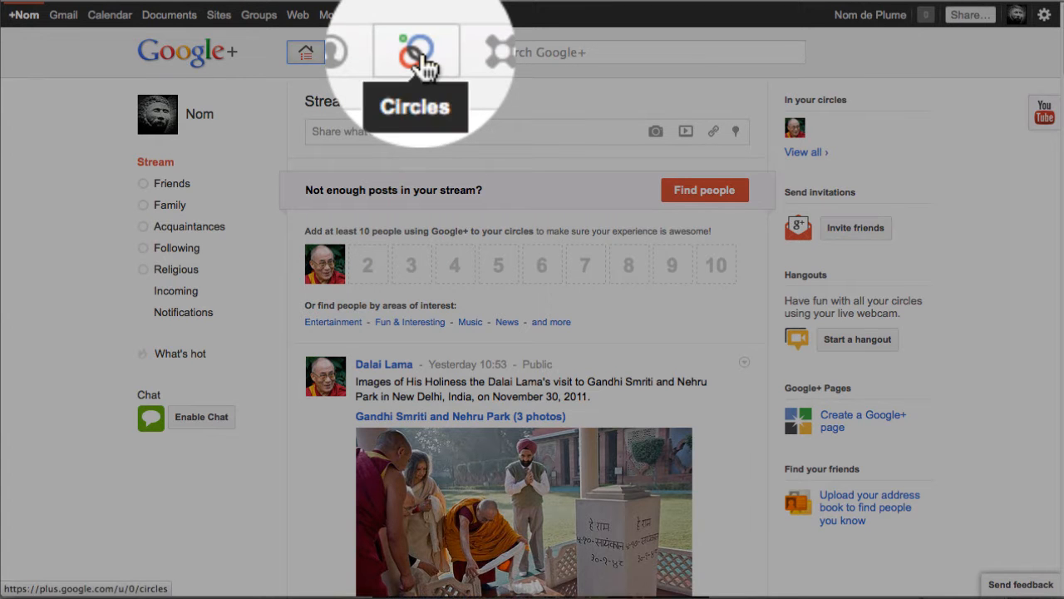
click(418, 52)
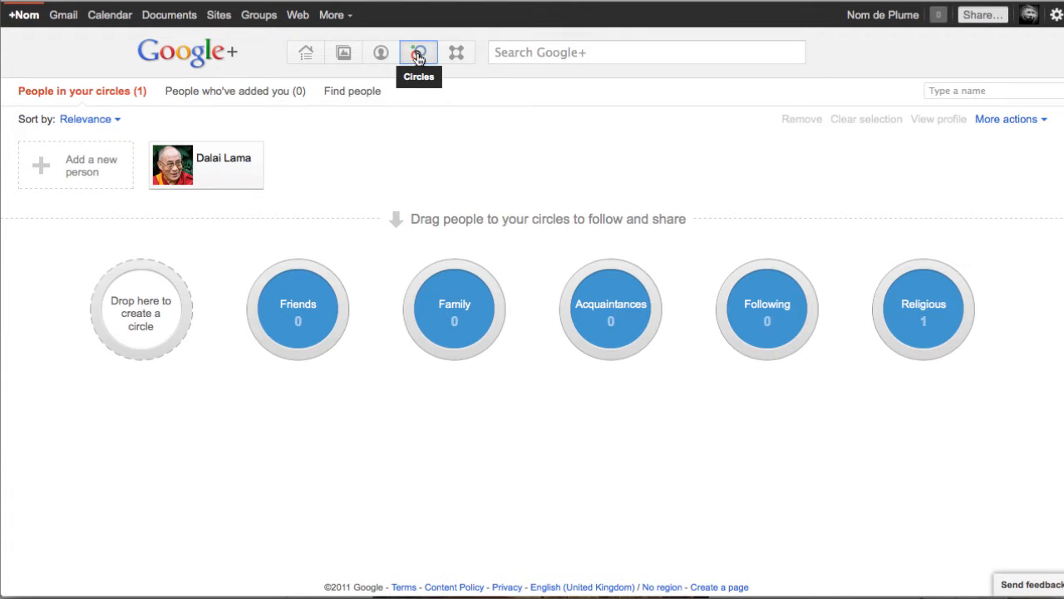
mouse_move(454, 324)
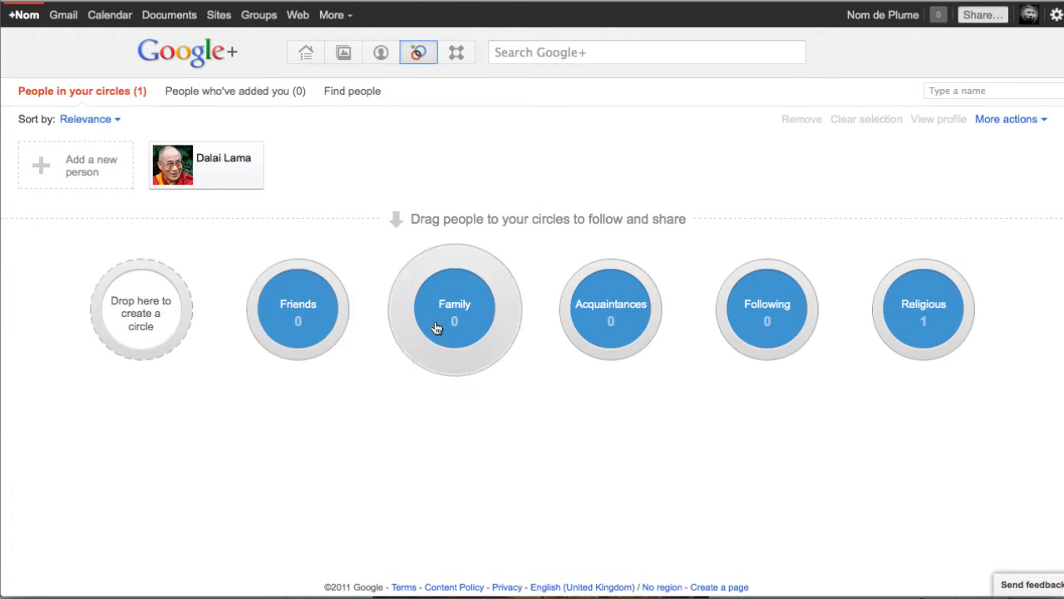
mouse_move(767, 332)
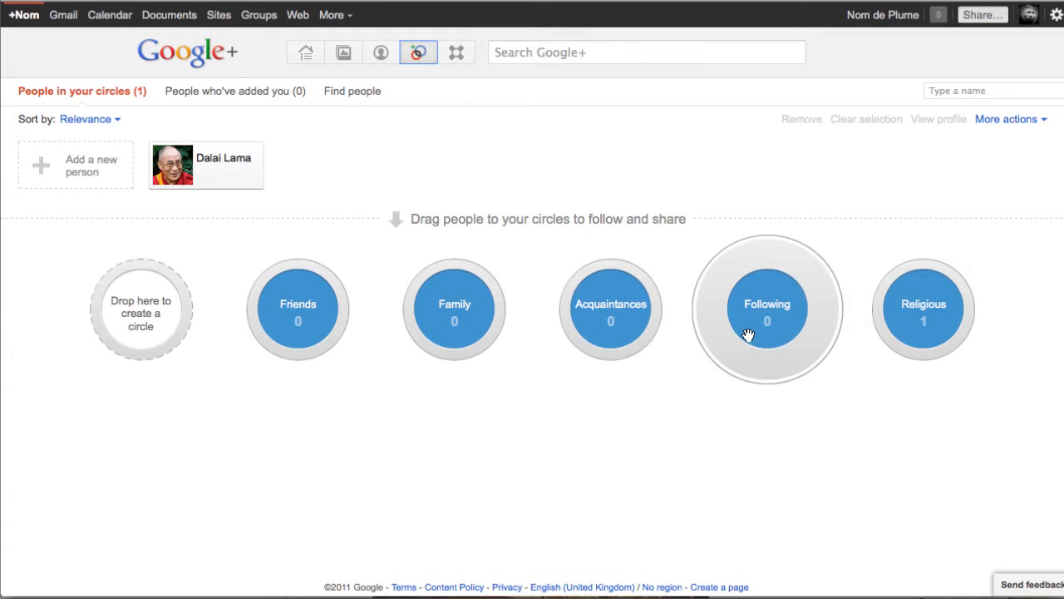
mouse_move(888, 352)
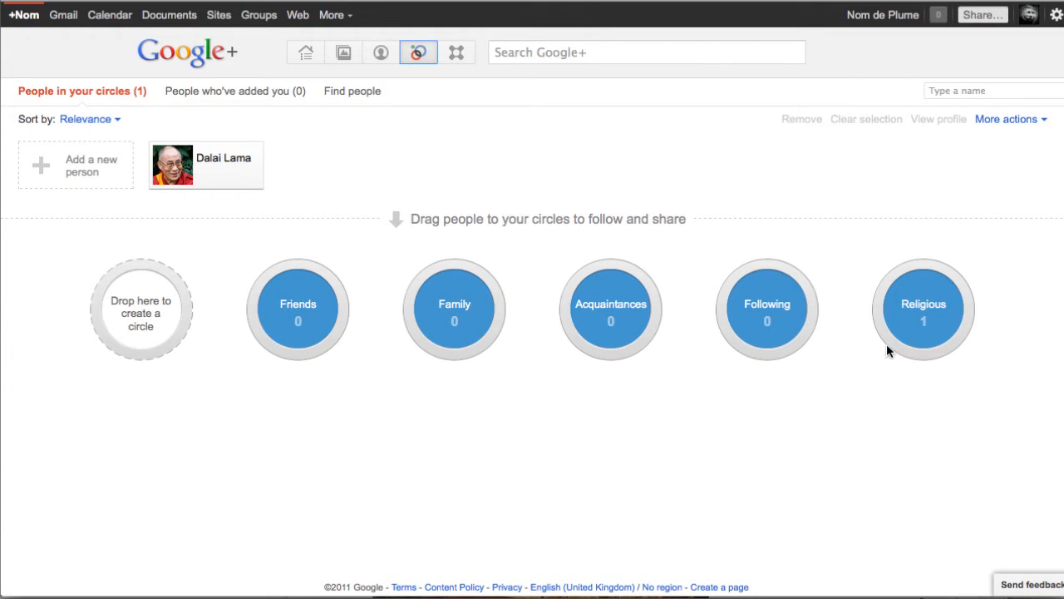
mouse_move(703, 406)
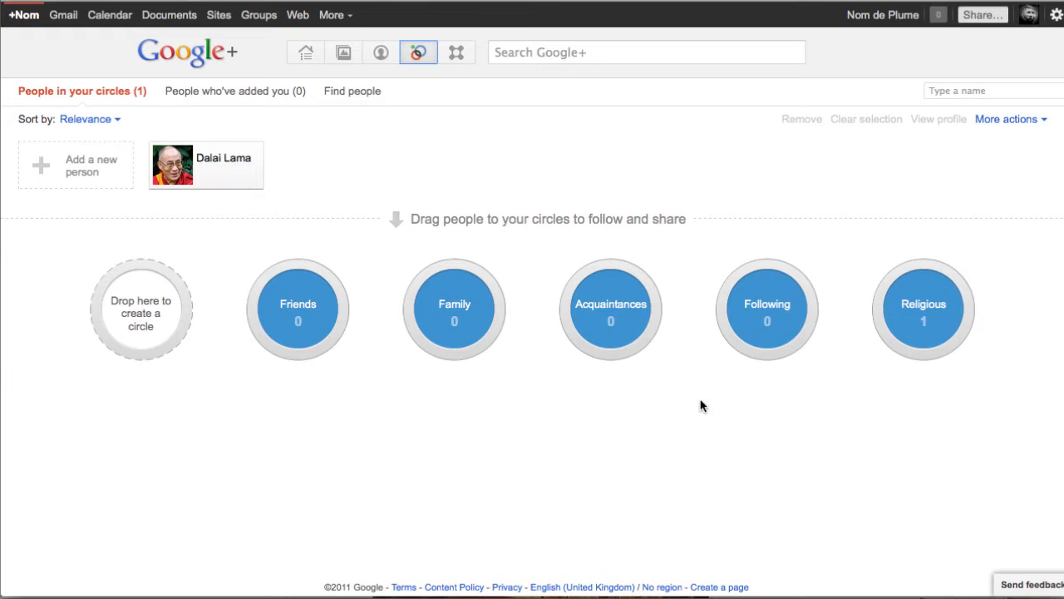
mouse_move(374, 369)
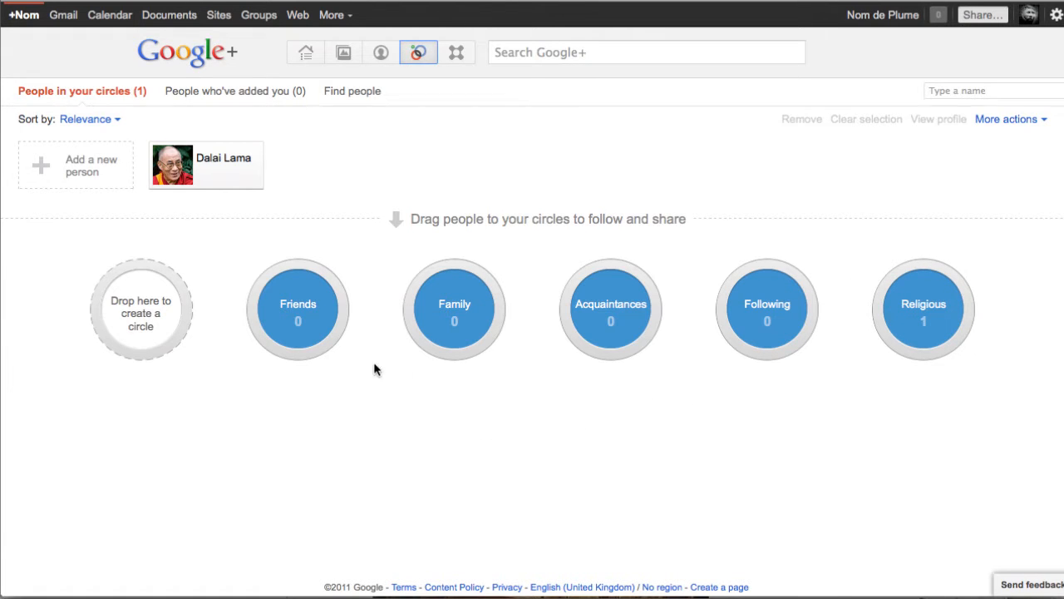
mouse_move(884, 376)
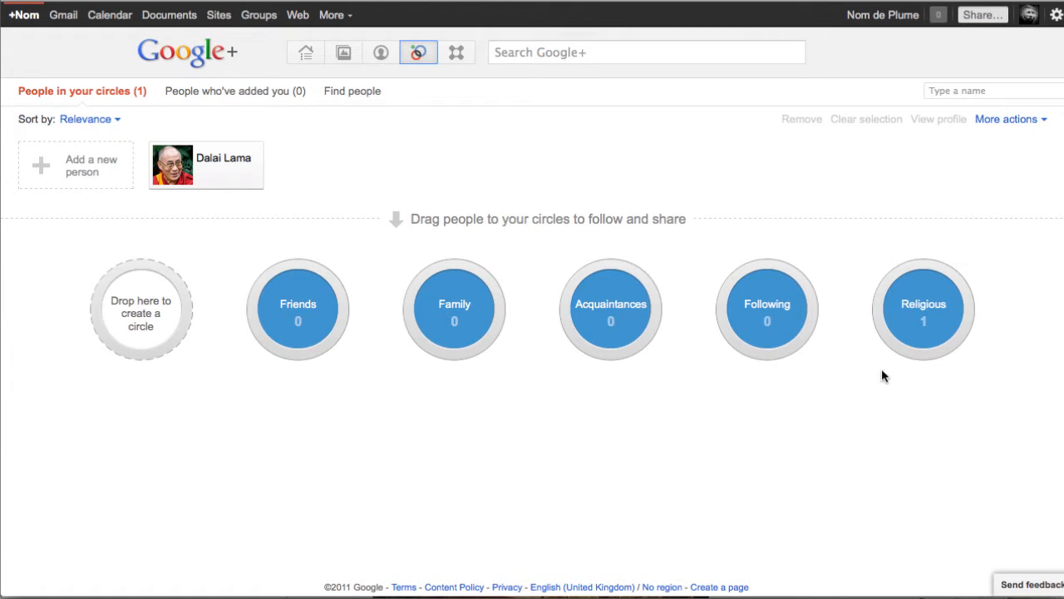
mouse_move(491, 425)
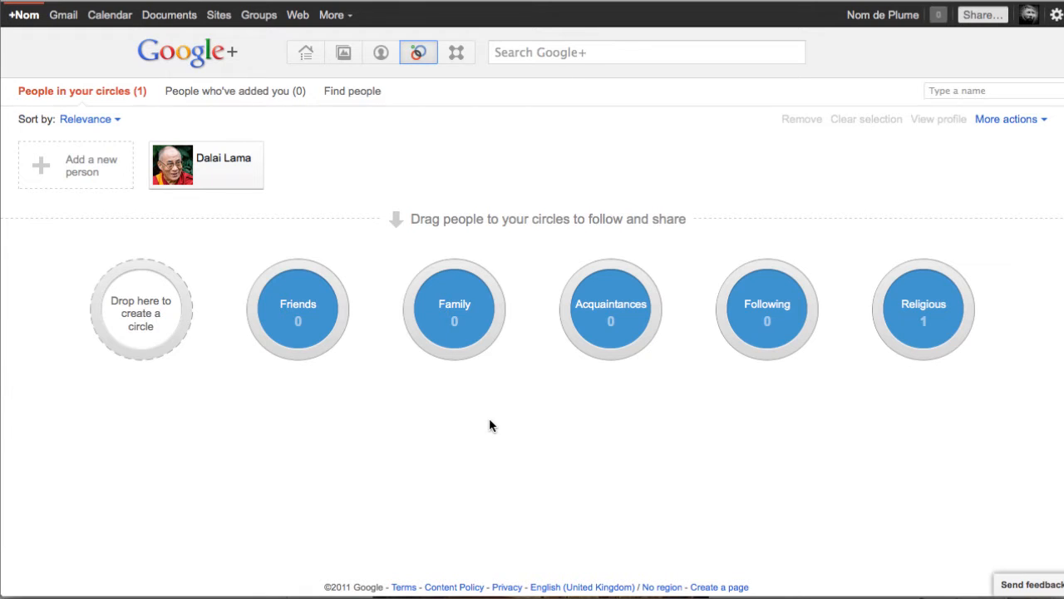
mouse_move(524, 405)
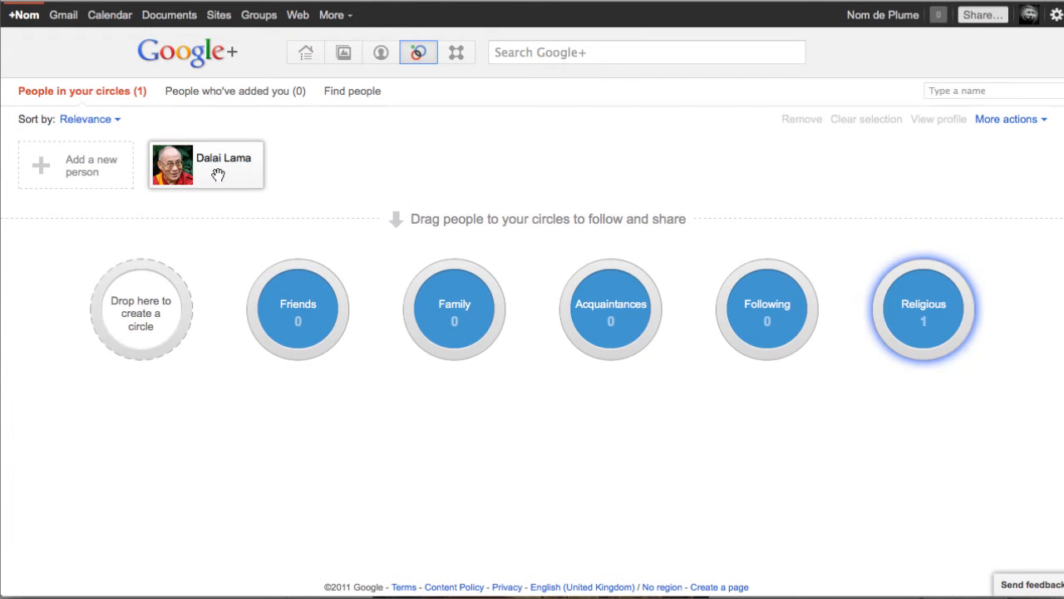
mouse_move(205, 164)
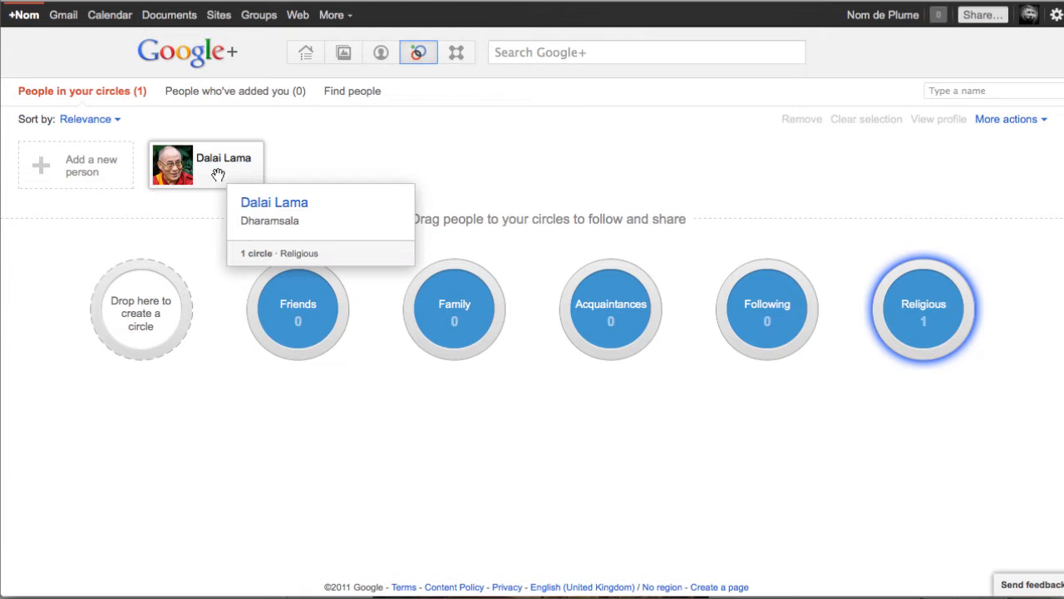
Add Dalai Lama to the Friends and Family circles alongside Religious
drag(206, 164, 298, 308)
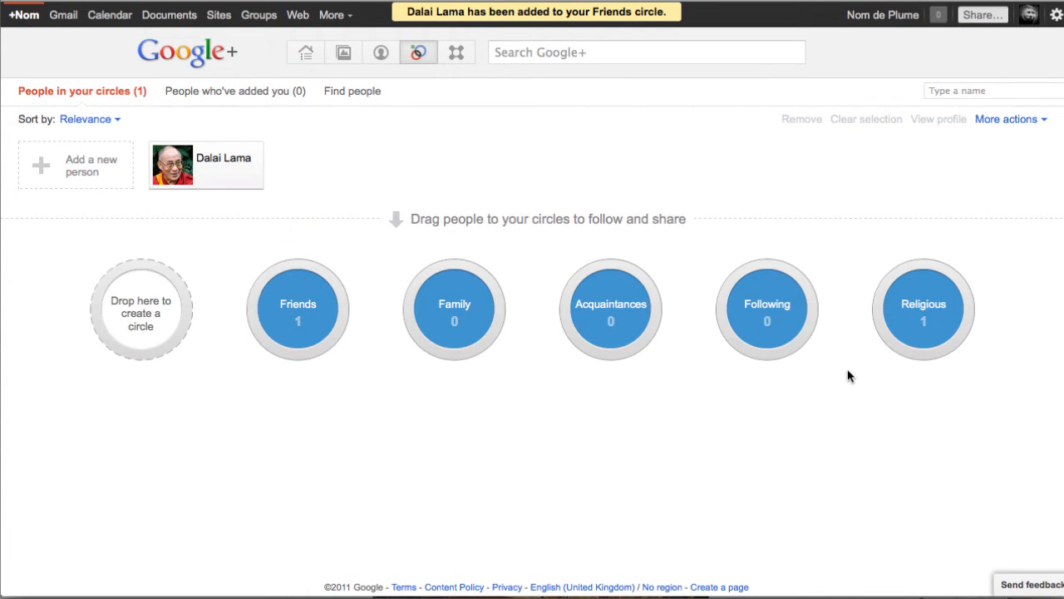
mouse_move(788, 440)
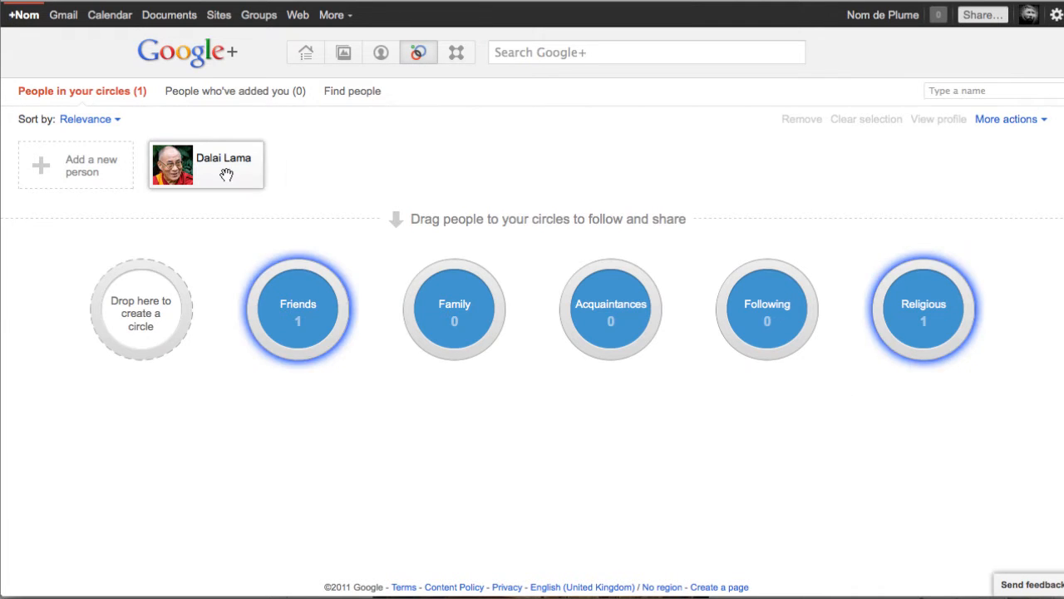
drag(205, 164, 454, 309)
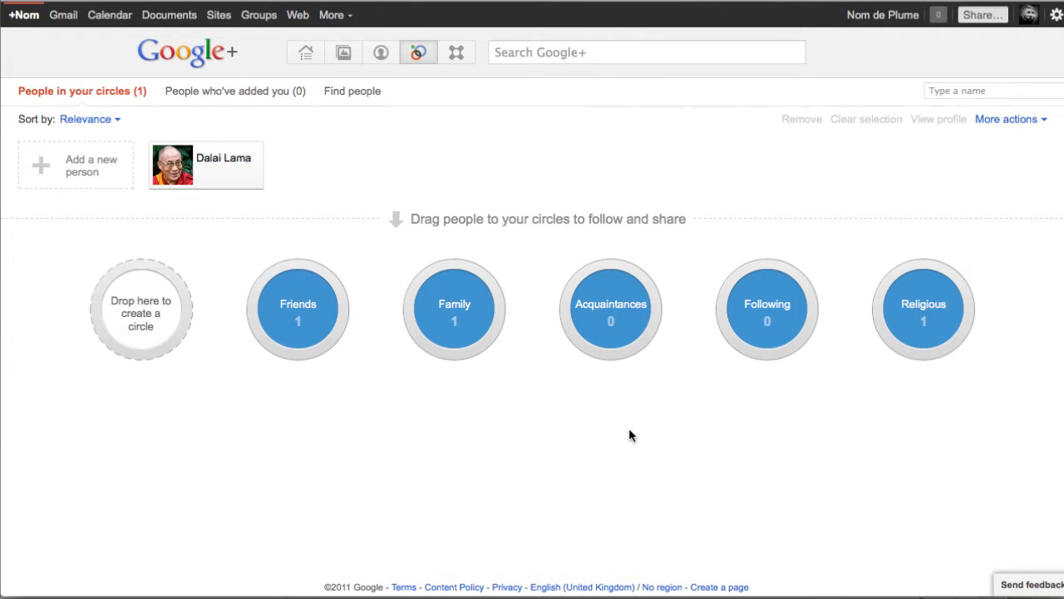
mouse_move(402, 425)
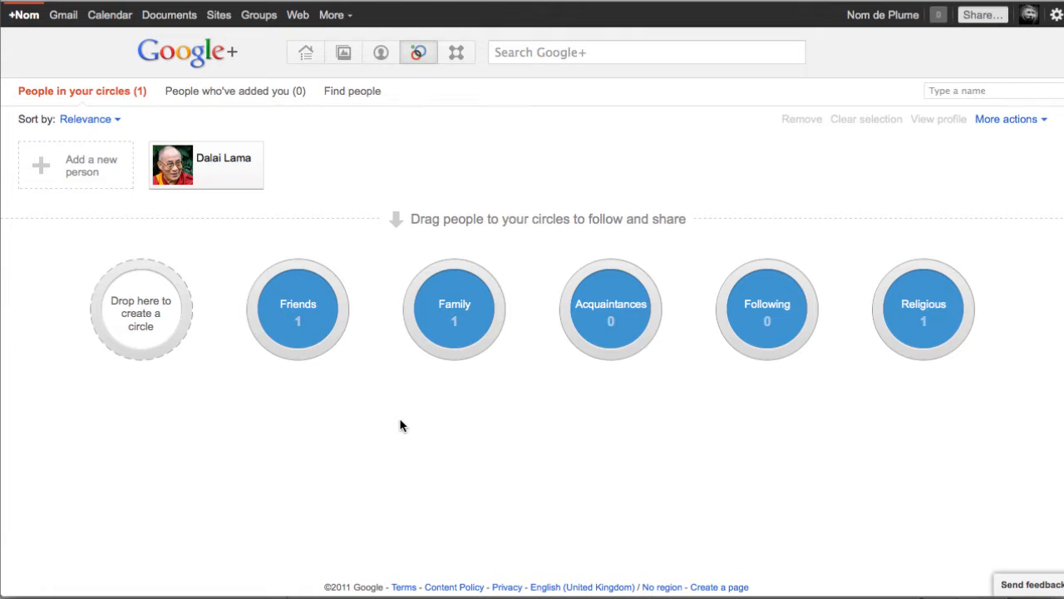
mouse_move(399, 353)
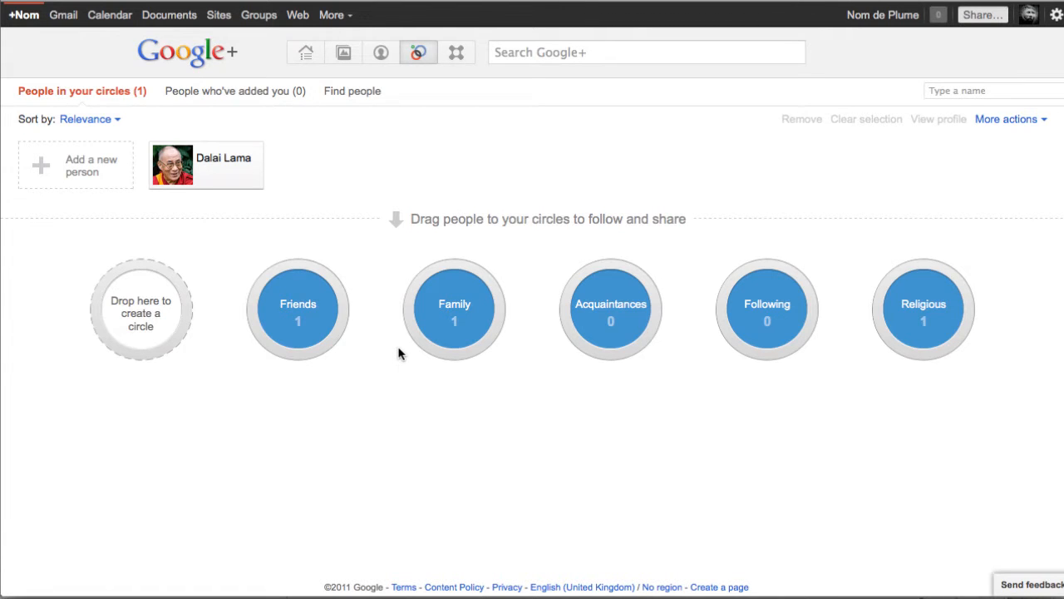
mouse_move(865, 428)
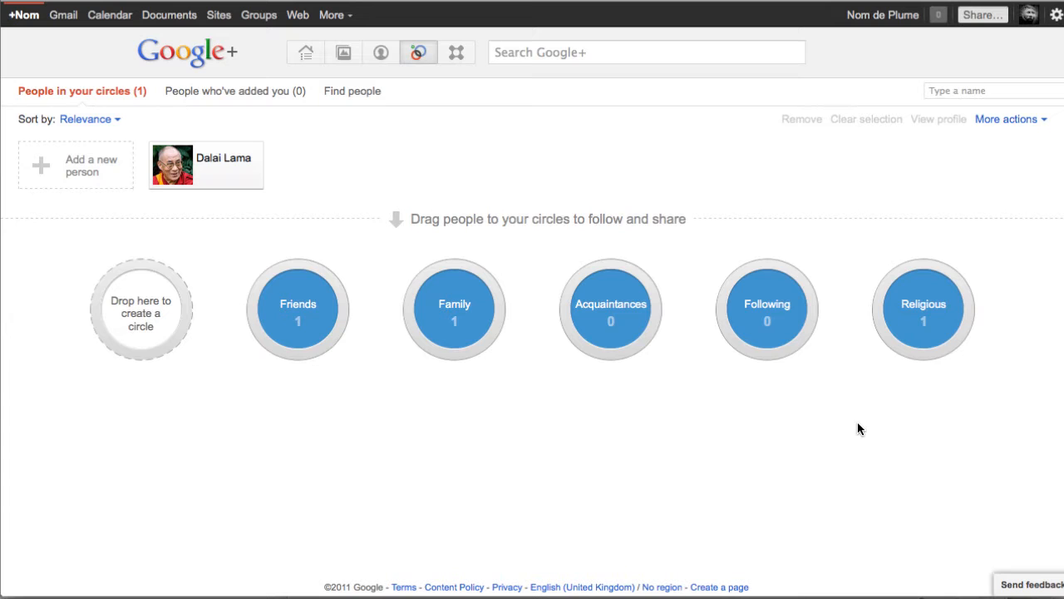
click(646, 51)
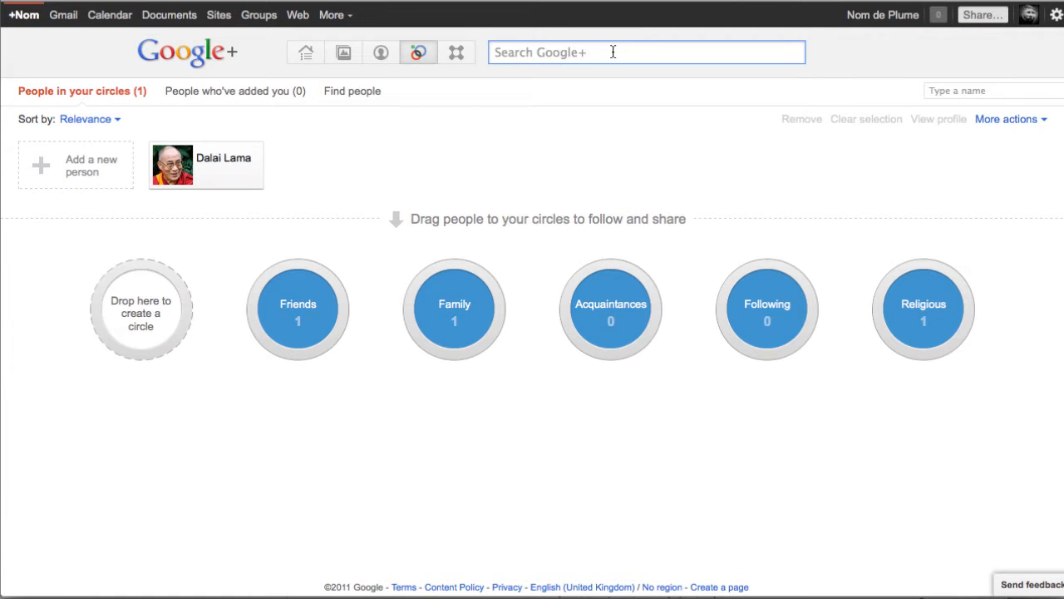
click(646, 51)
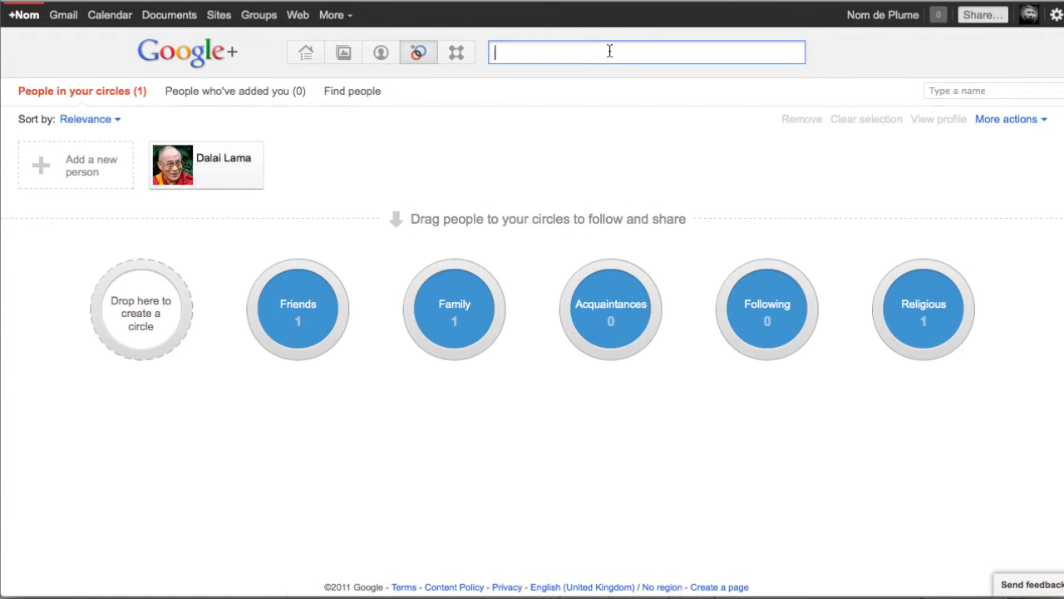
text(P)
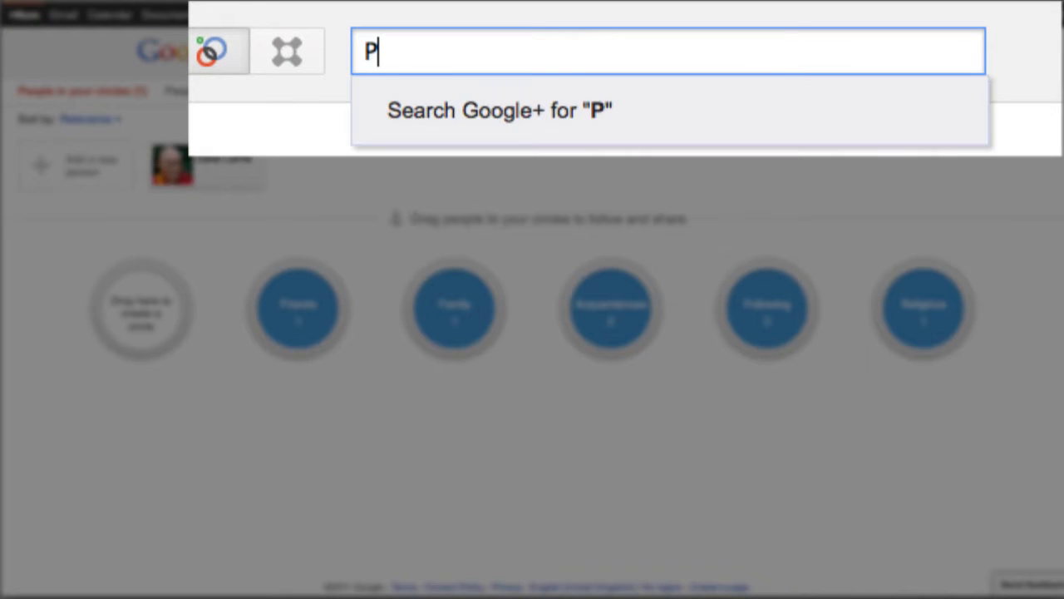
text(aul Melrose)
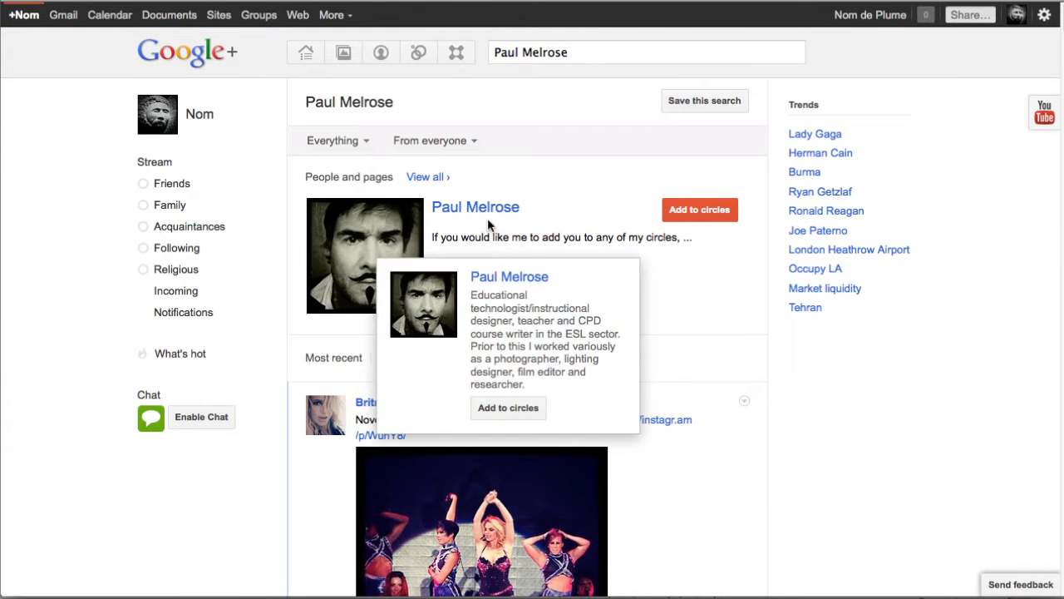
mouse_move(686, 229)
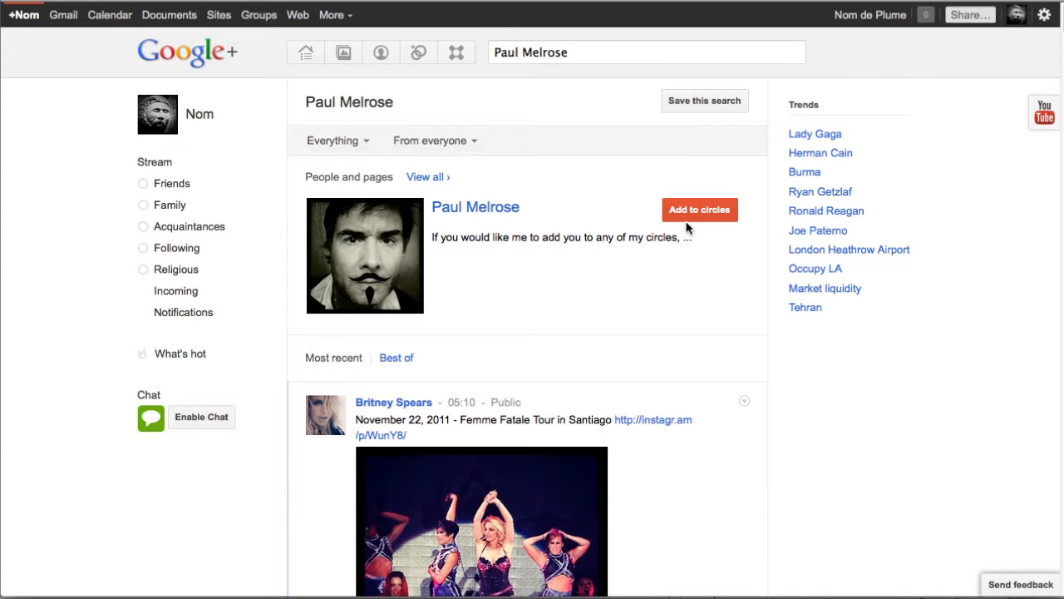
click(699, 209)
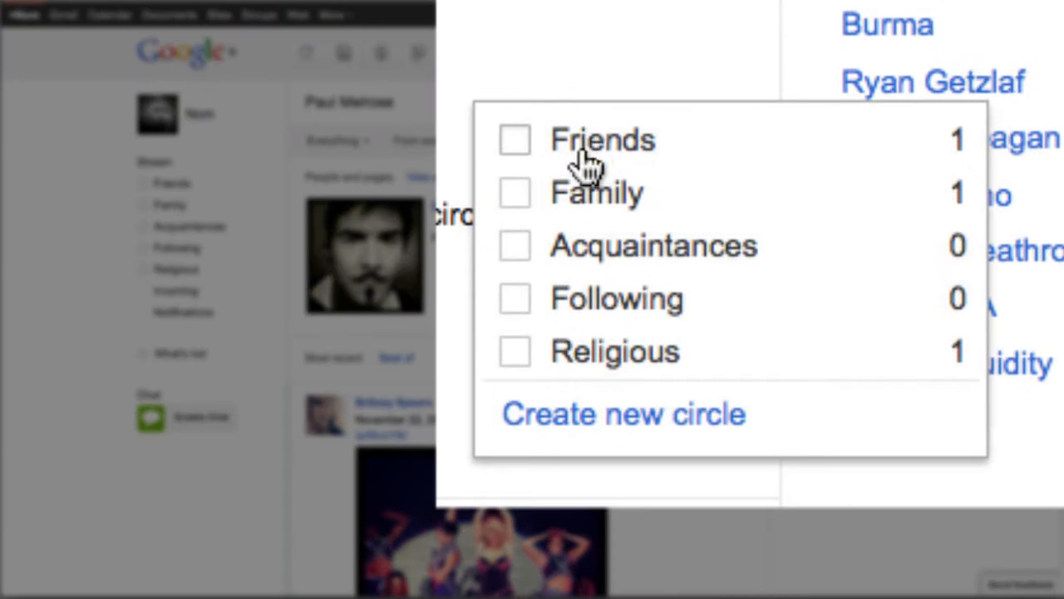
mouse_move(653, 133)
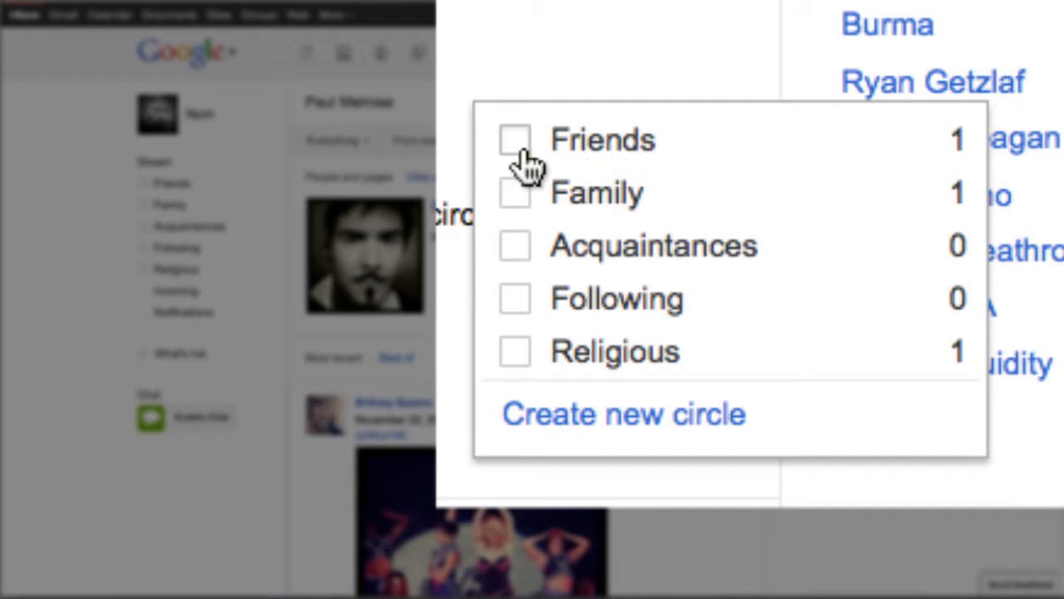
click(514, 139)
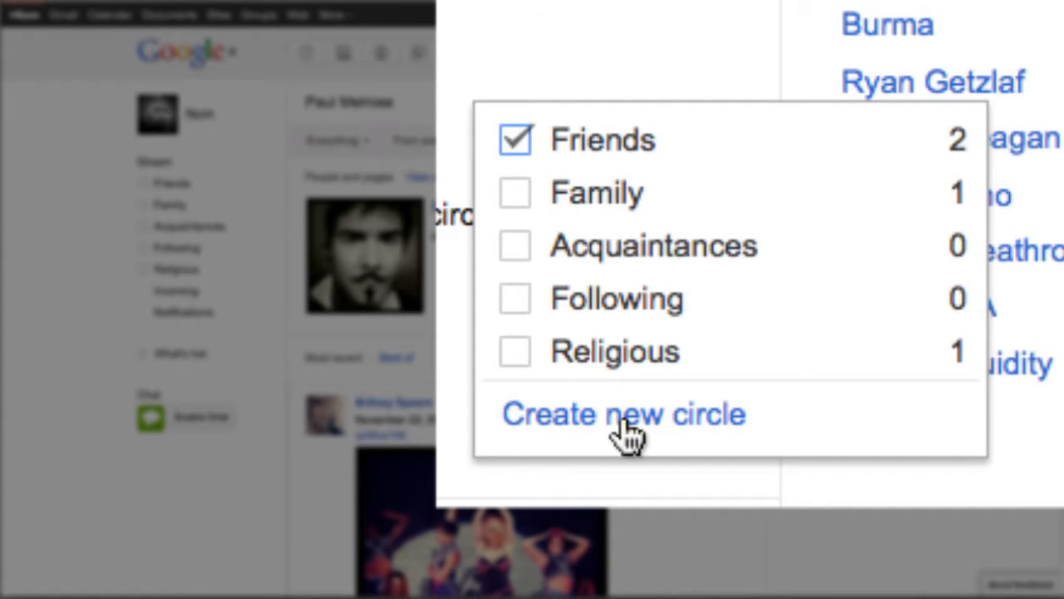
click(624, 413)
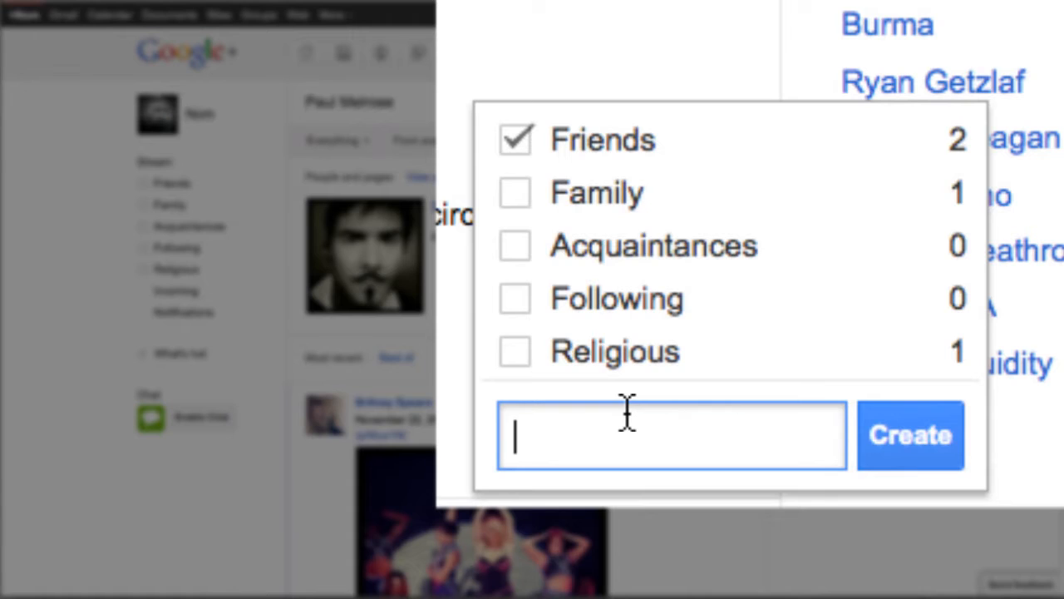
text(Education)
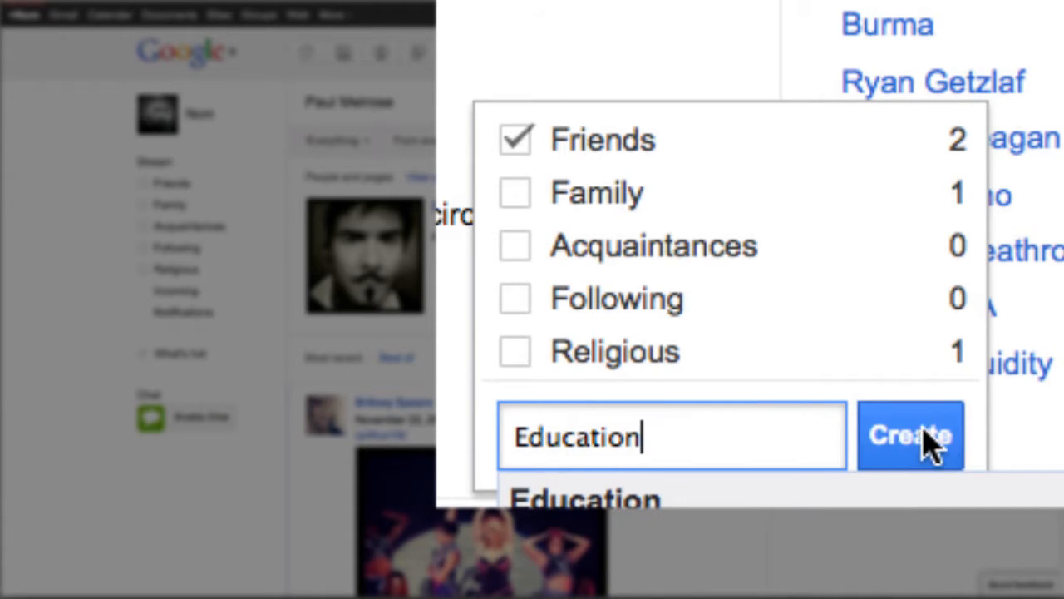
click(909, 436)
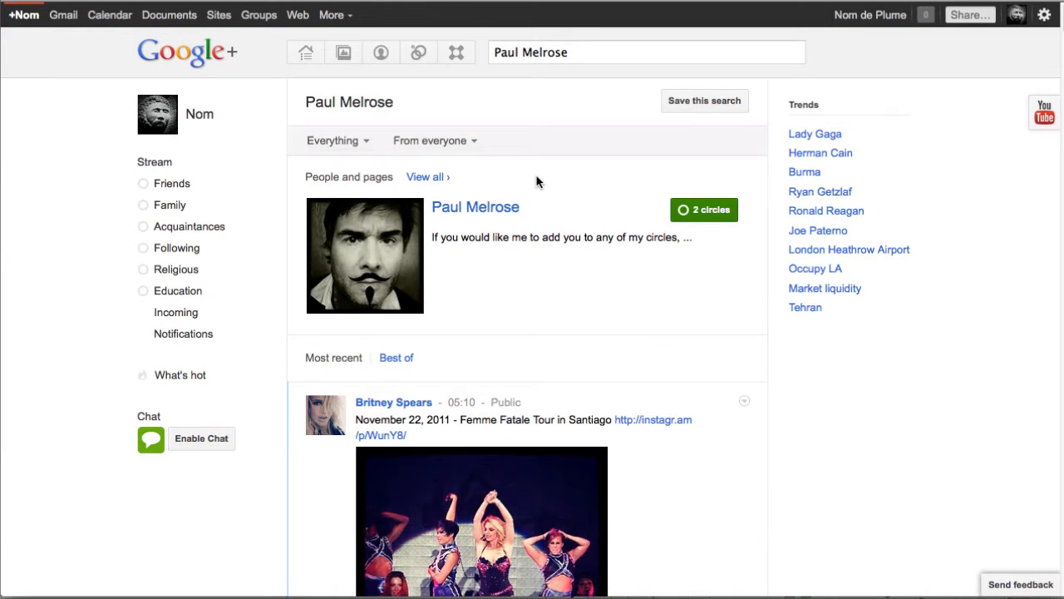
click(305, 53)
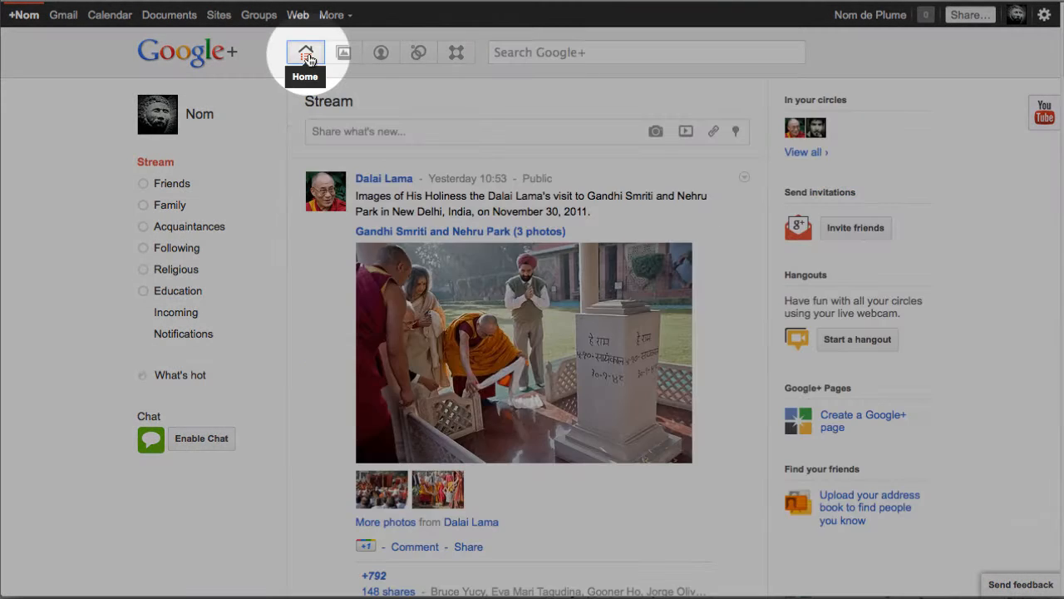
click(305, 52)
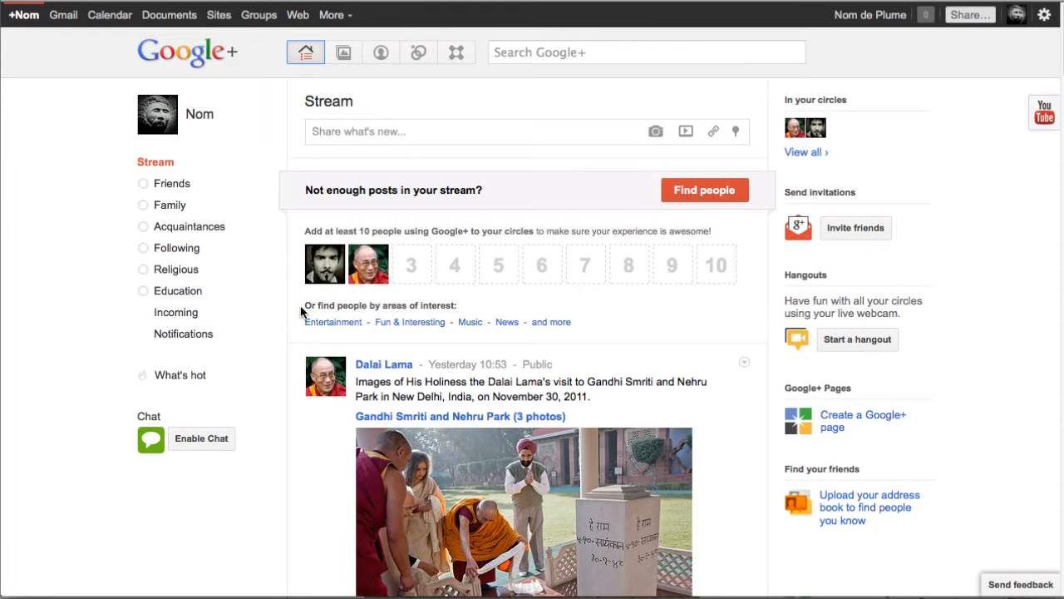
mouse_move(362, 280)
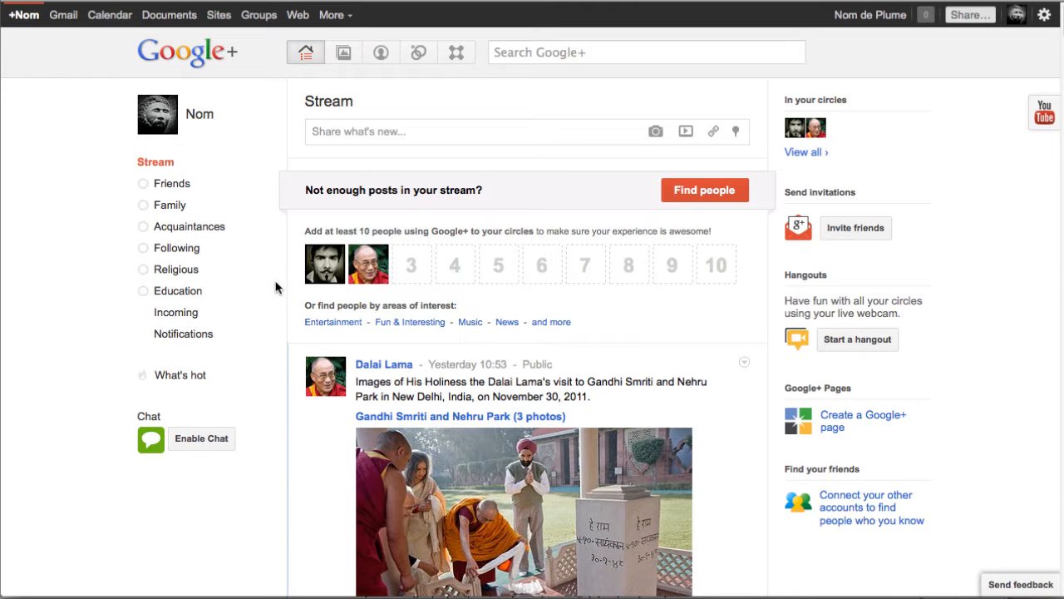
scroll(down, 3)
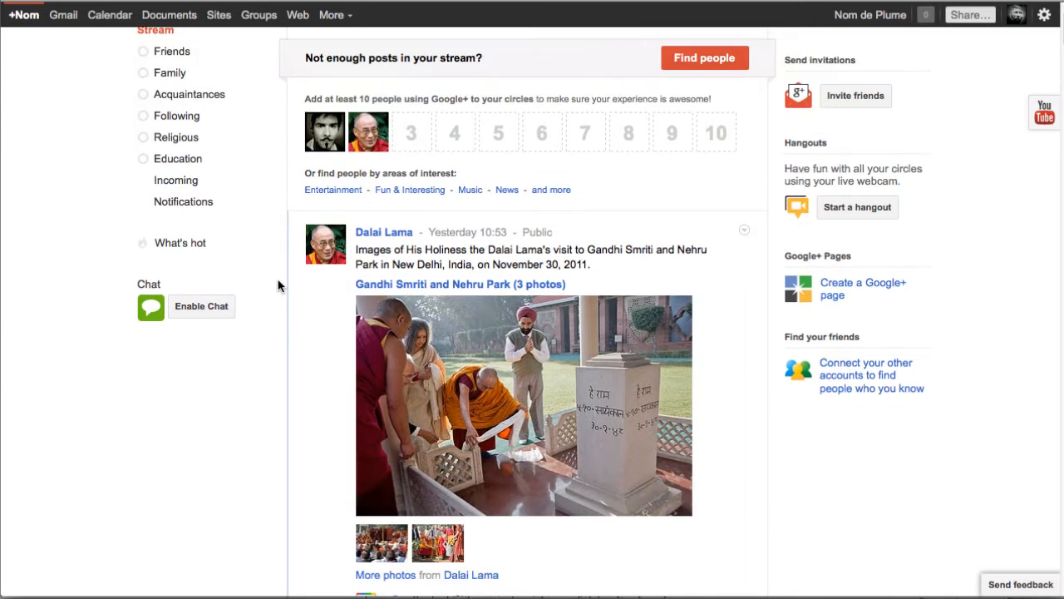
scroll(down, 3)
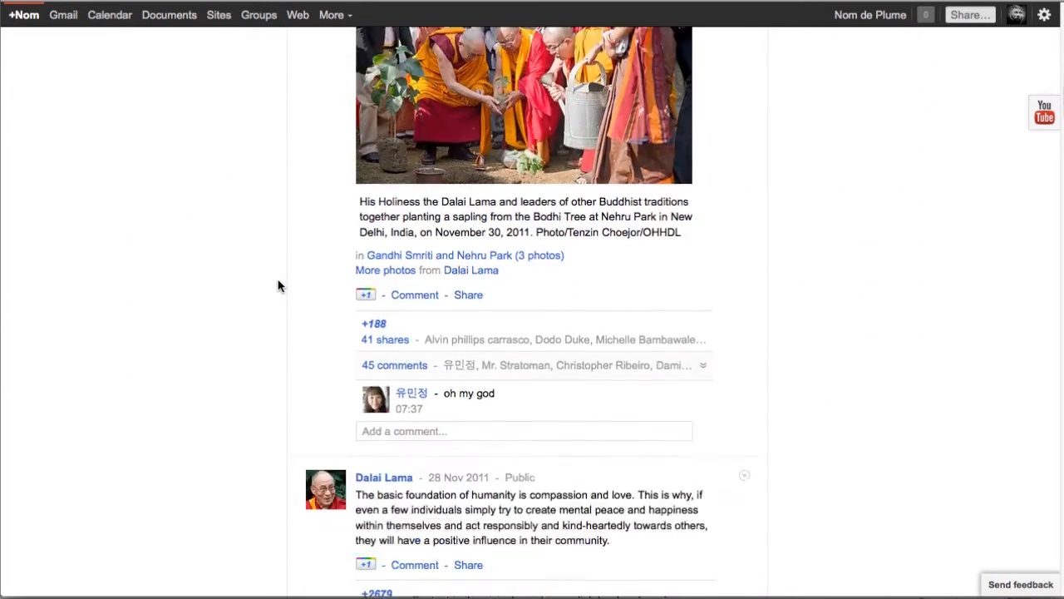
scroll(down, 3)
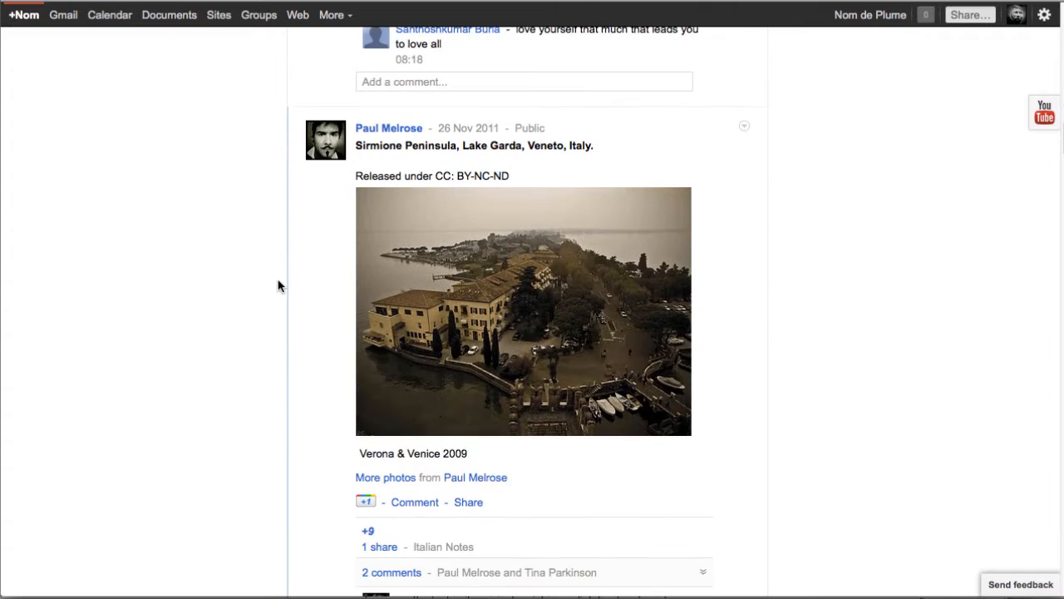
mouse_move(324, 211)
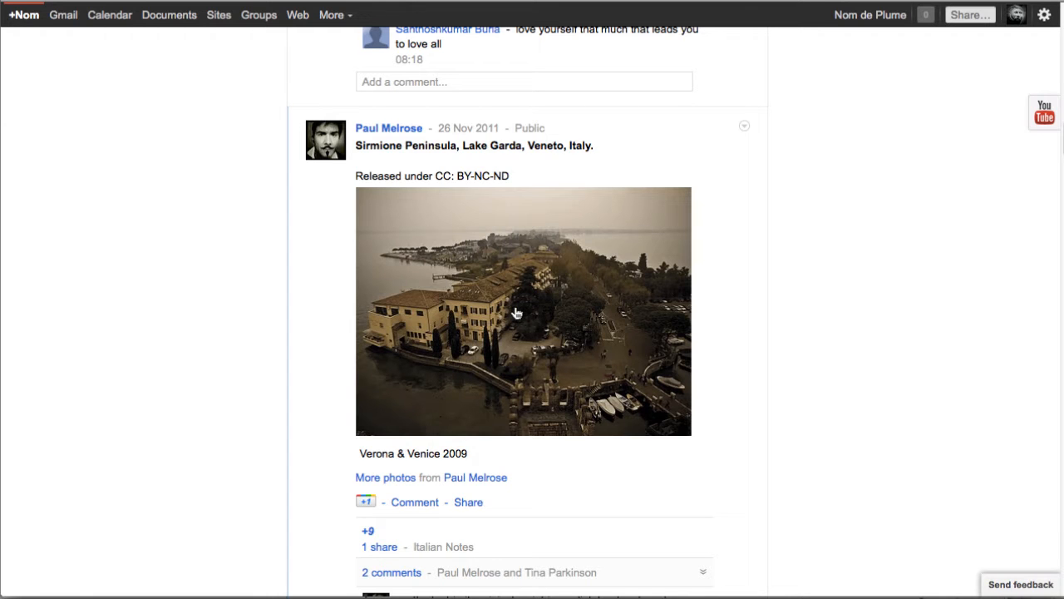
scroll(down, 3)
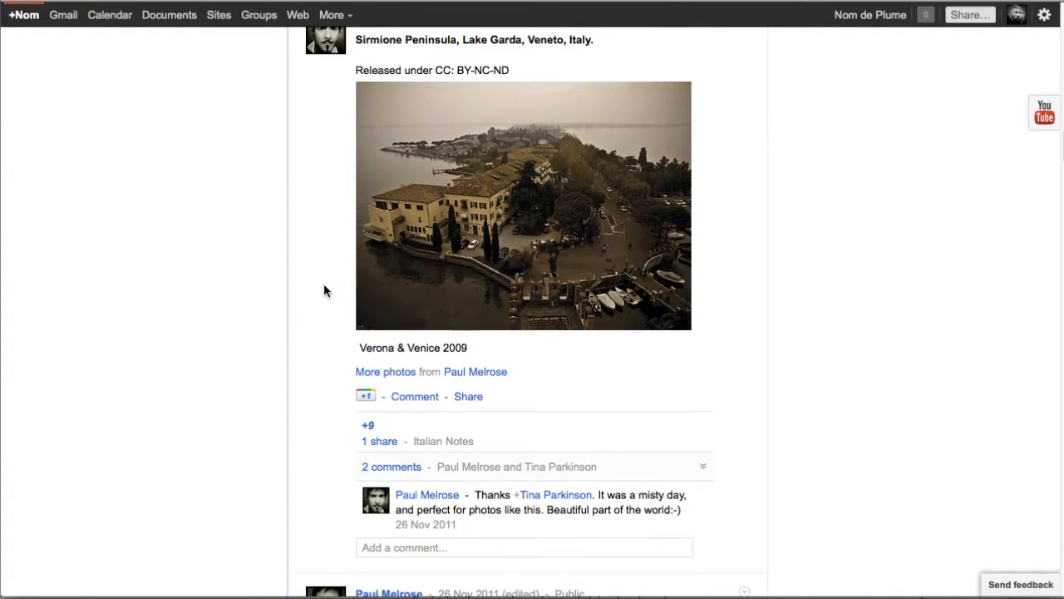
scroll(down, 3)
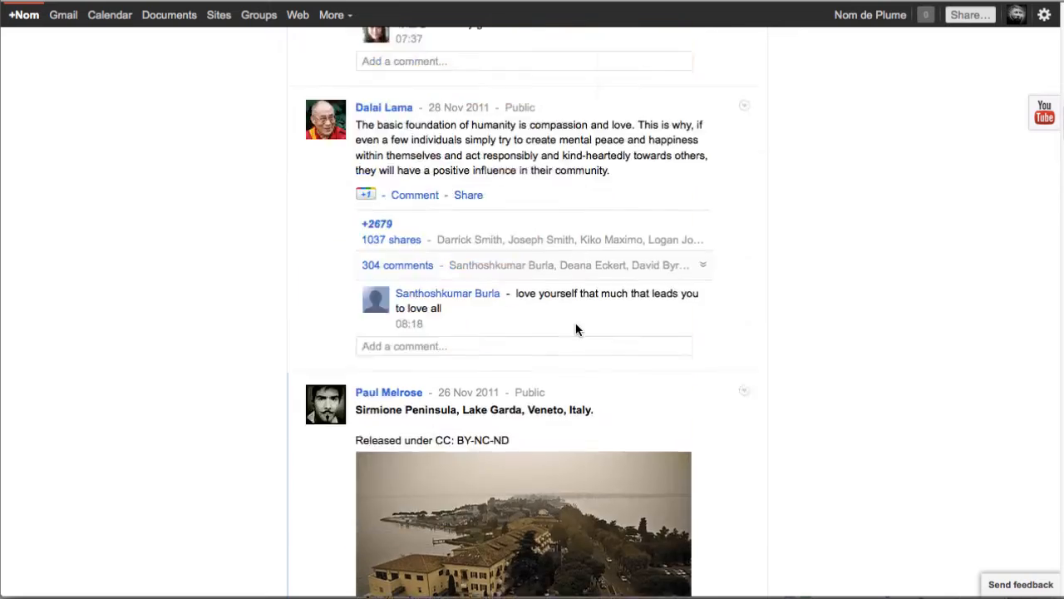
click(23, 14)
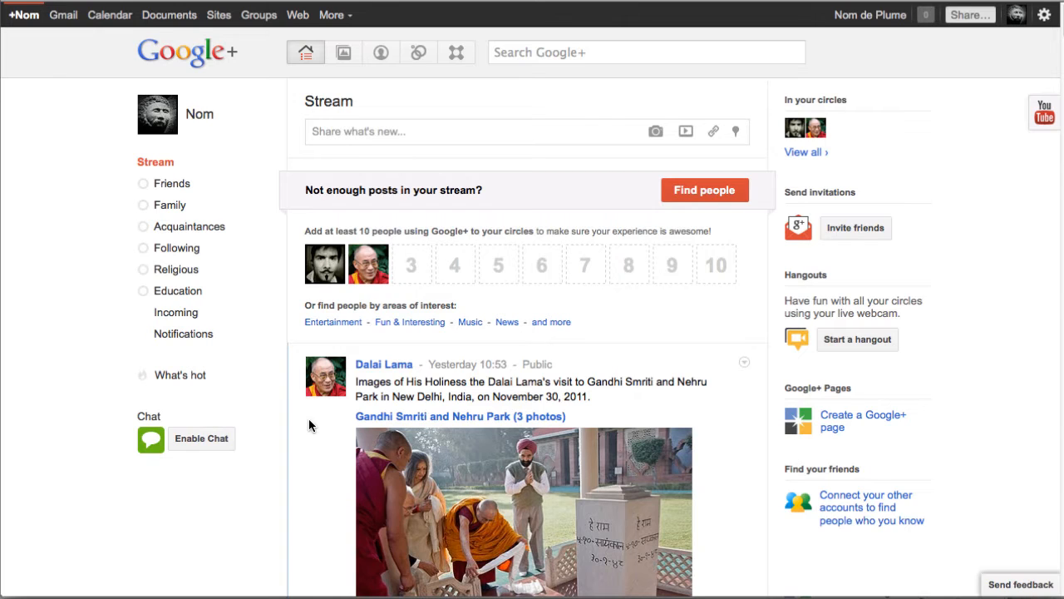
mouse_move(325, 271)
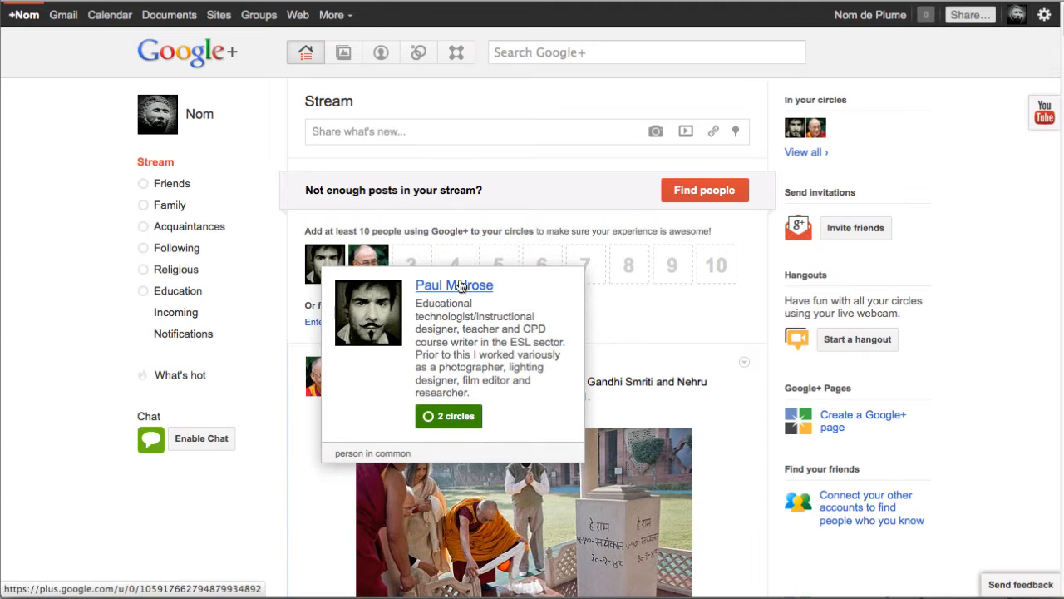
click(454, 284)
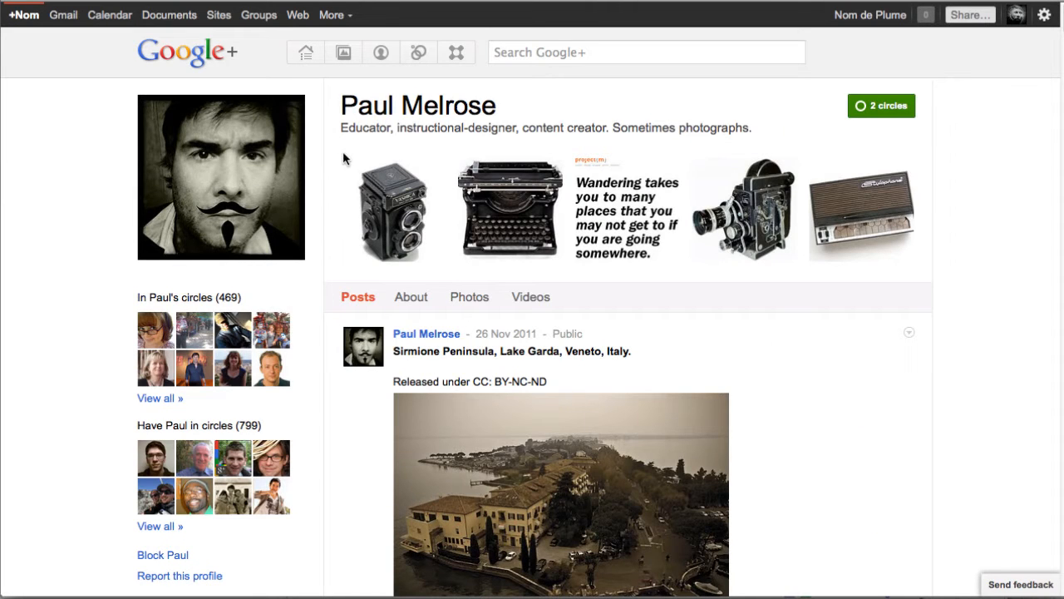
click(881, 106)
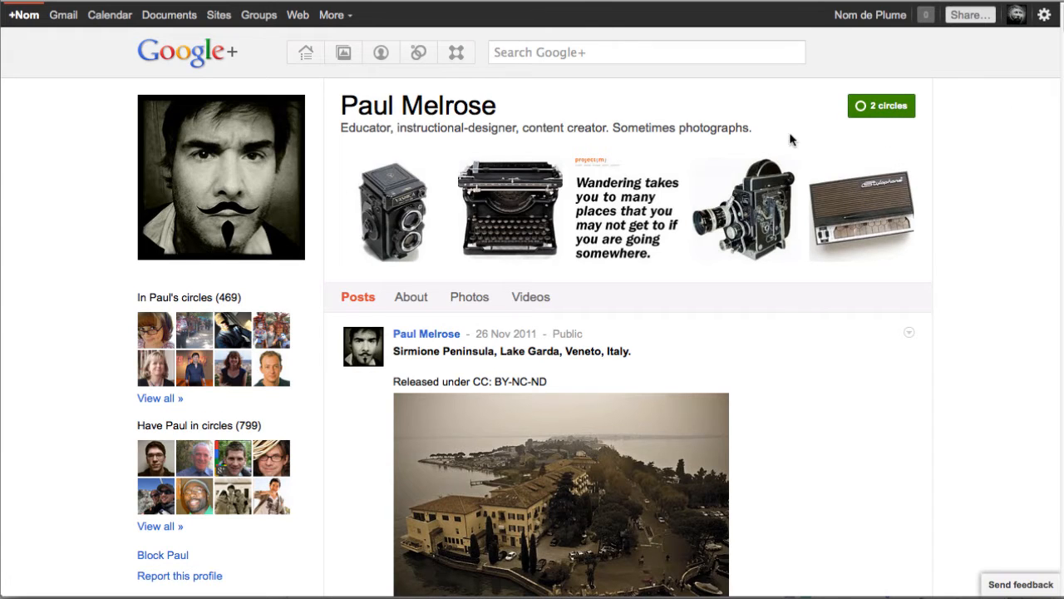
mouse_move(781, 137)
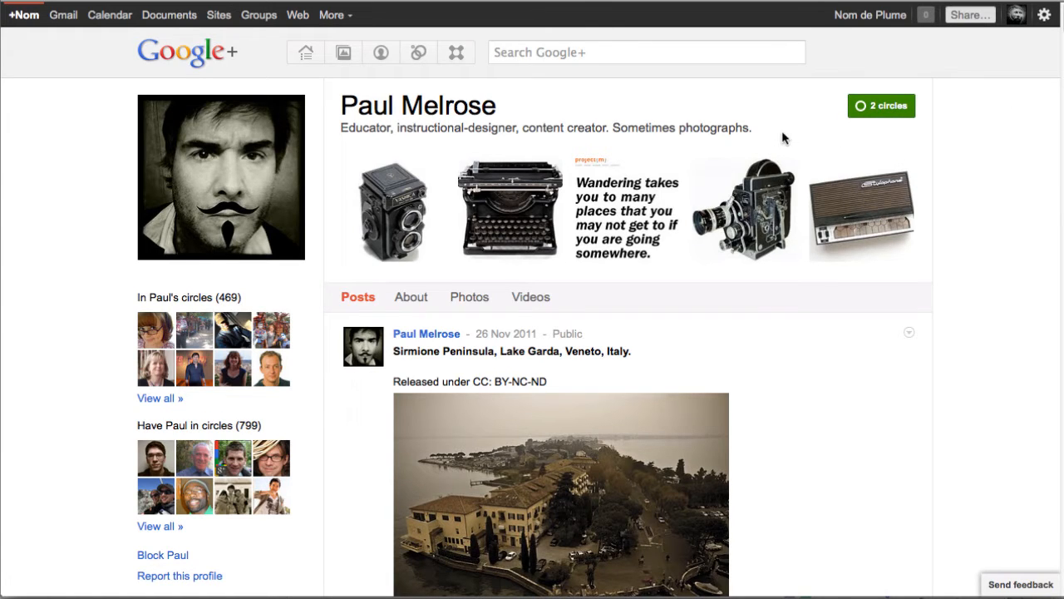
mouse_move(905, 144)
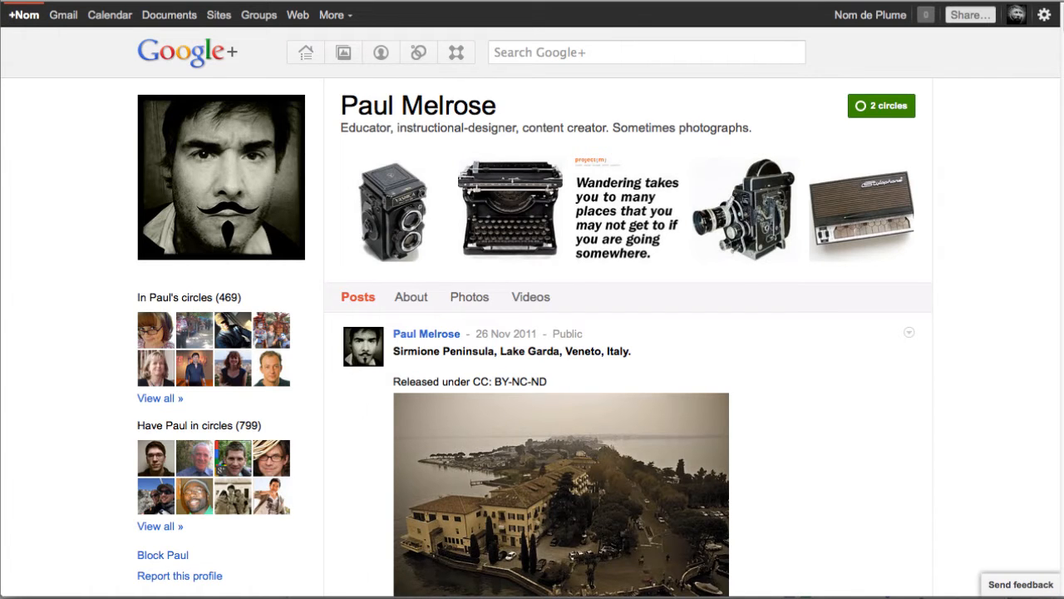
As Paul Melrose, view the 'Added you (9)' notification list, Nom de Plume first
click(305, 53)
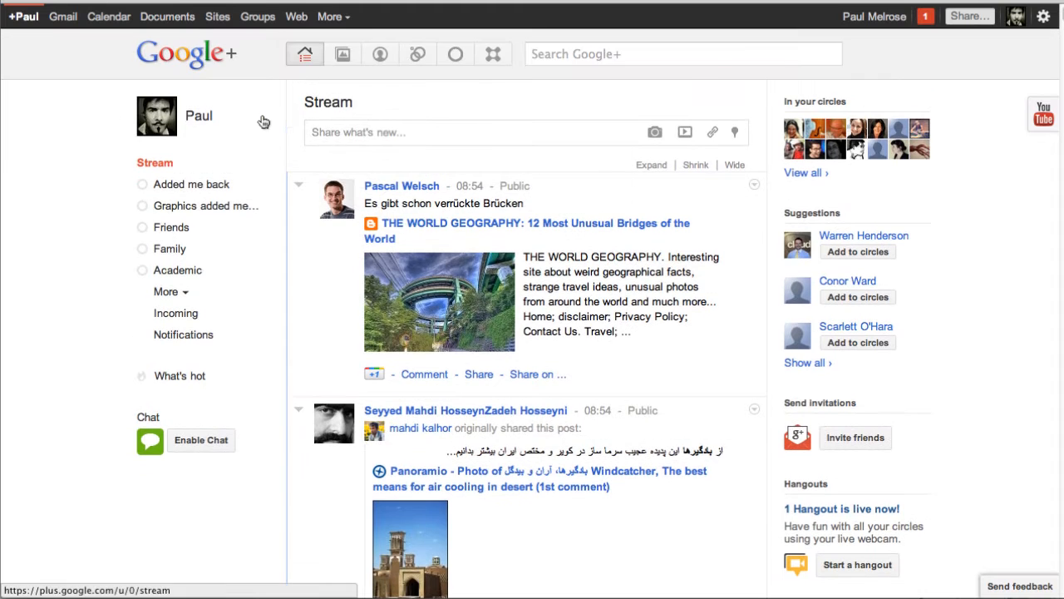
mouse_move(291, 148)
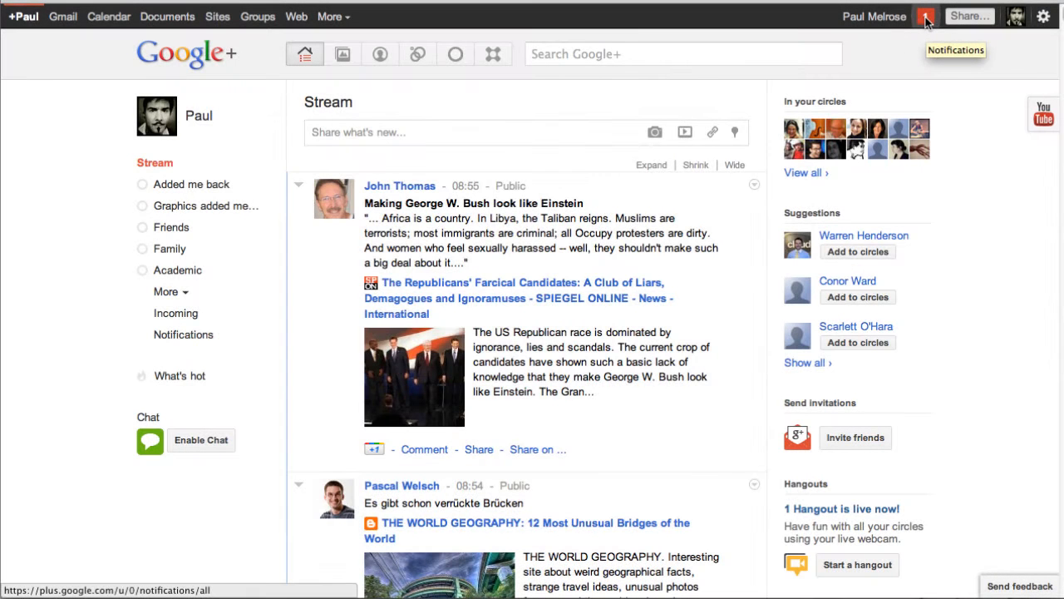
click(926, 16)
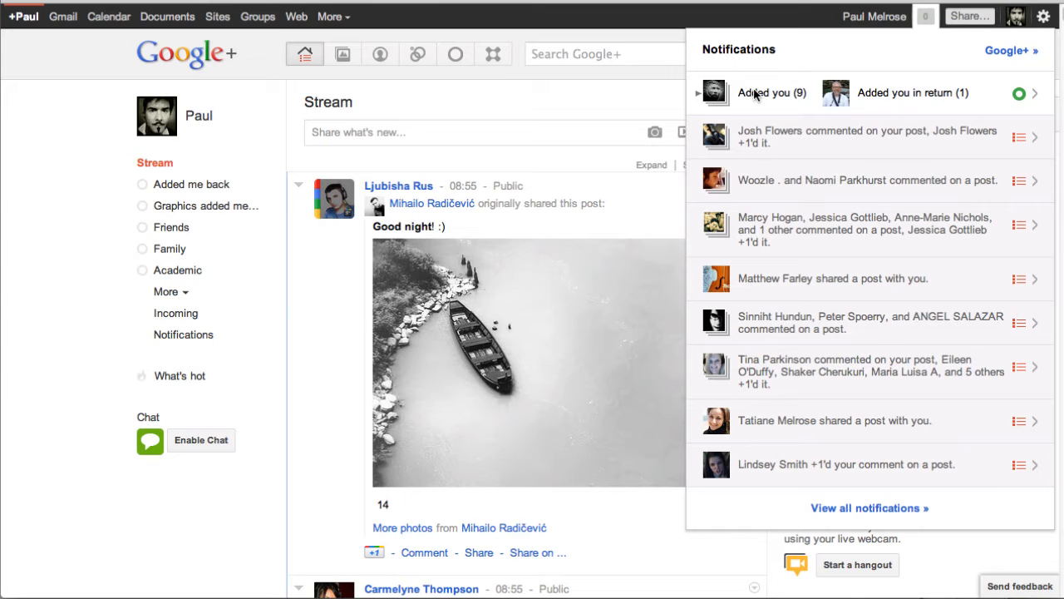
click(772, 93)
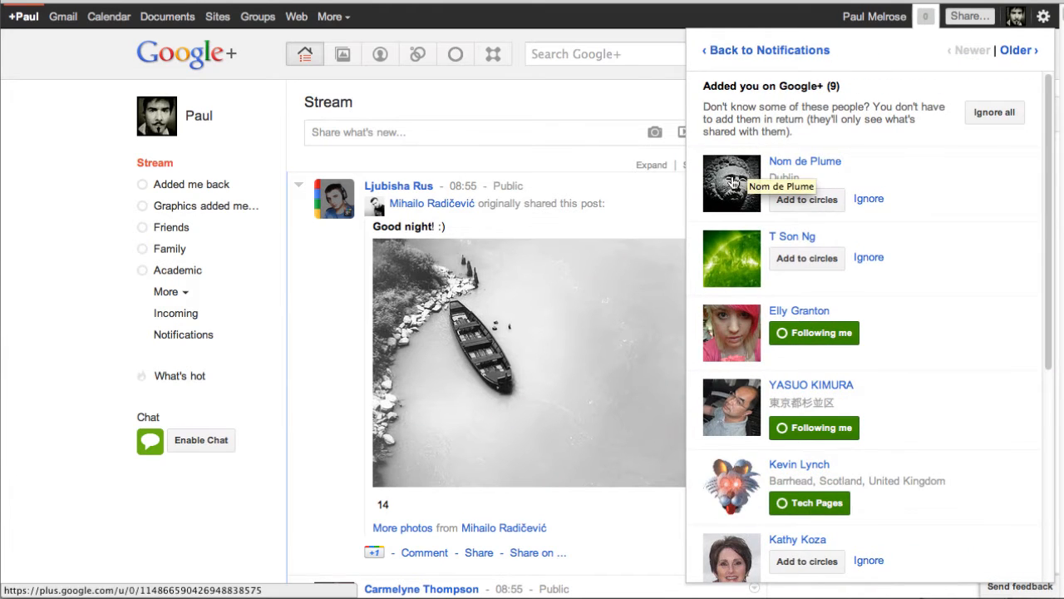
mouse_move(805, 161)
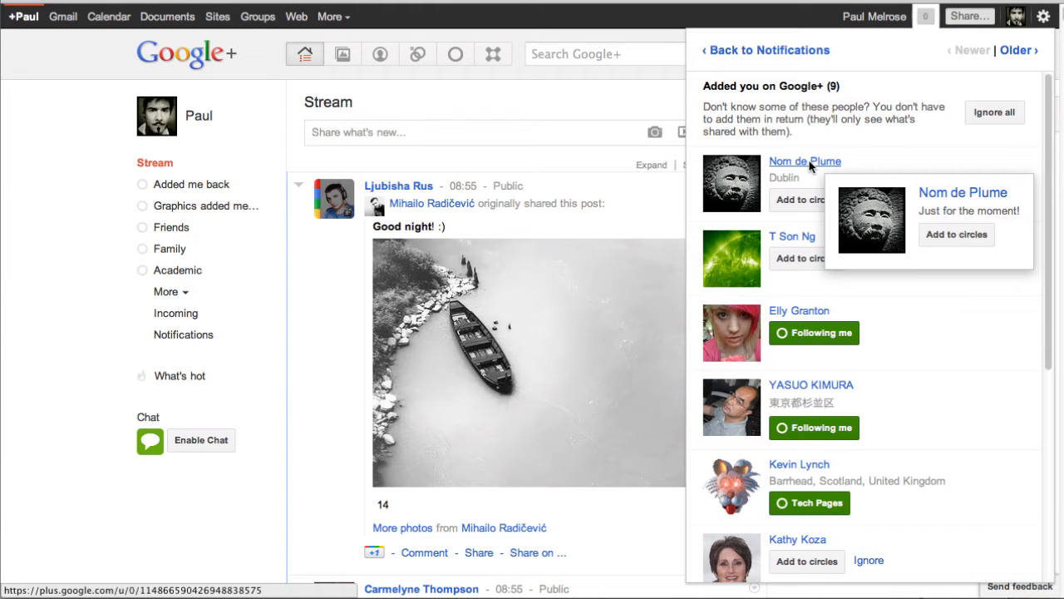
right_click(804, 160)
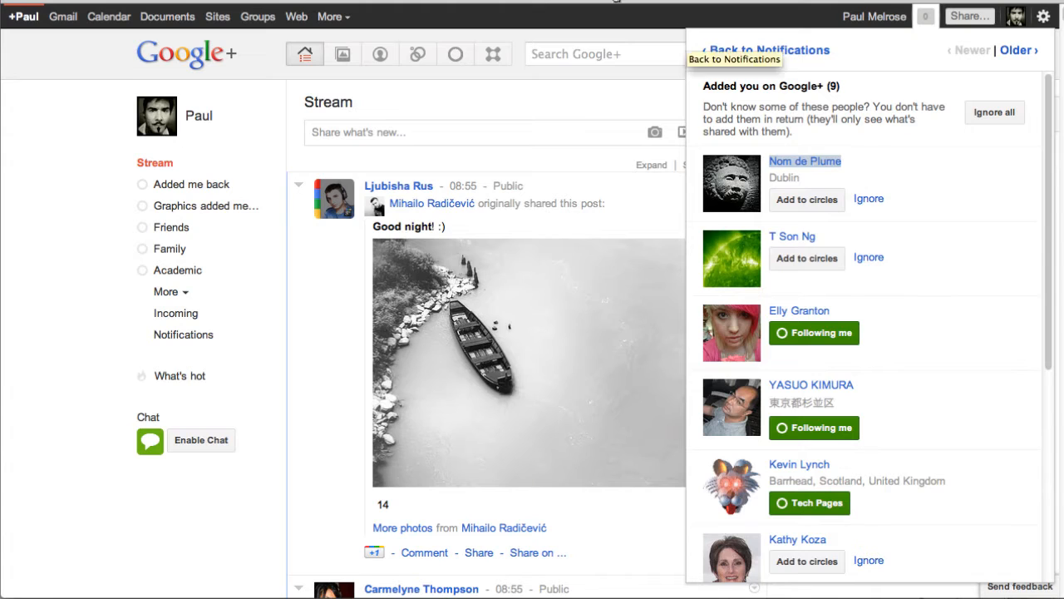
click(805, 160)
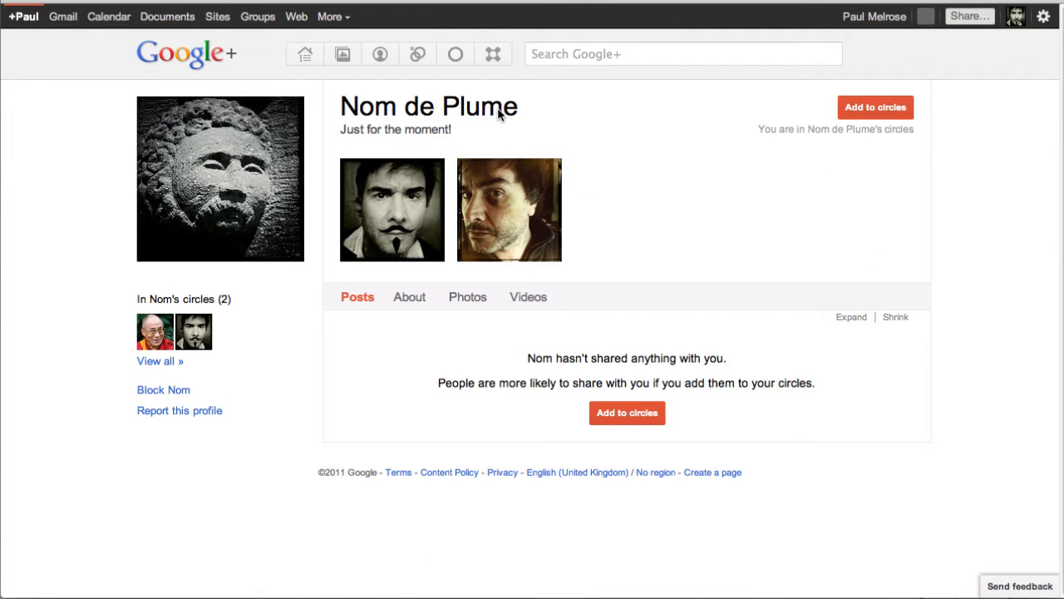
click(410, 297)
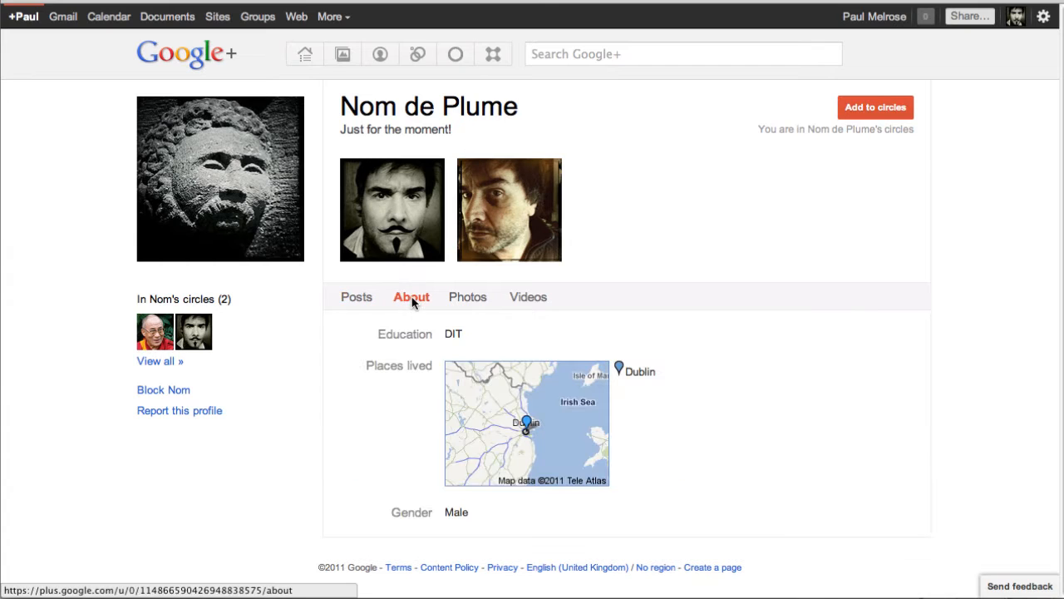
mouse_move(464, 335)
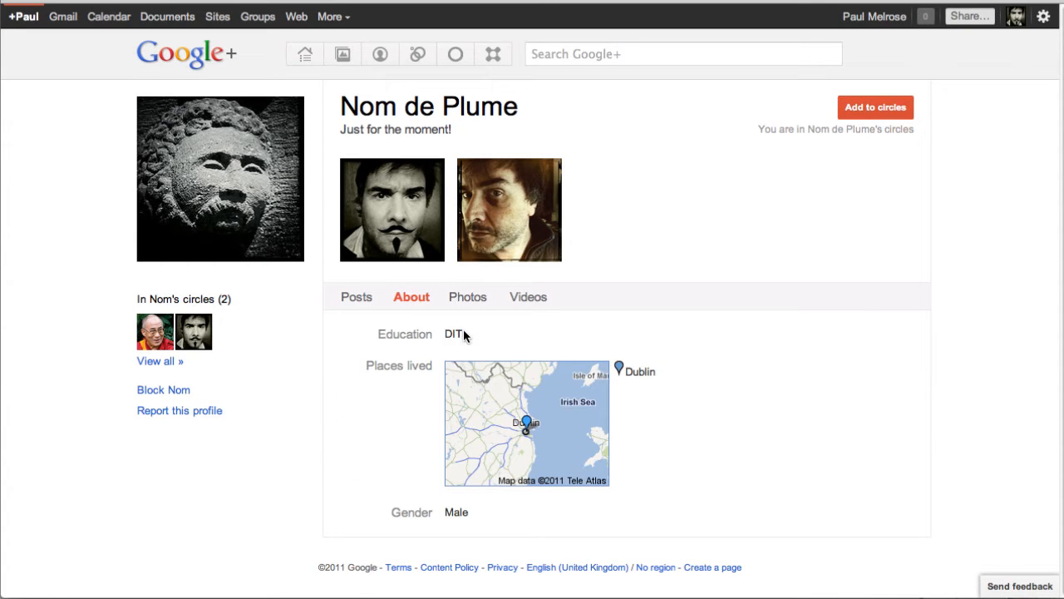
mouse_move(424, 339)
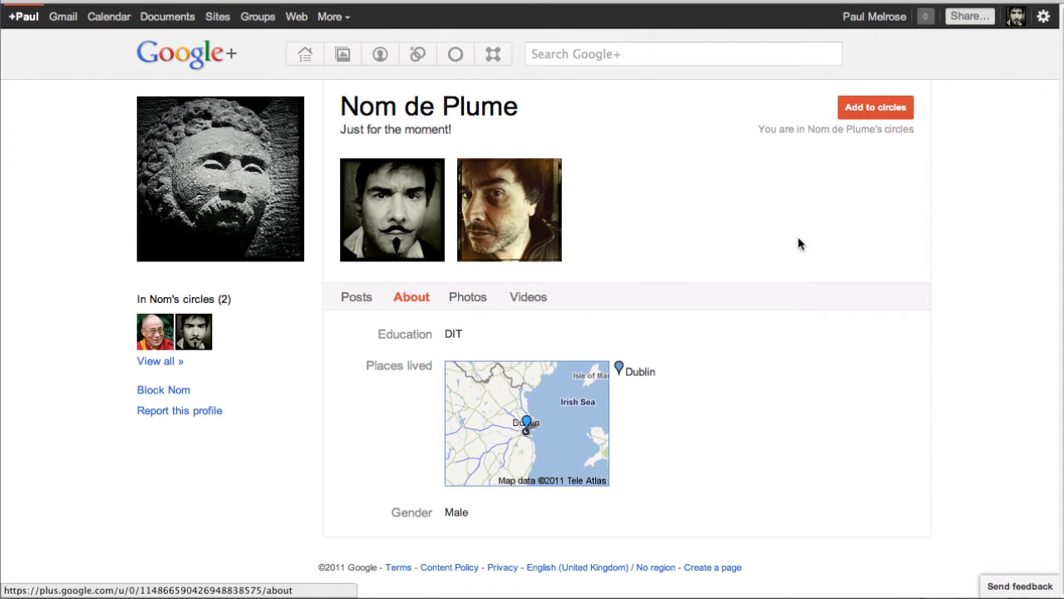
Add Nom de Plume to the e-learning and ESL circles, making 3 circles
click(875, 107)
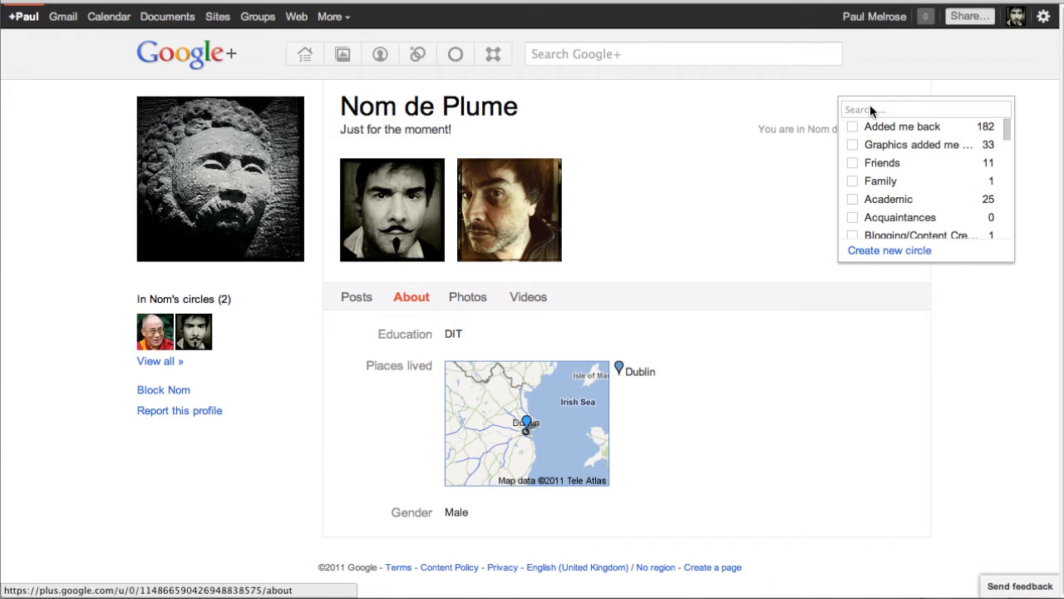
scroll(down, 3)
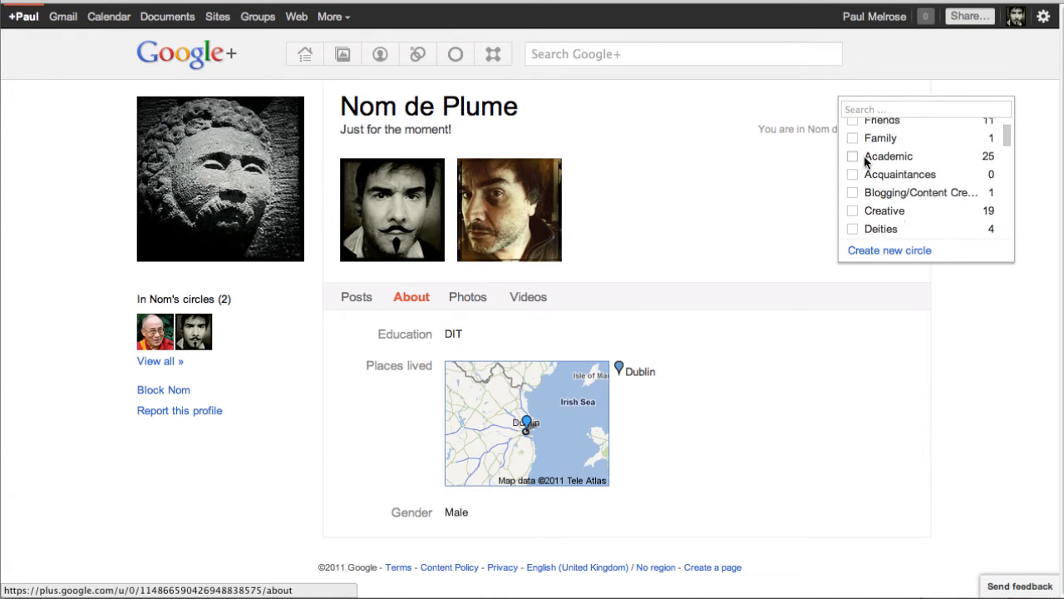
scroll(down, 3)
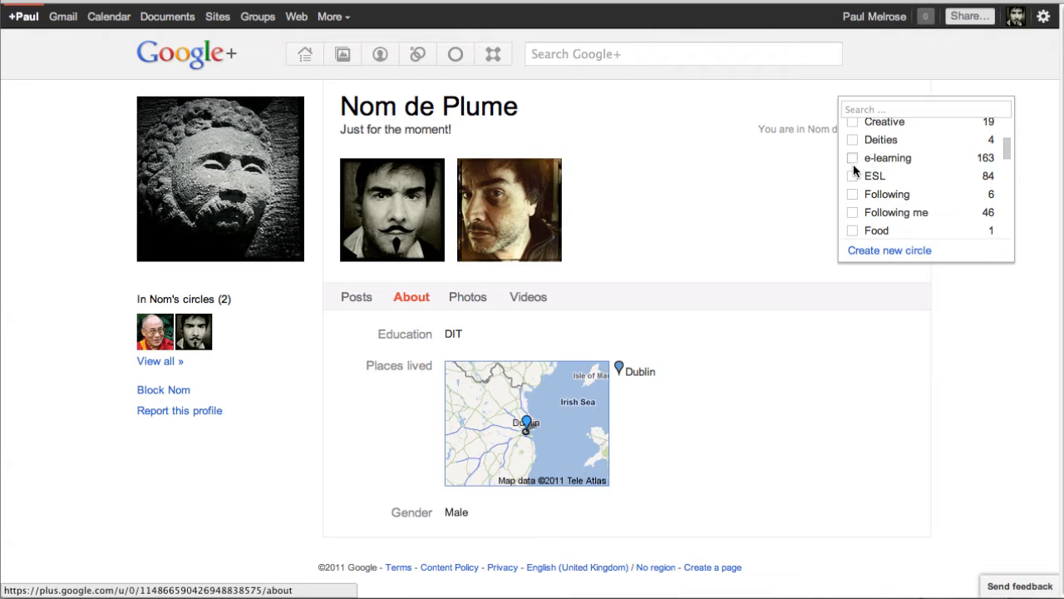
click(853, 176)
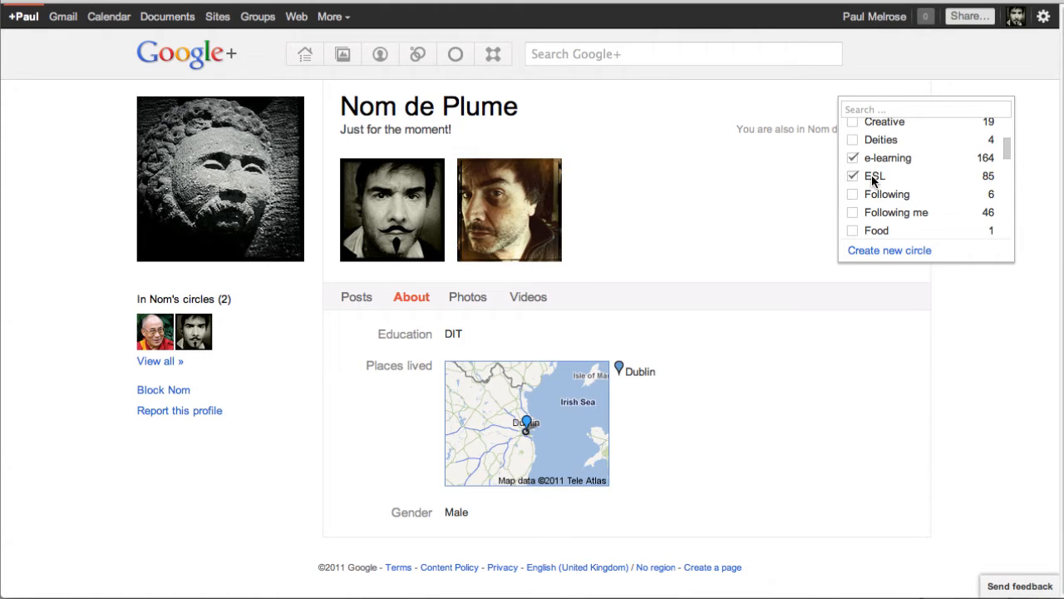
scroll(down, 3)
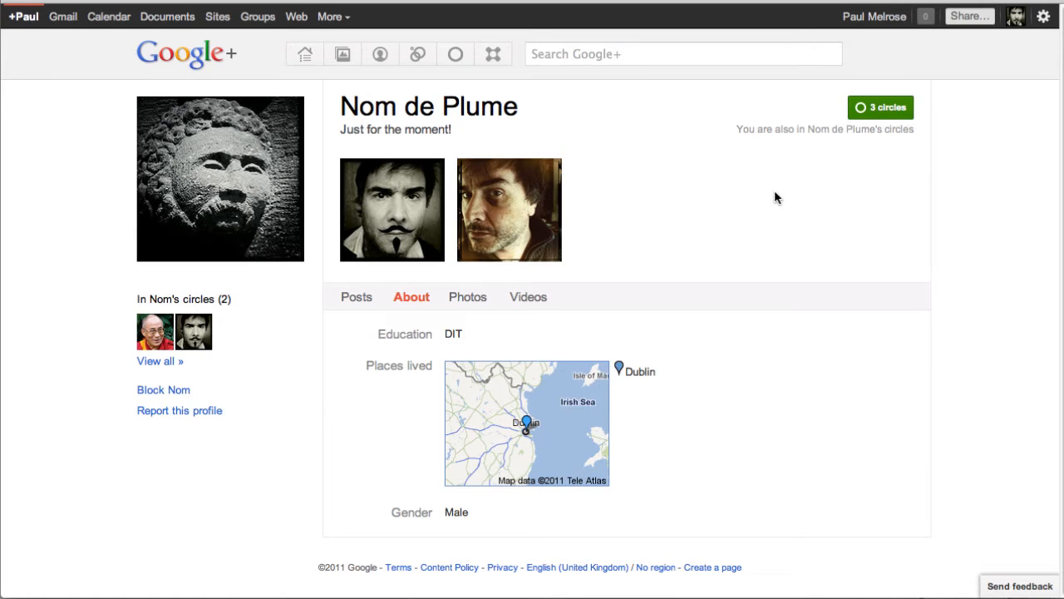
mouse_move(772, 143)
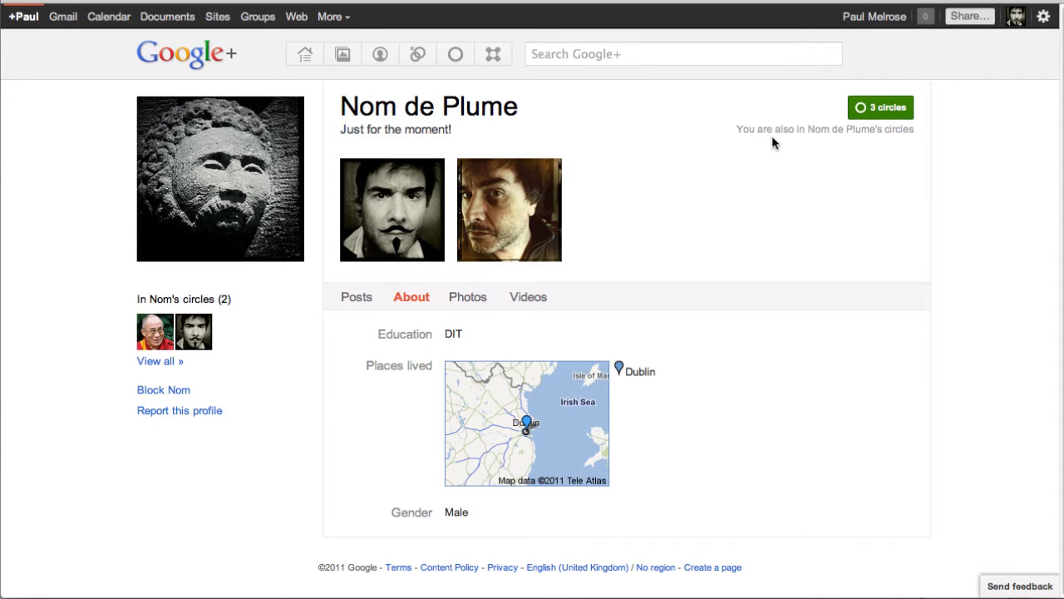
mouse_move(874, 132)
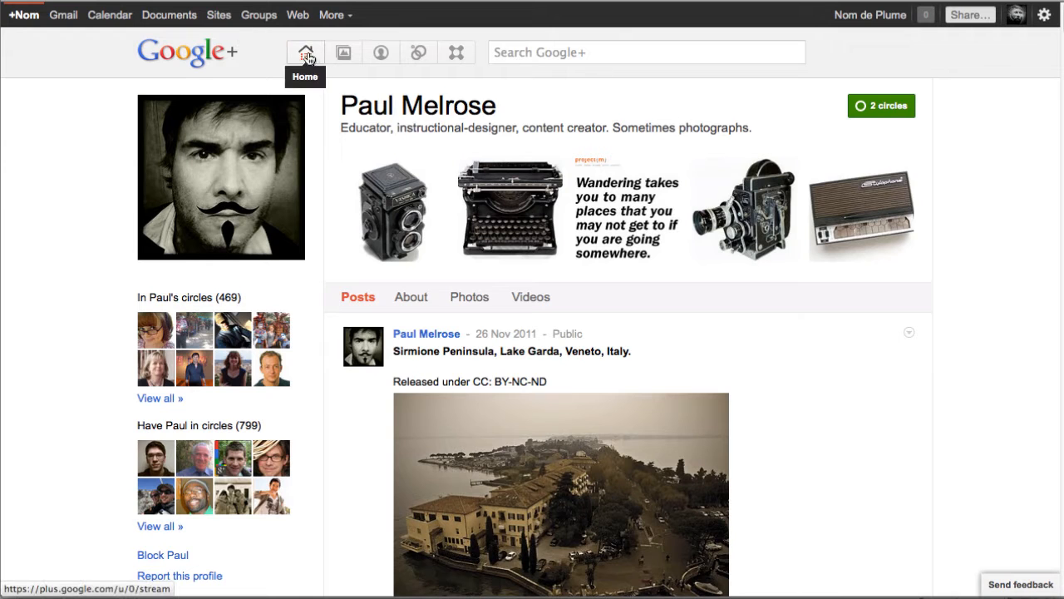
click(304, 51)
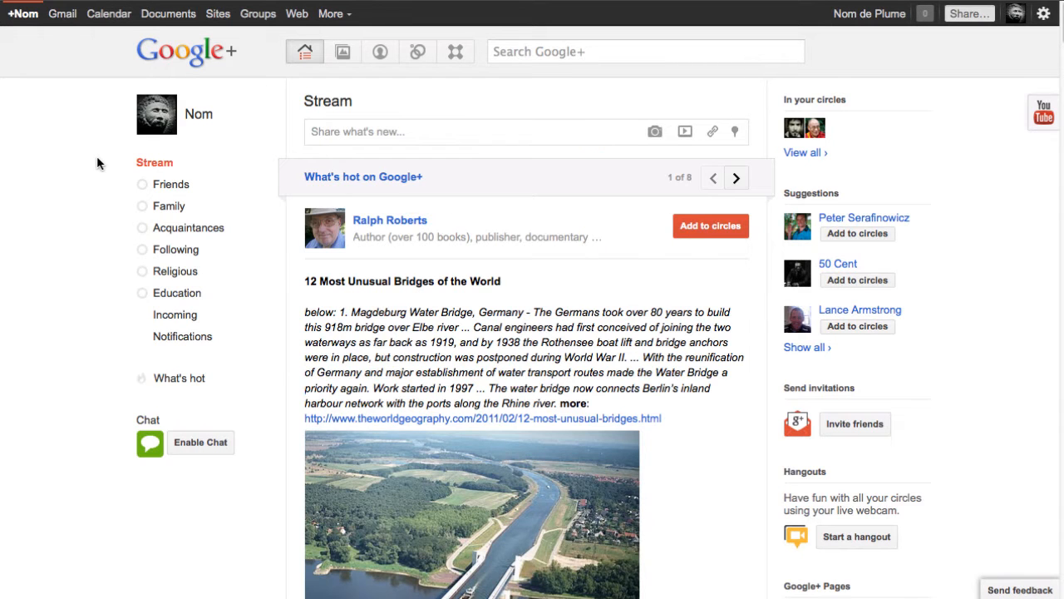
scroll(down, 3)
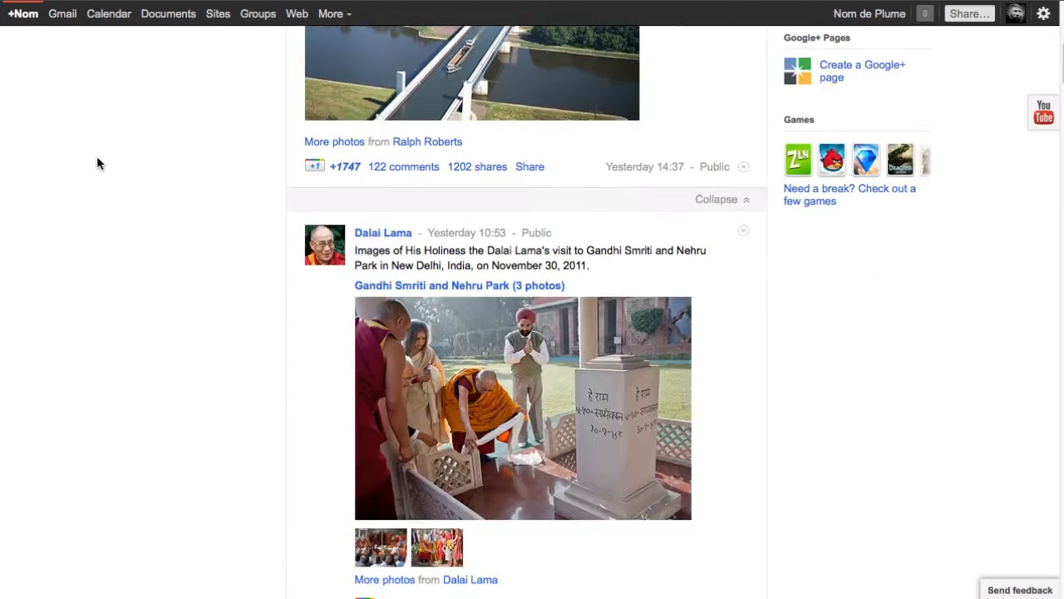
scroll(down, 3)
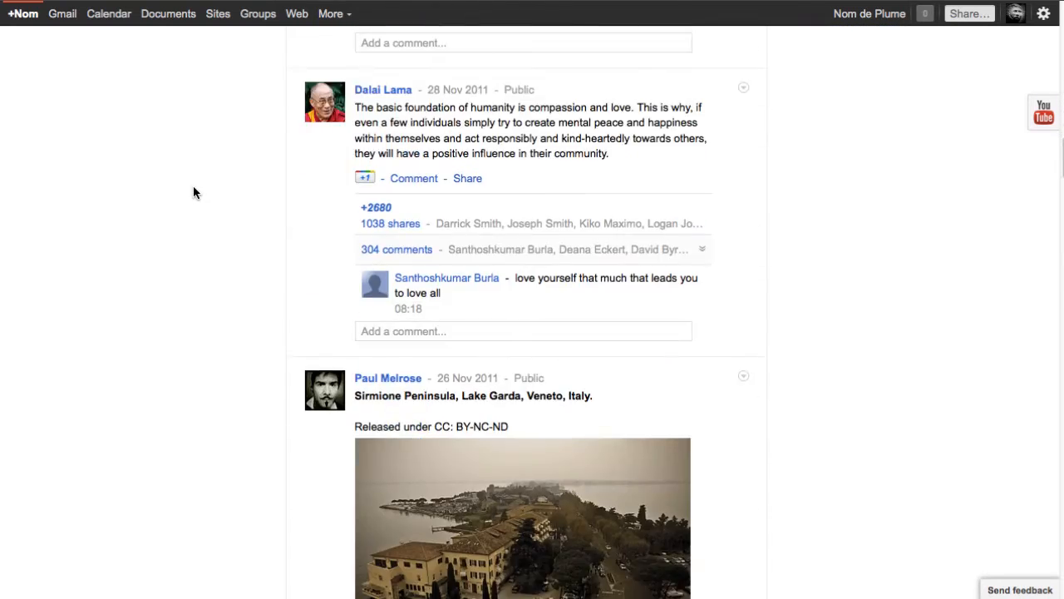
scroll(down, 3)
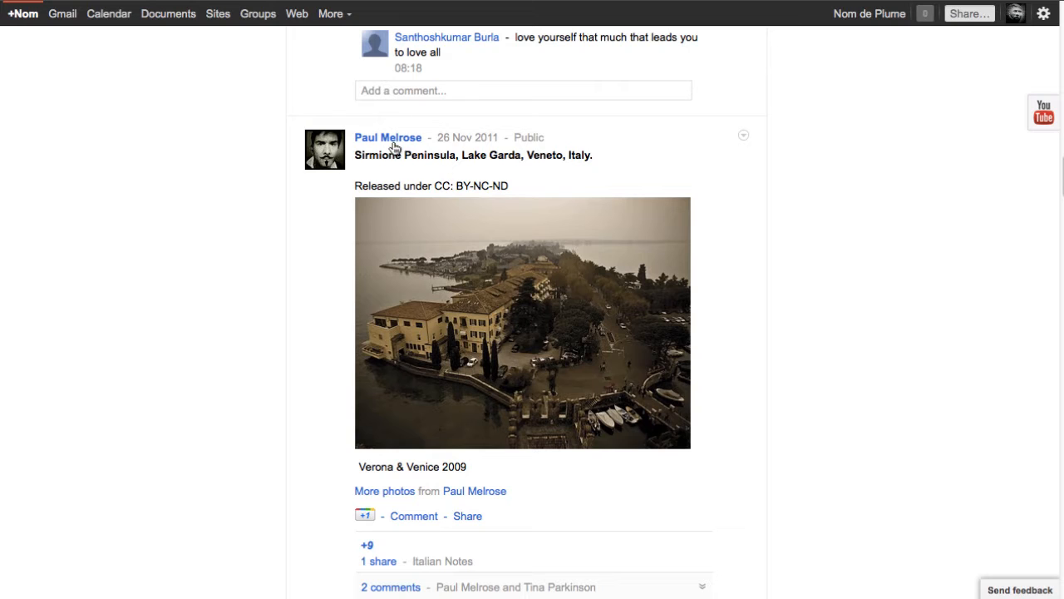
mouse_move(388, 138)
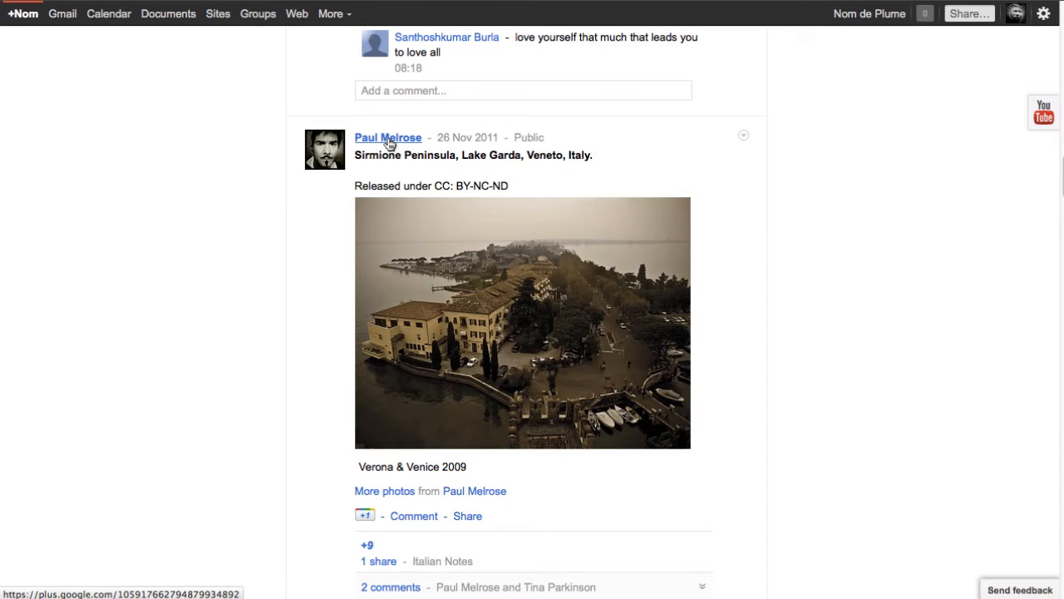
click(388, 137)
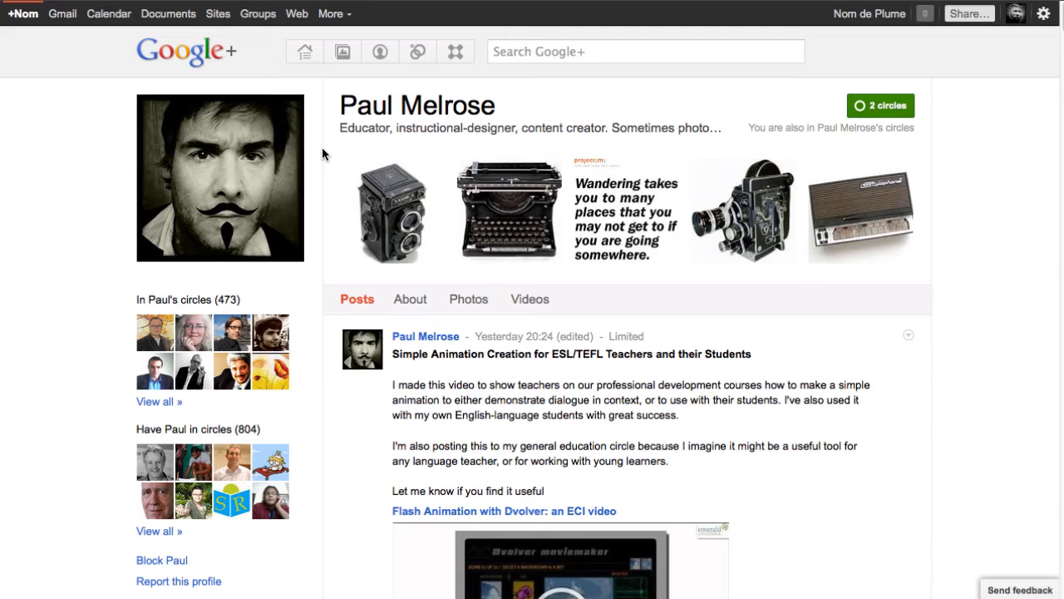
scroll(down, 3)
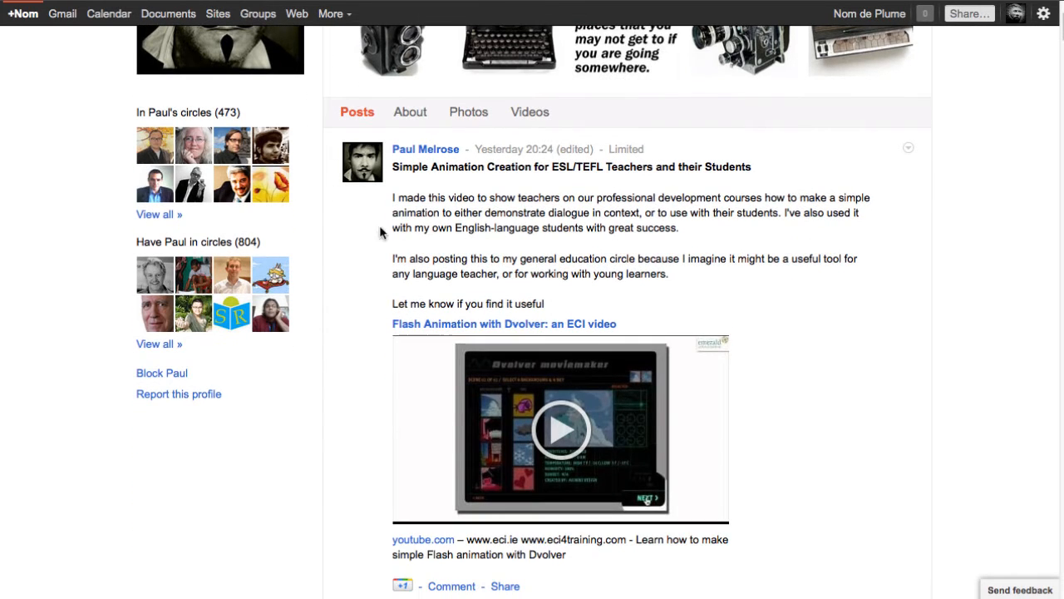
mouse_move(626, 148)
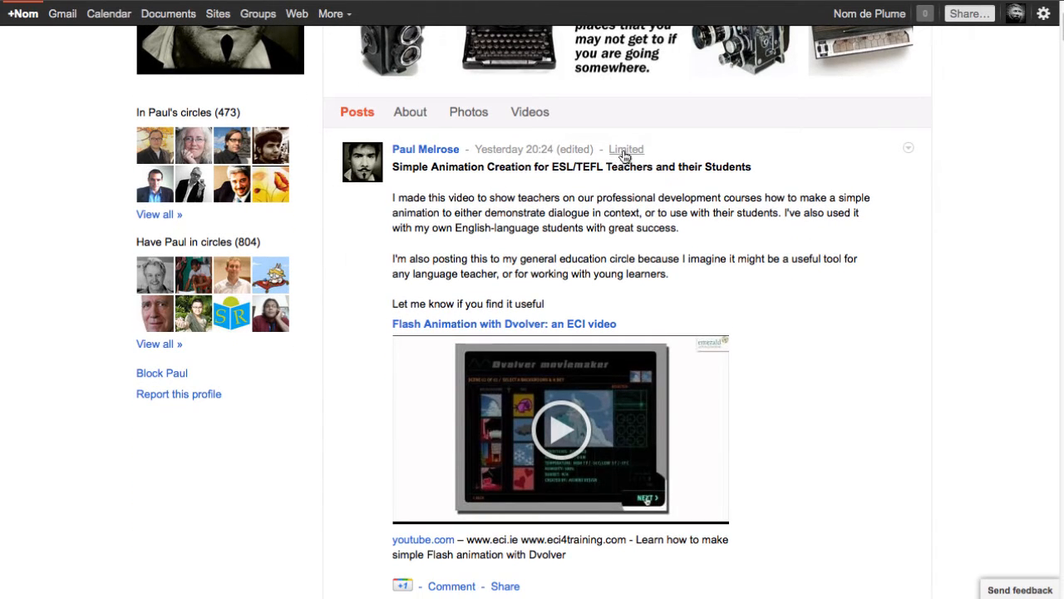
mouse_move(626, 149)
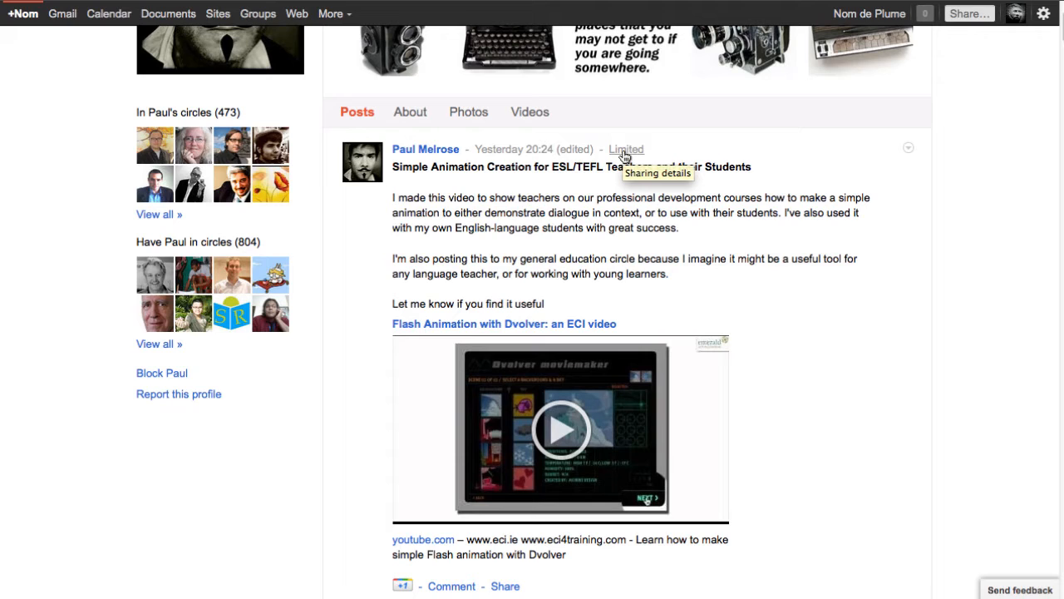
mouse_move(380, 214)
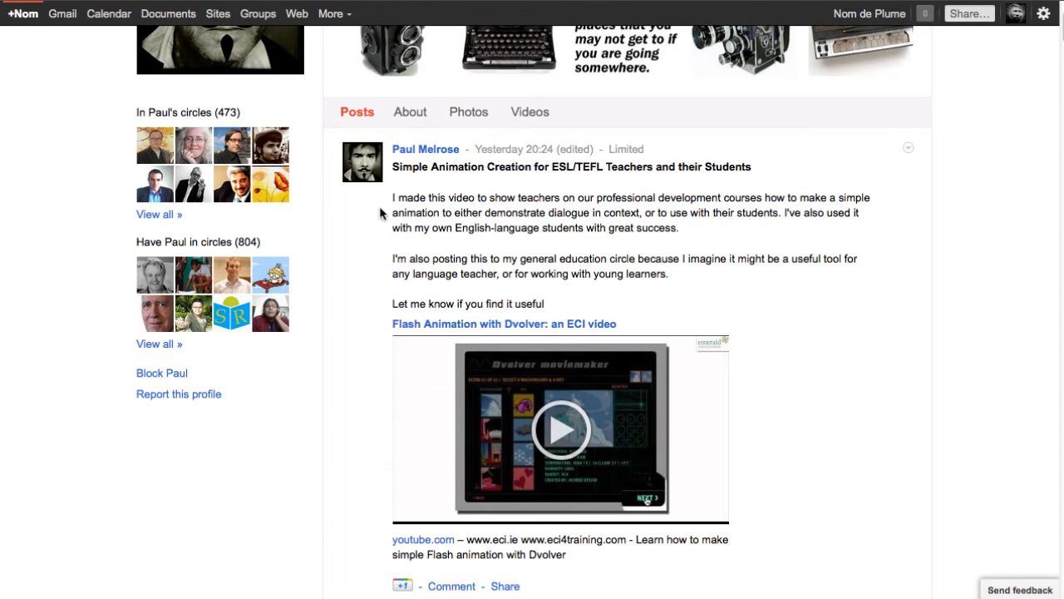
scroll(down, 3)
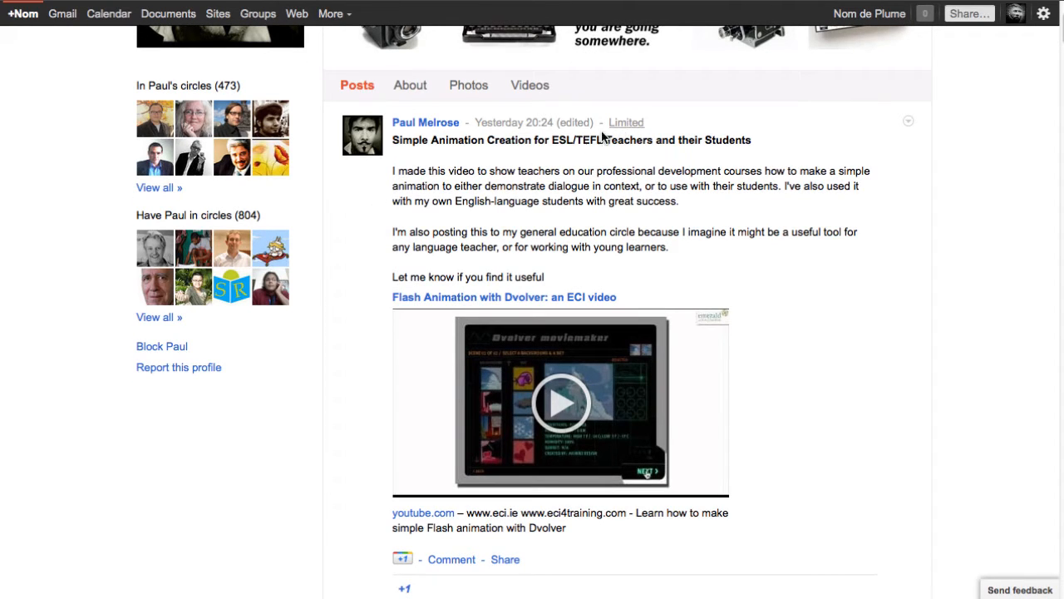
scroll(down, 3)
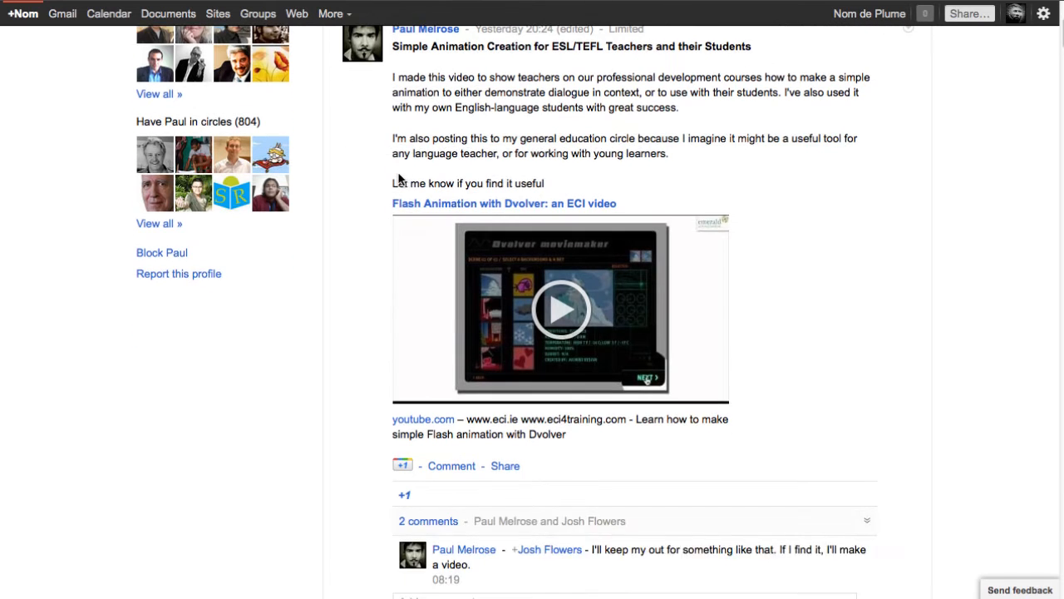
scroll(down, 3)
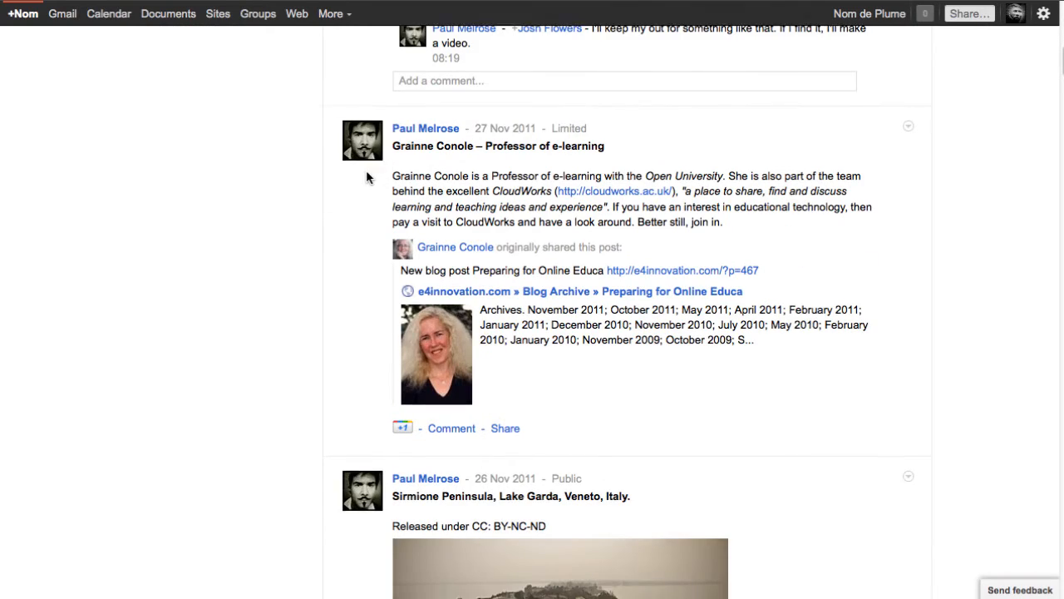
scroll(down, 3)
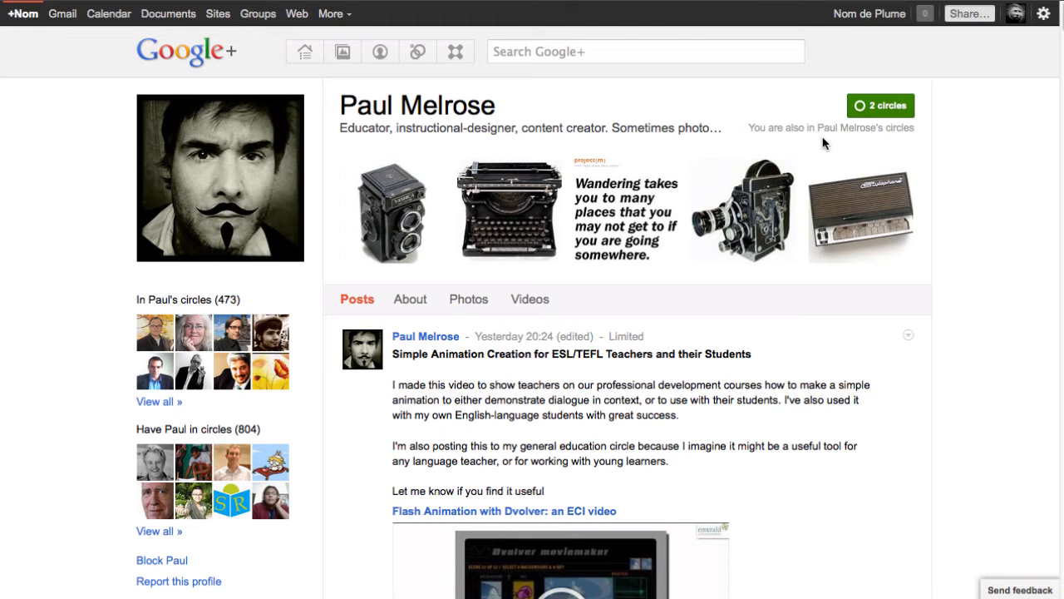
click(304, 50)
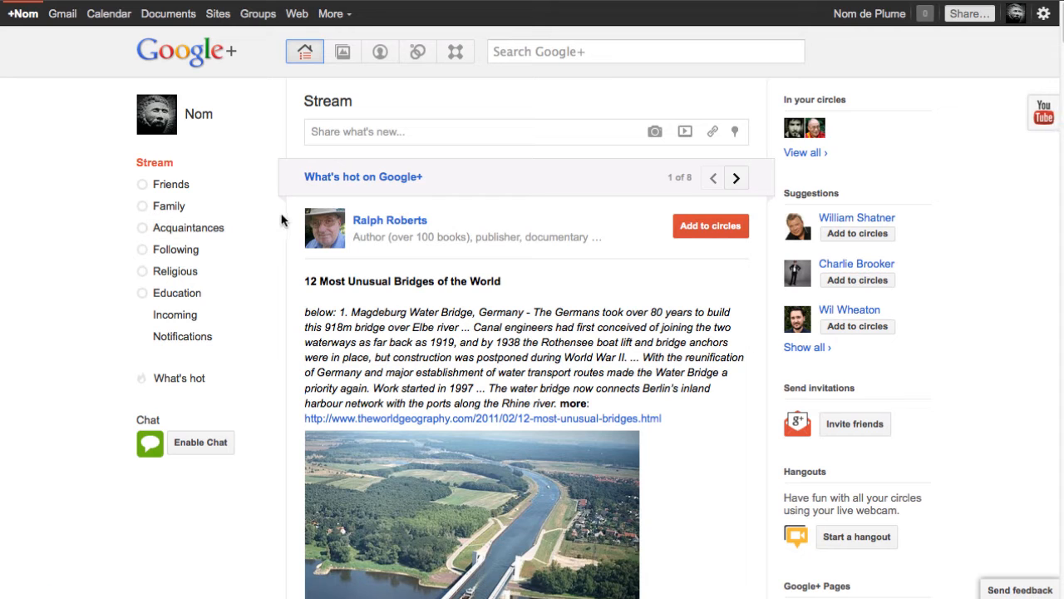
scroll(down, 3)
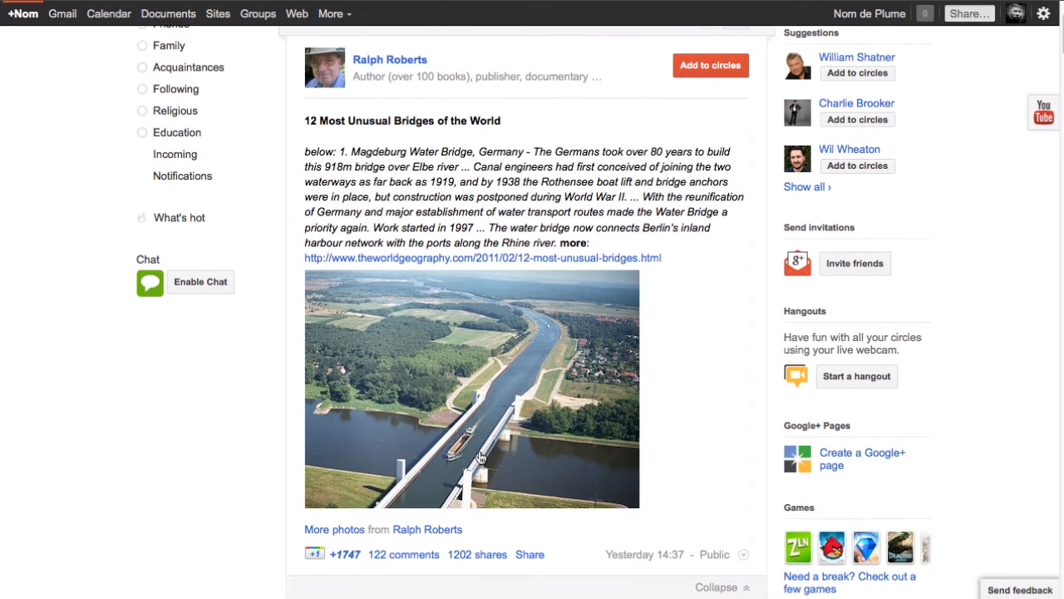
mouse_move(474, 453)
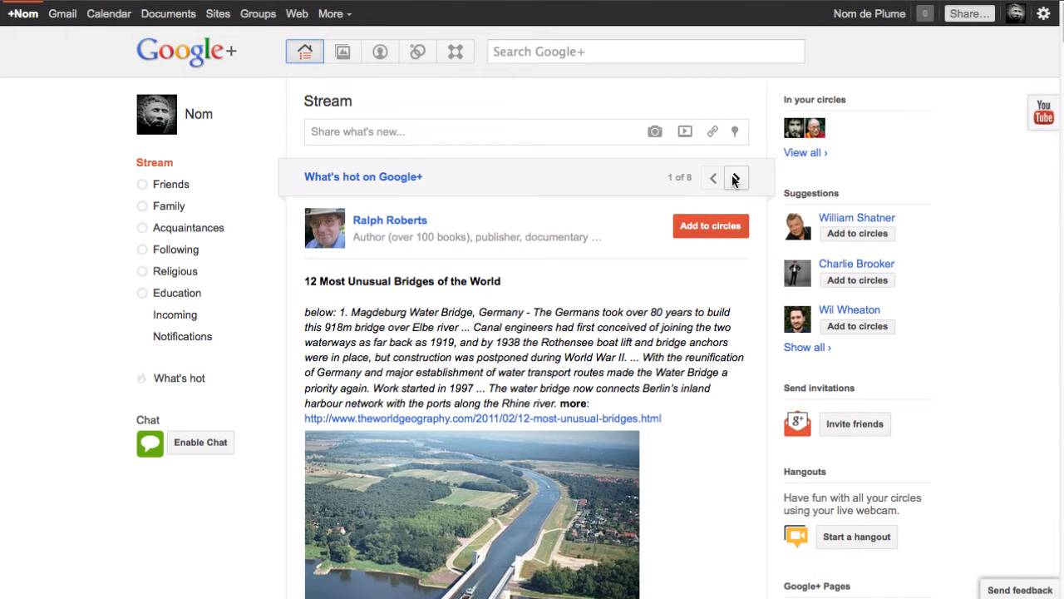
click(735, 177)
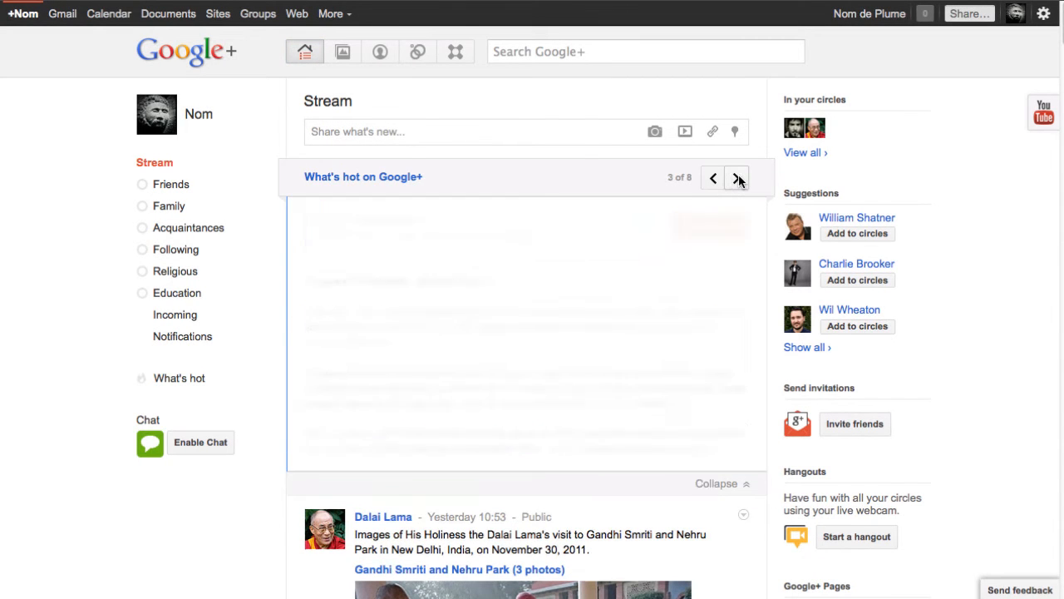
click(736, 177)
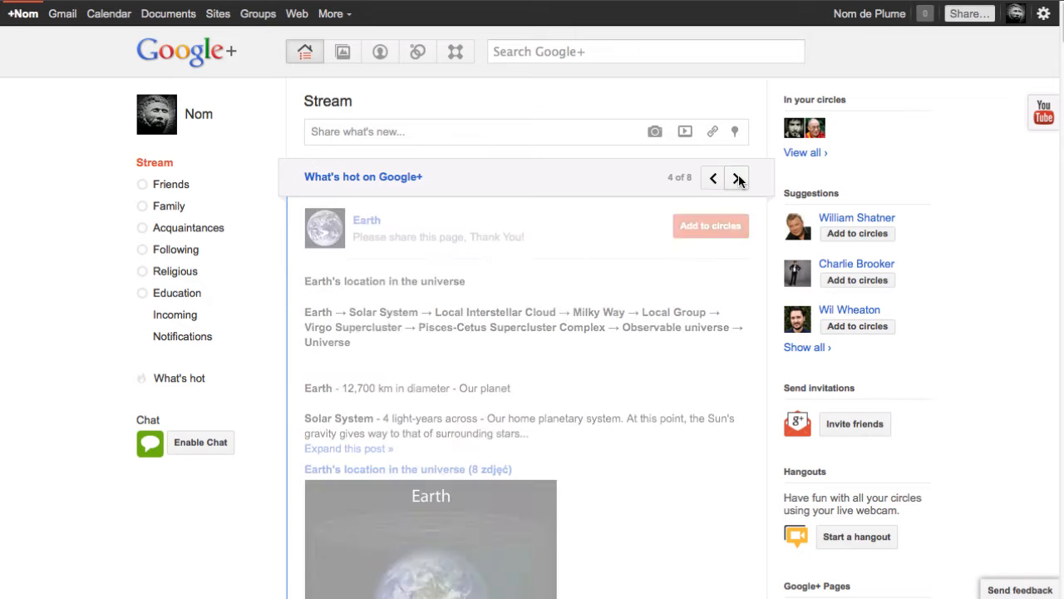
click(737, 178)
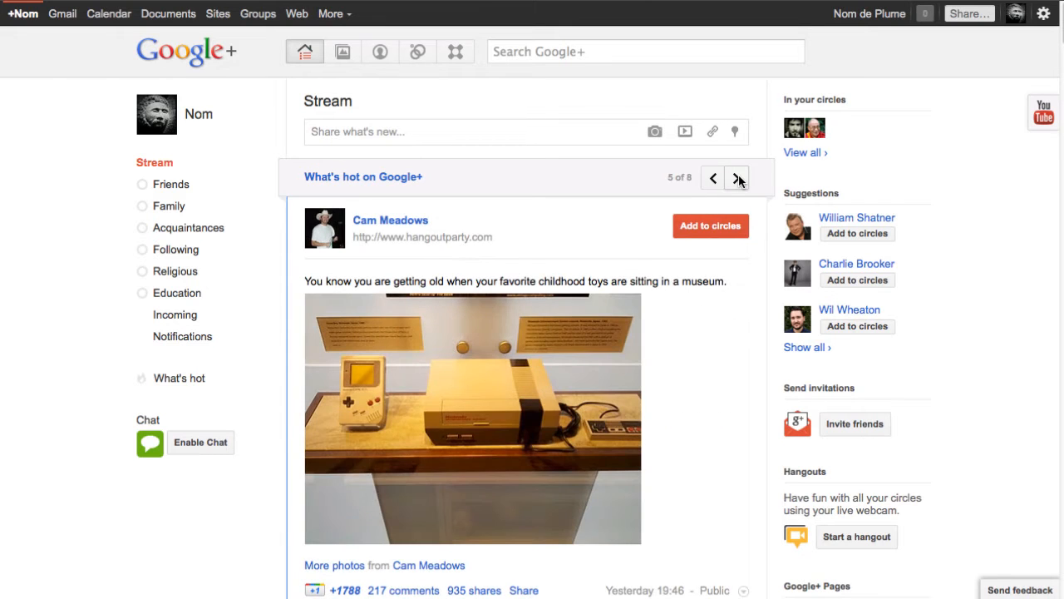
scroll(down, 3)
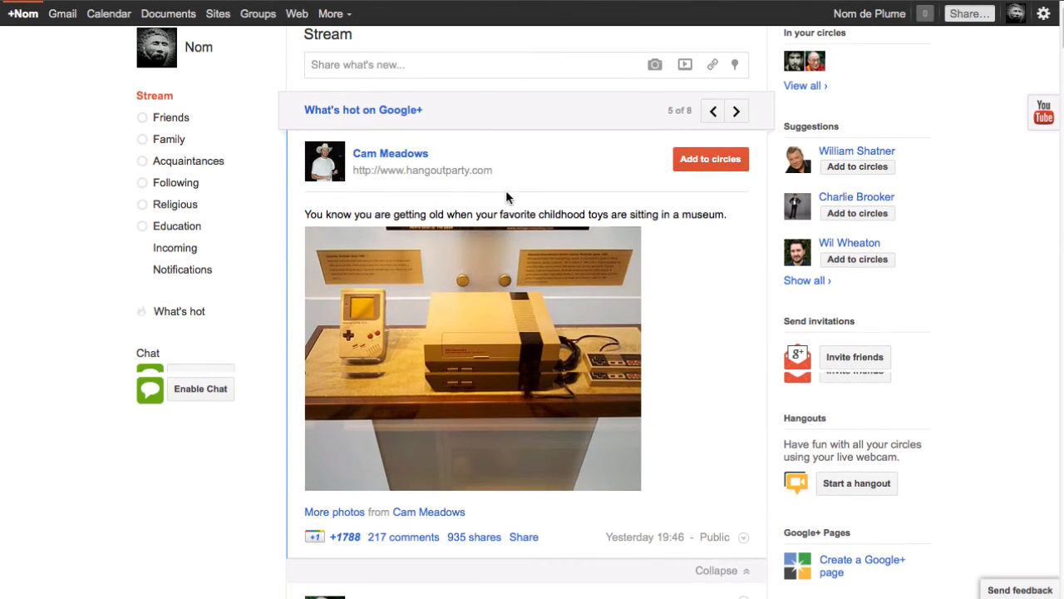
mouse_move(390, 153)
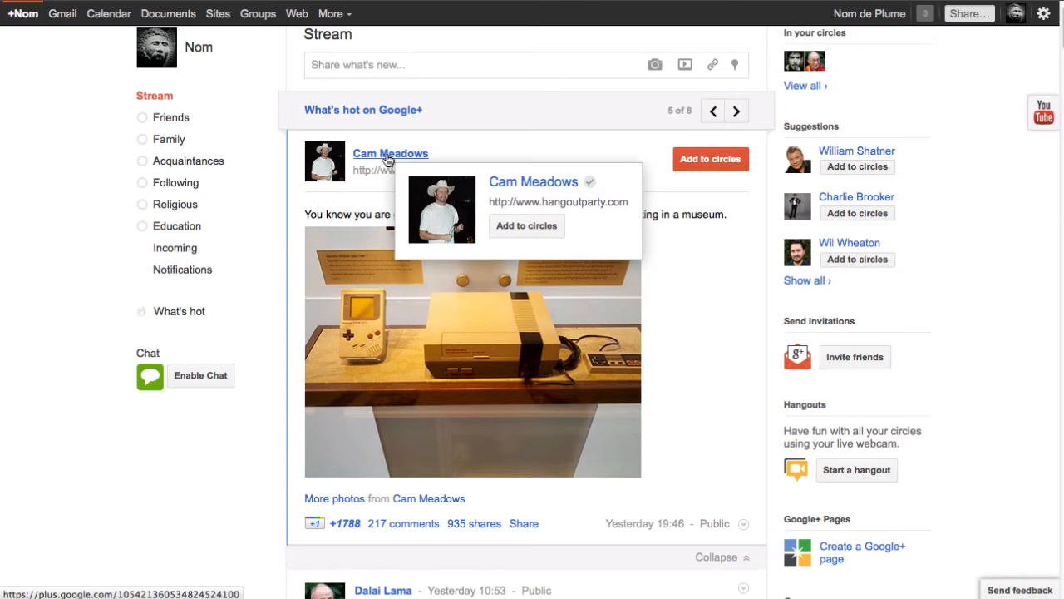
click(390, 153)
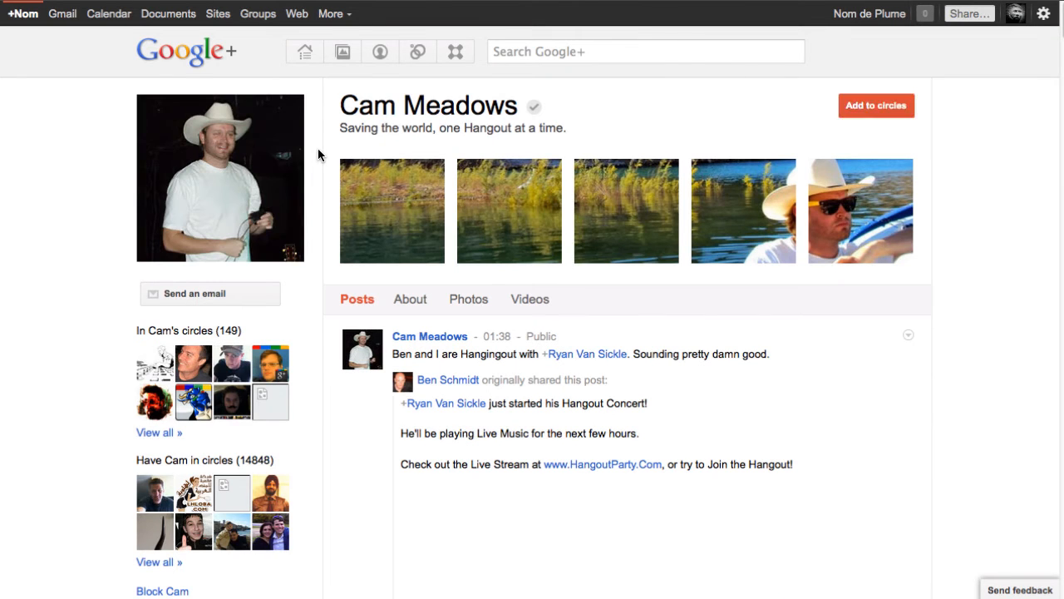
scroll(down, 3)
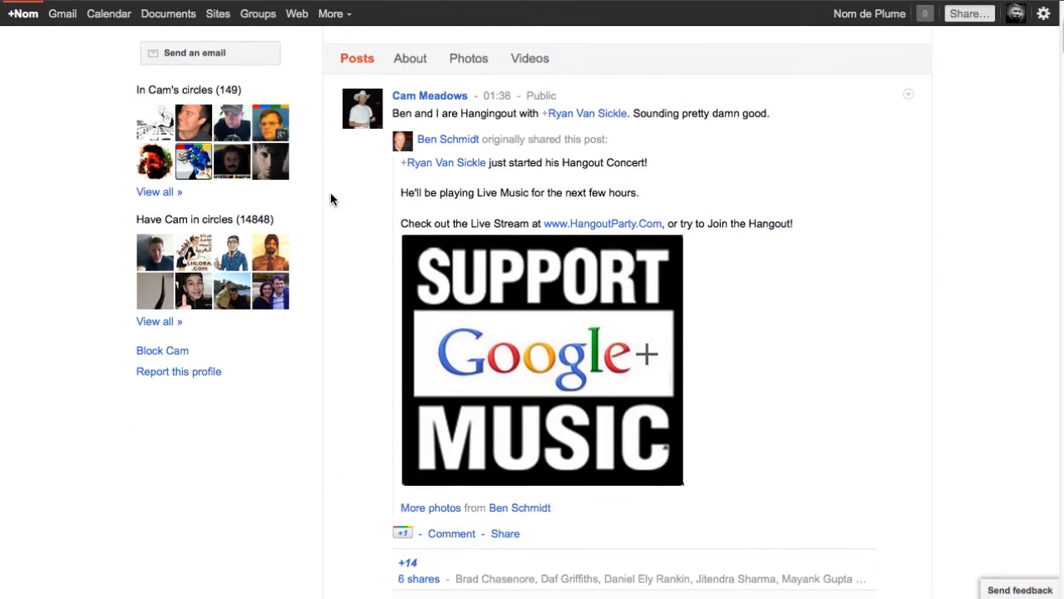
scroll(down, 3)
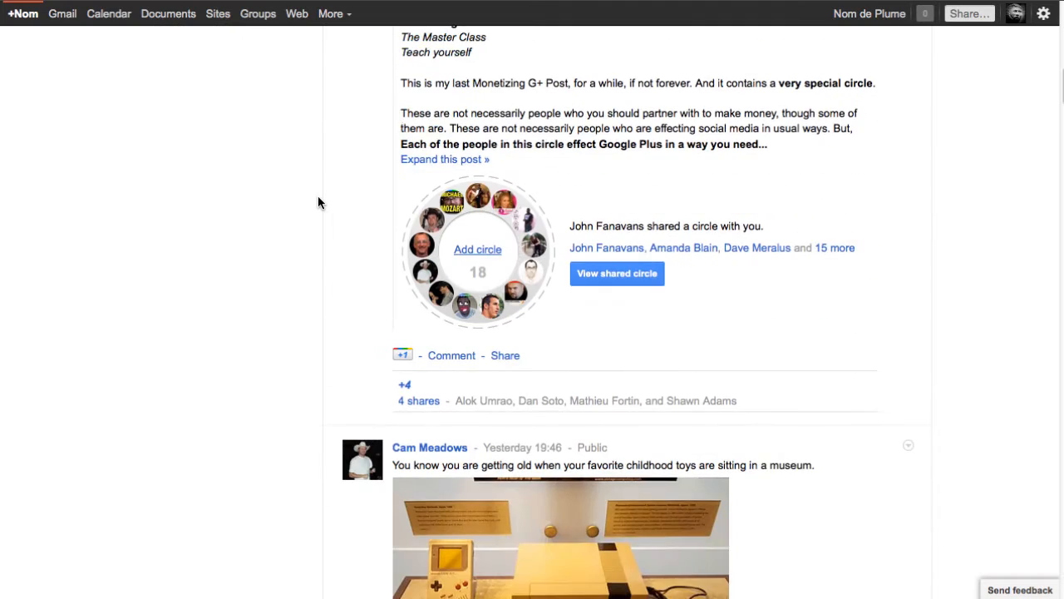
scroll(down, 3)
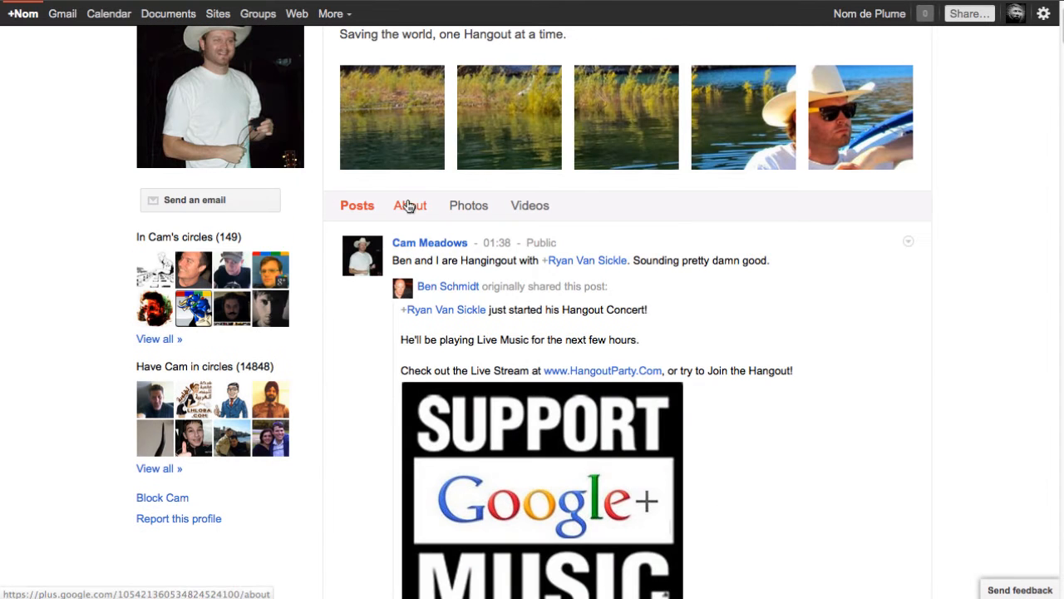
click(410, 205)
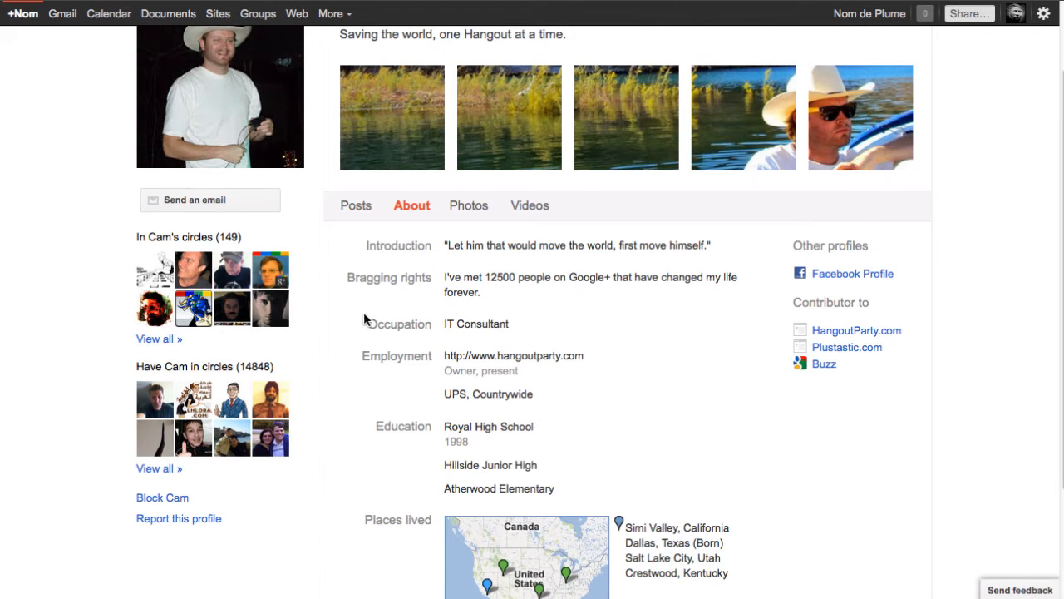
mouse_move(447, 435)
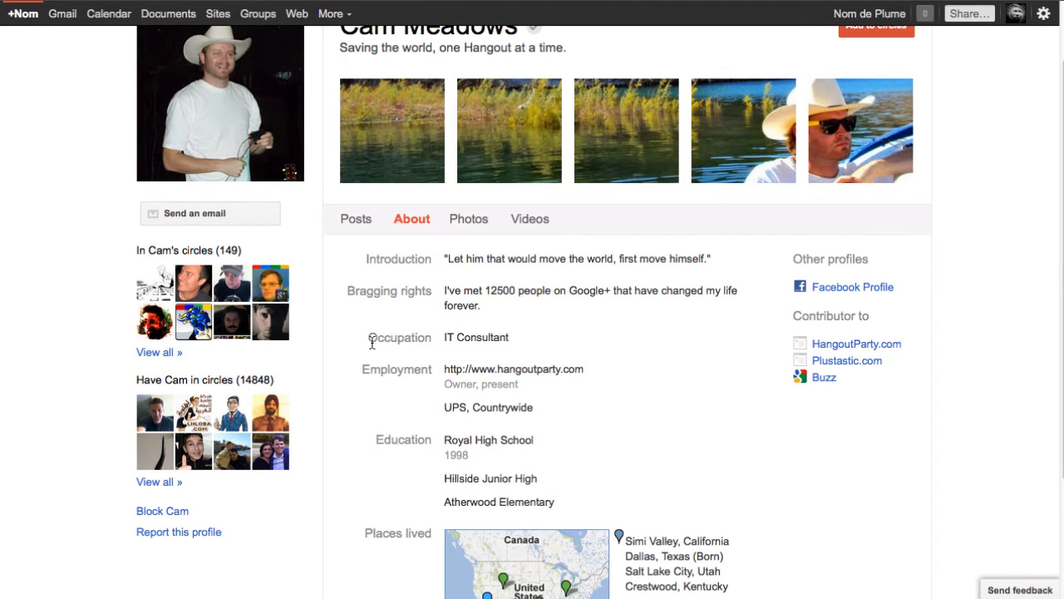
click(356, 218)
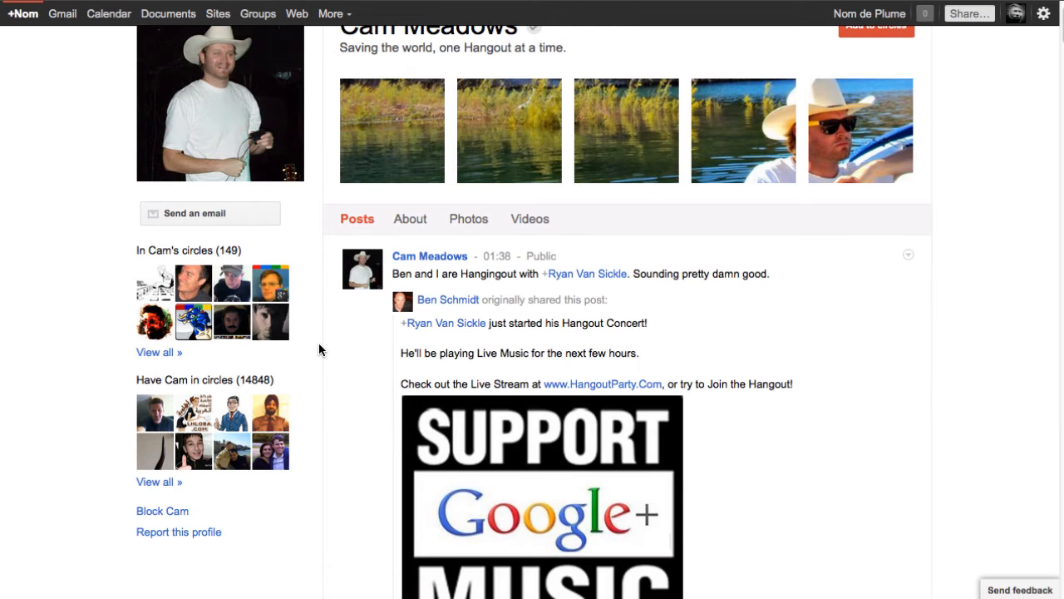
scroll(down, 3)
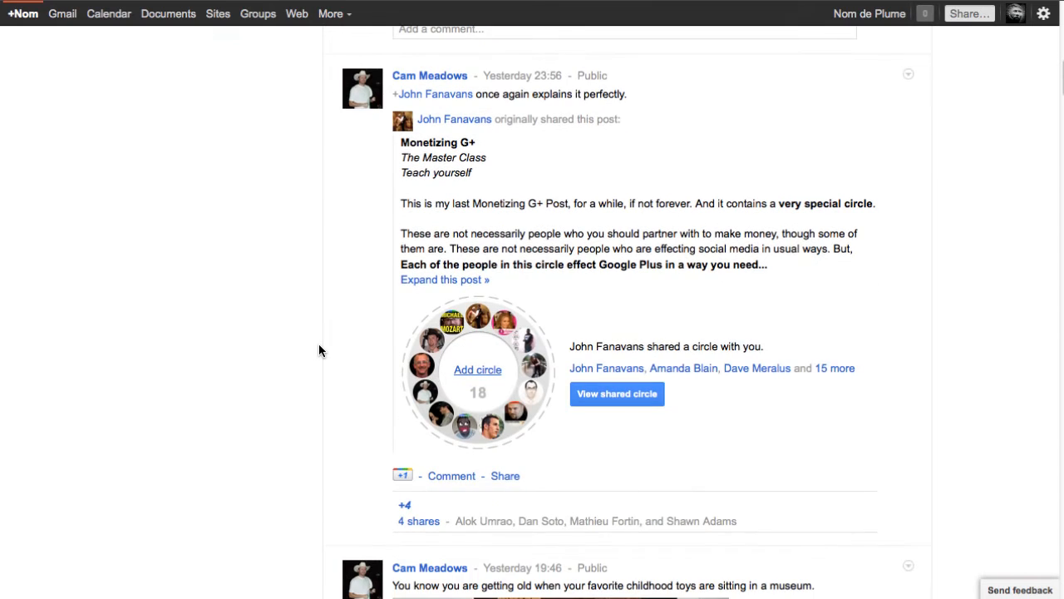
scroll(down, 3)
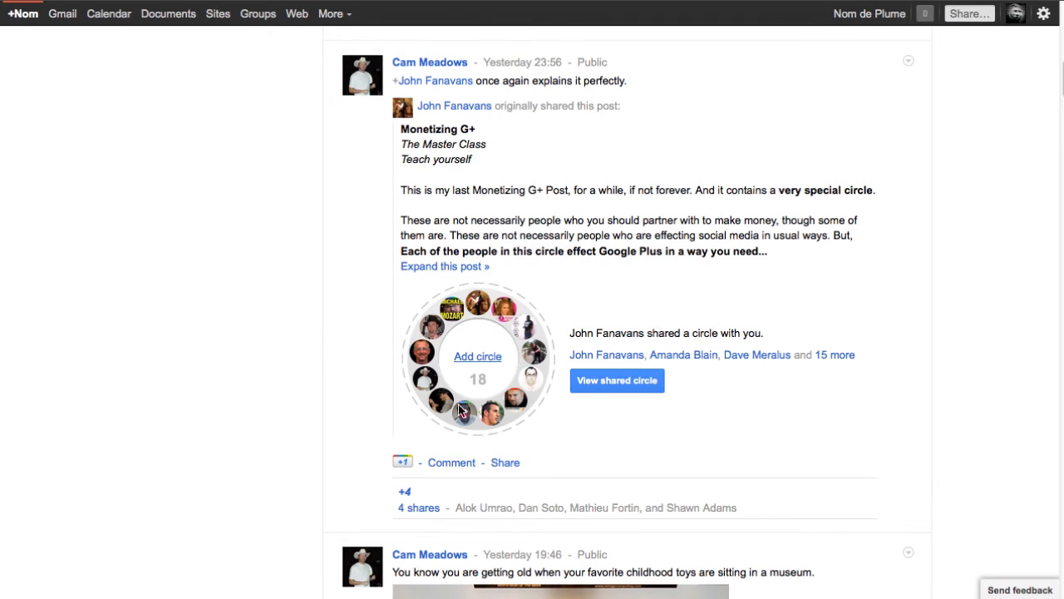
mouse_move(647, 296)
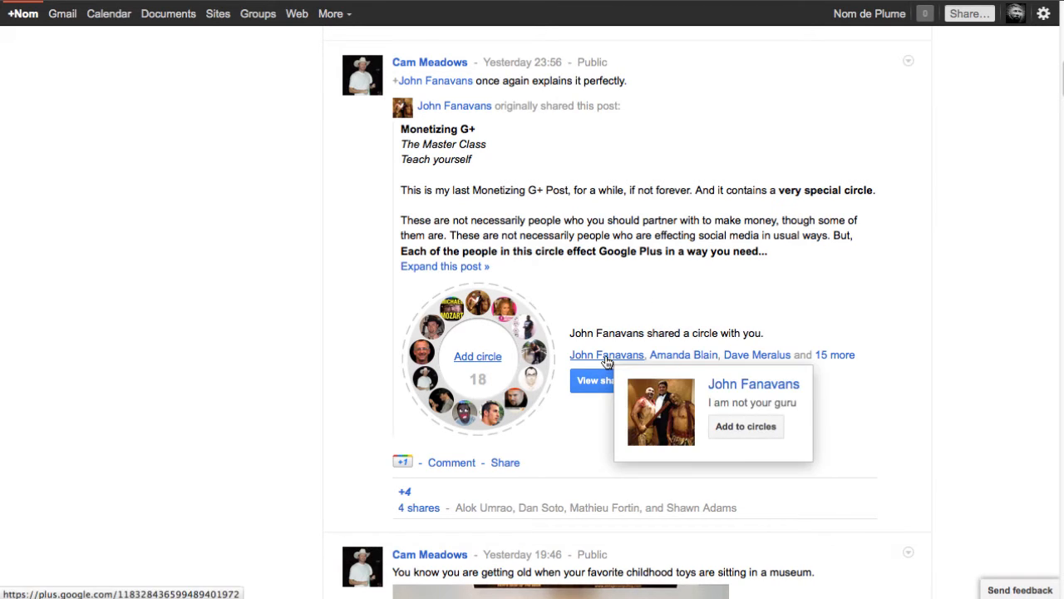
mouse_move(511, 405)
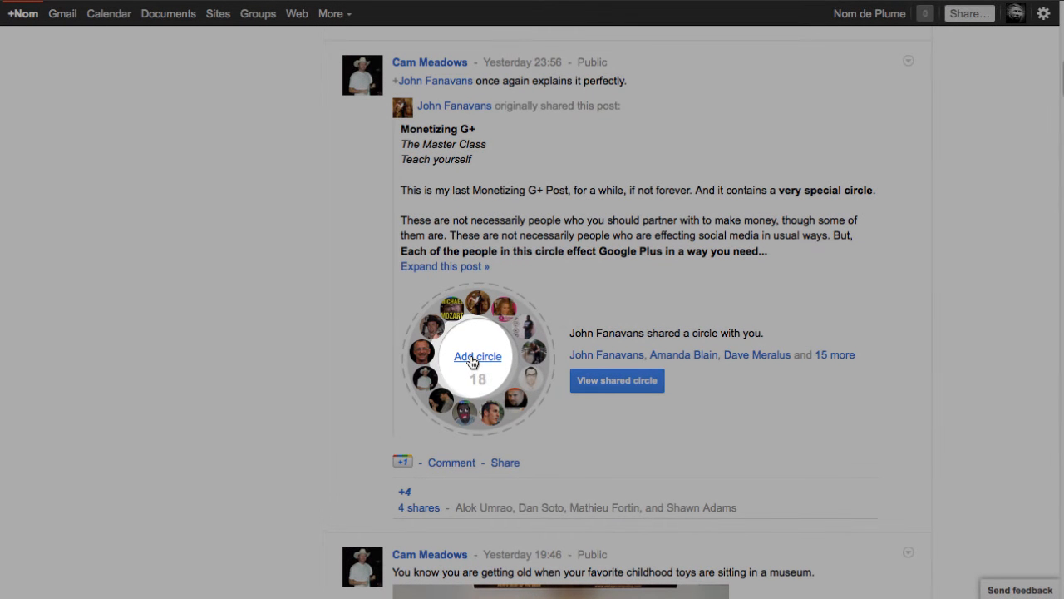
click(477, 356)
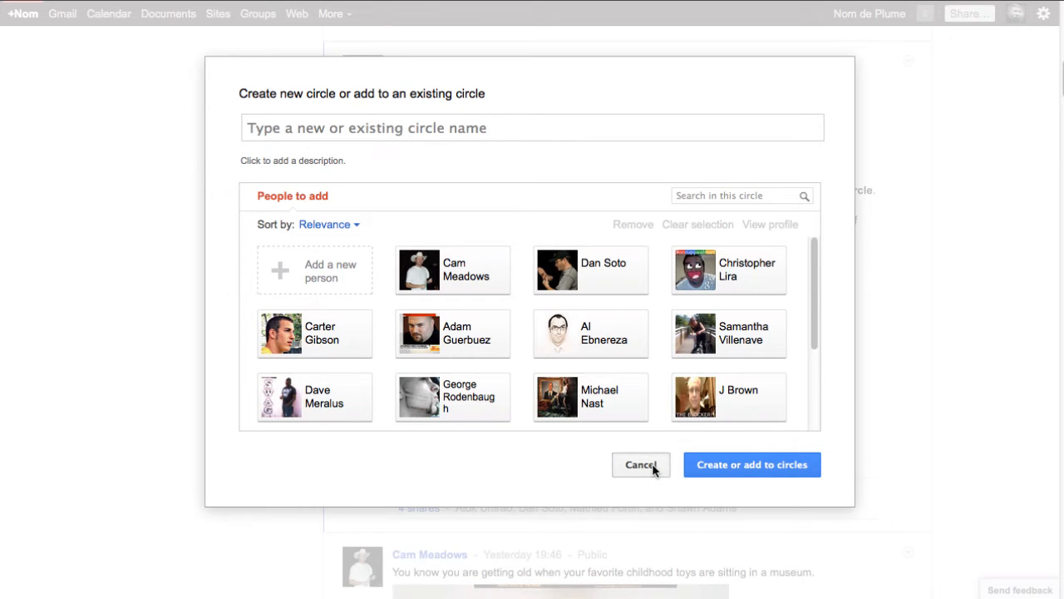
click(641, 464)
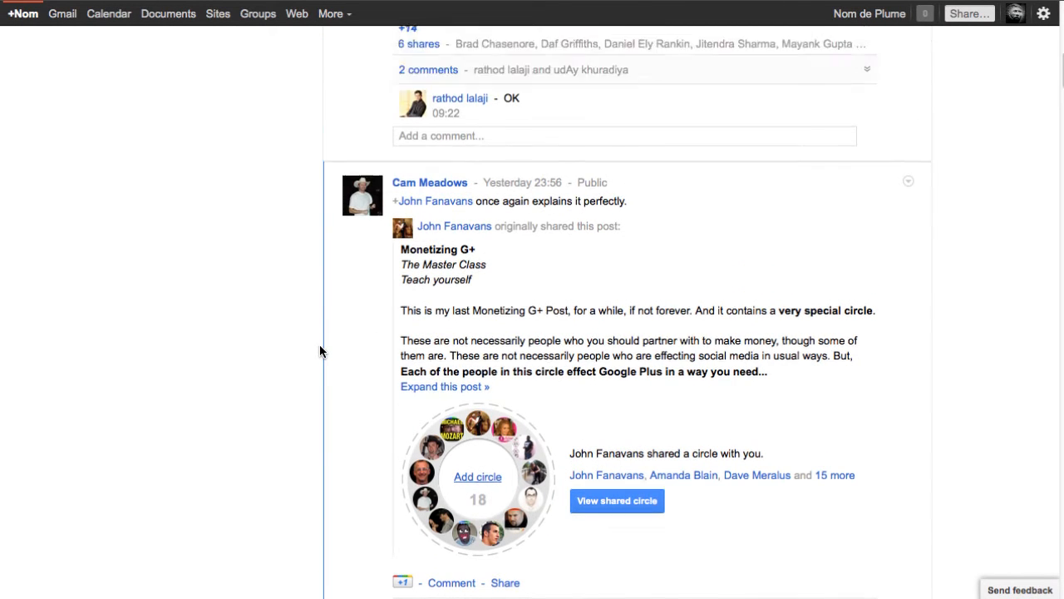
click(430, 182)
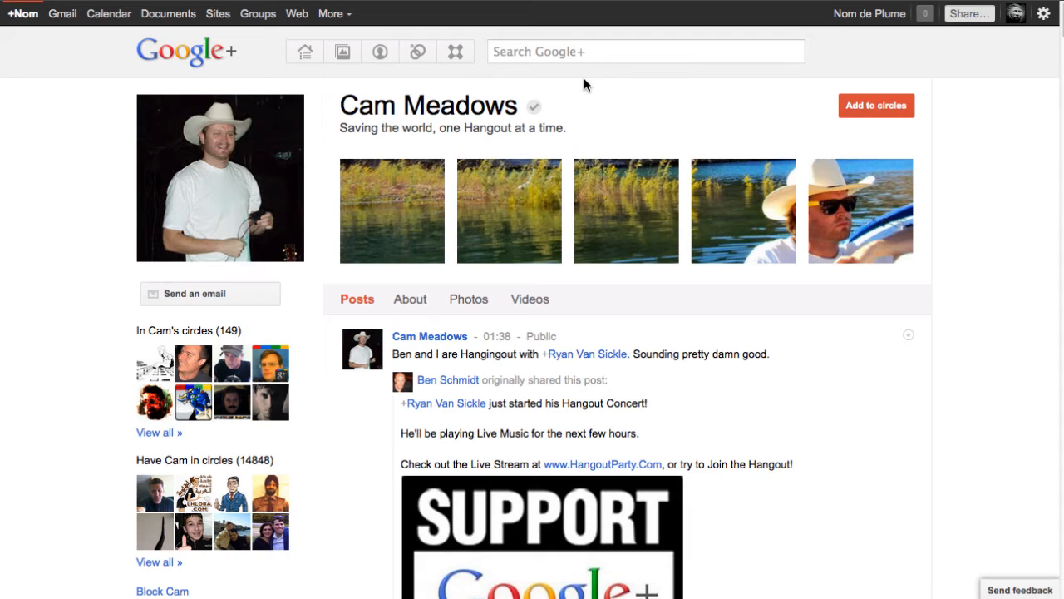
click(647, 52)
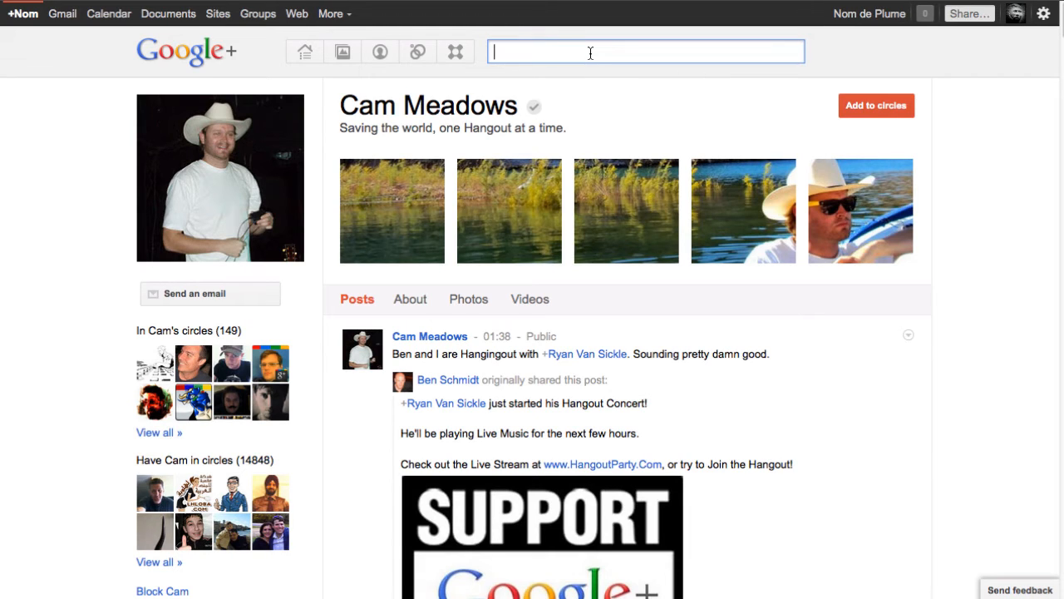
text(paul)
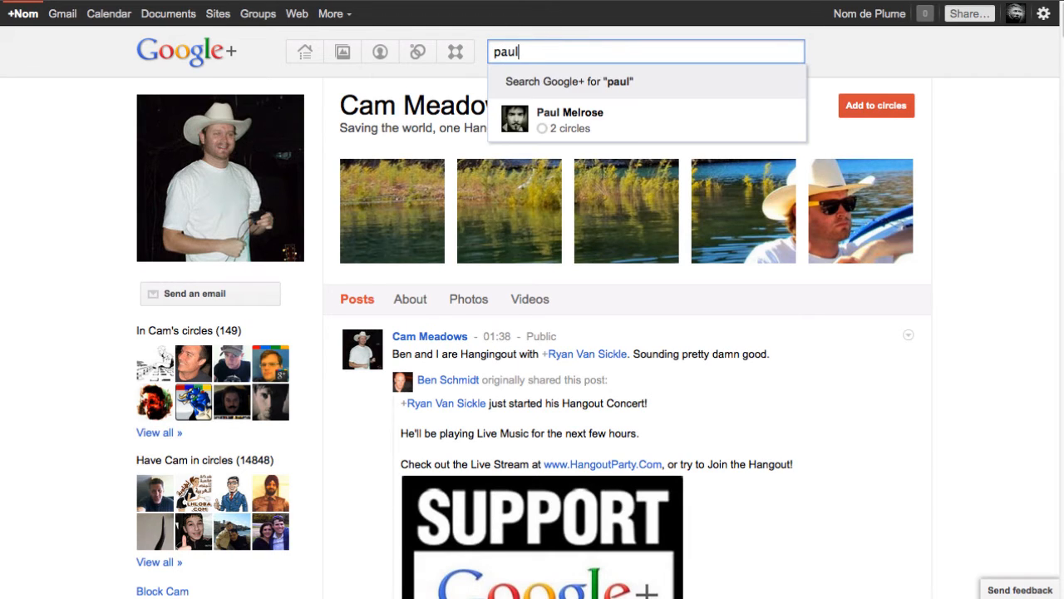
click(568, 113)
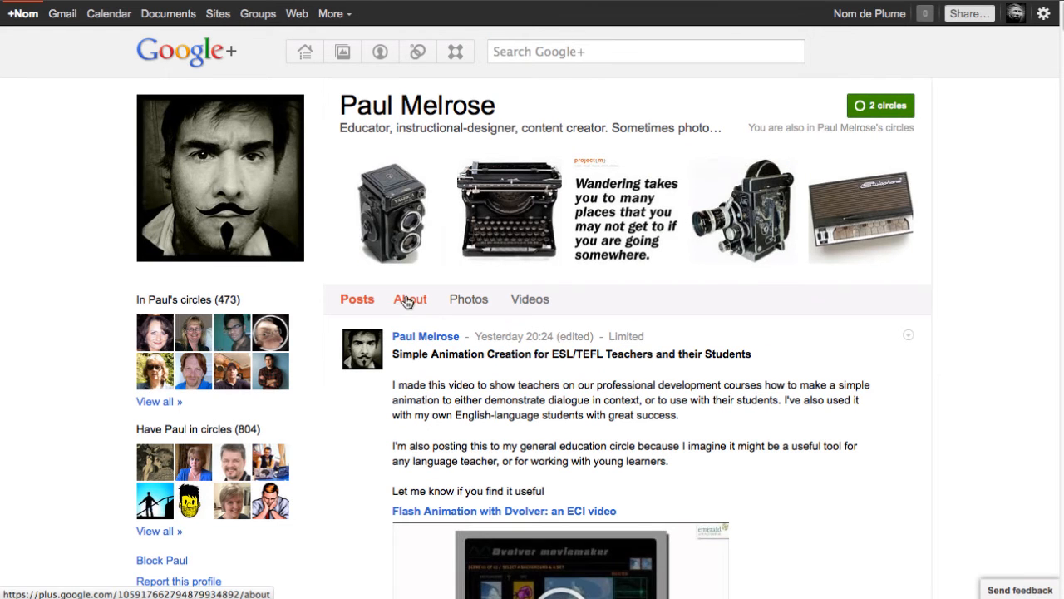
From Paul Melrose's About resources, follow the Circles Directory link to the spreadsheet
click(409, 299)
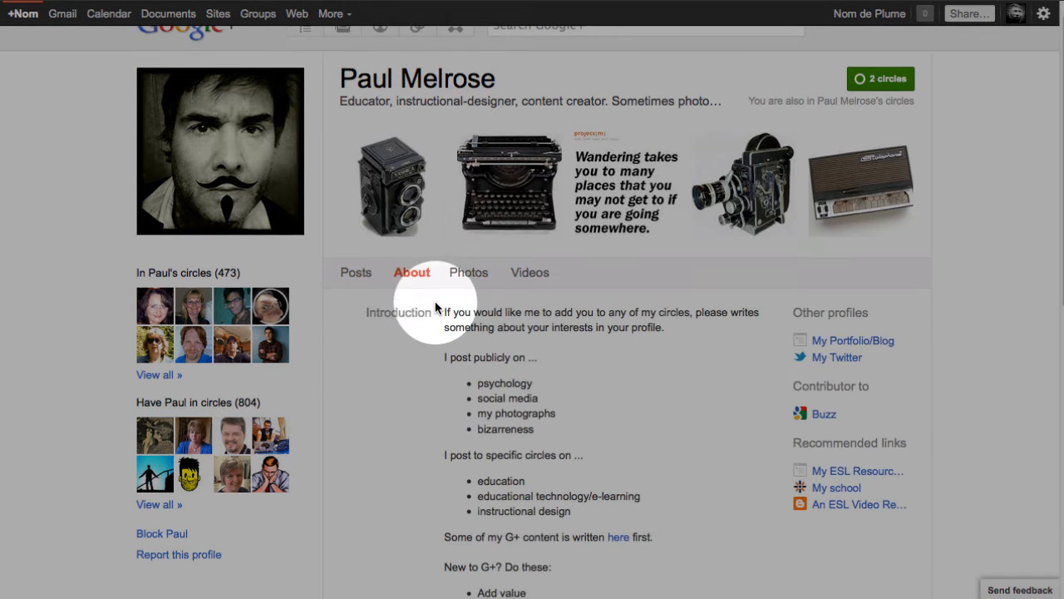
scroll(down, 3)
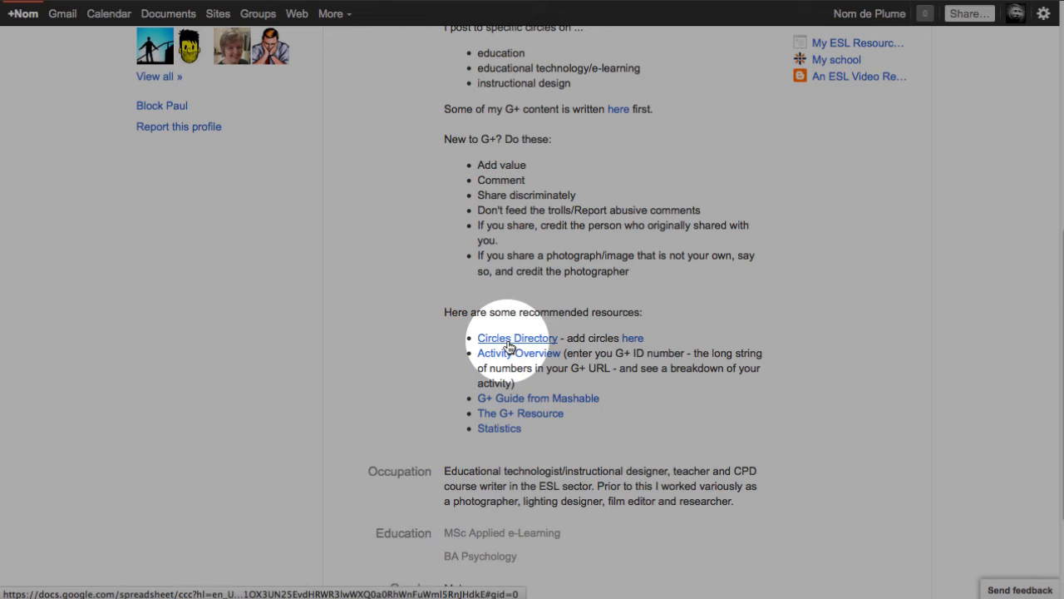
click(518, 337)
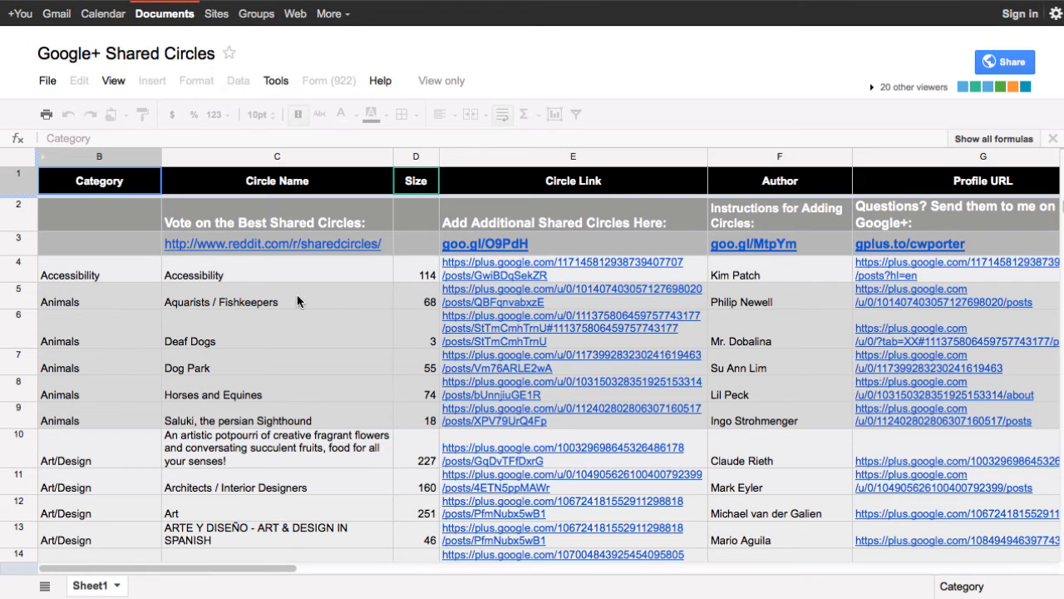
click(575, 114)
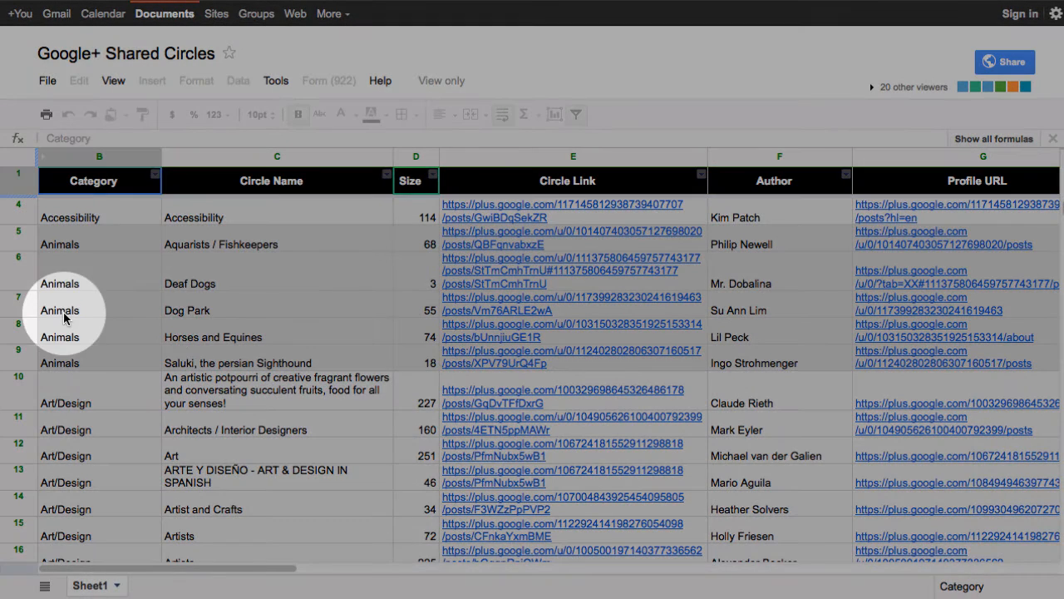
mouse_move(402, 323)
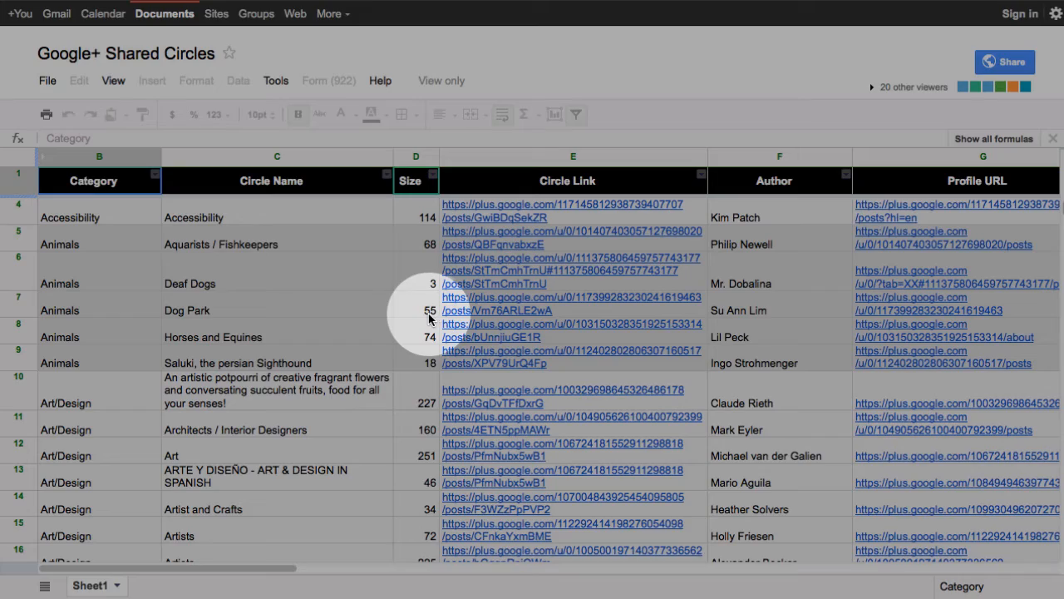
mouse_move(756, 319)
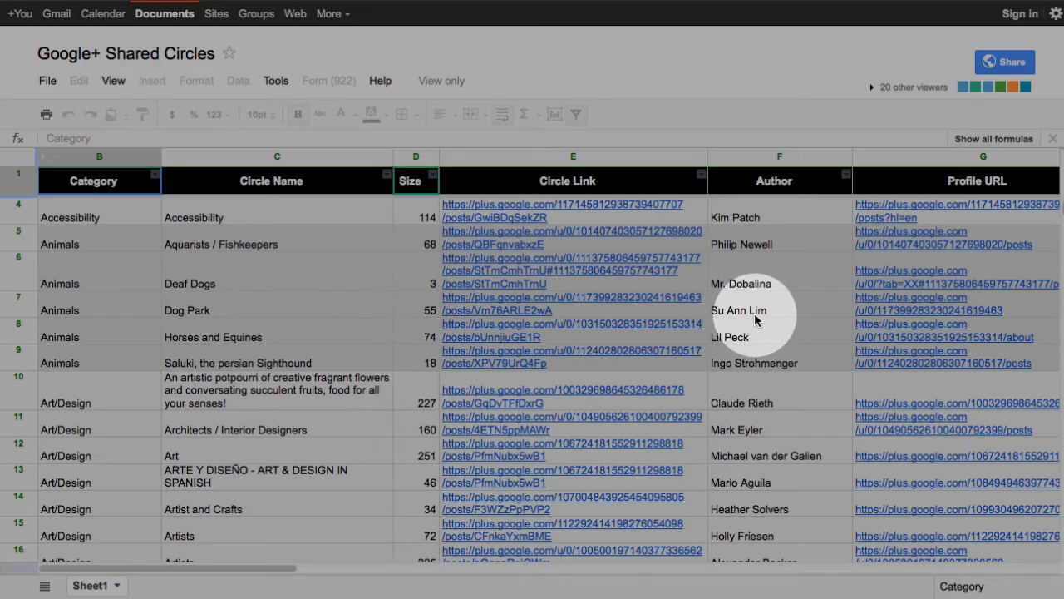
scroll(down, 3)
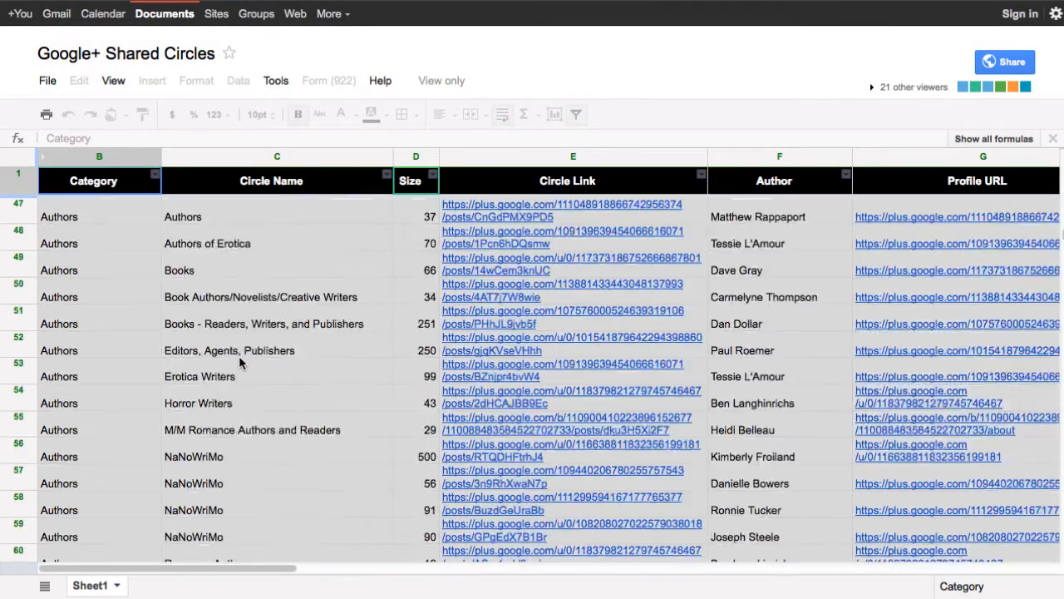
scroll(down, 3)
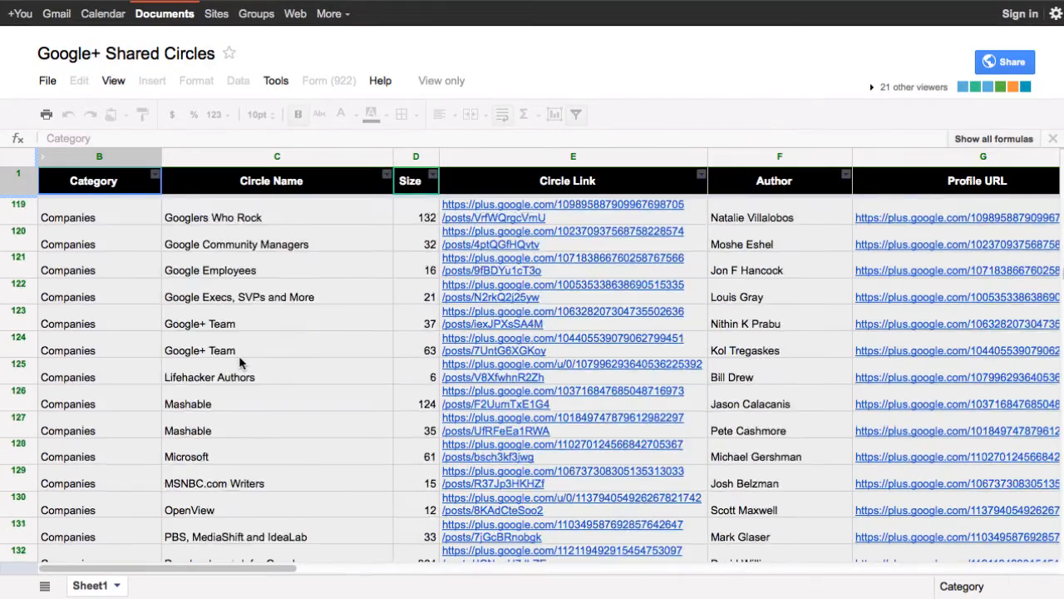
scroll(down, 3)
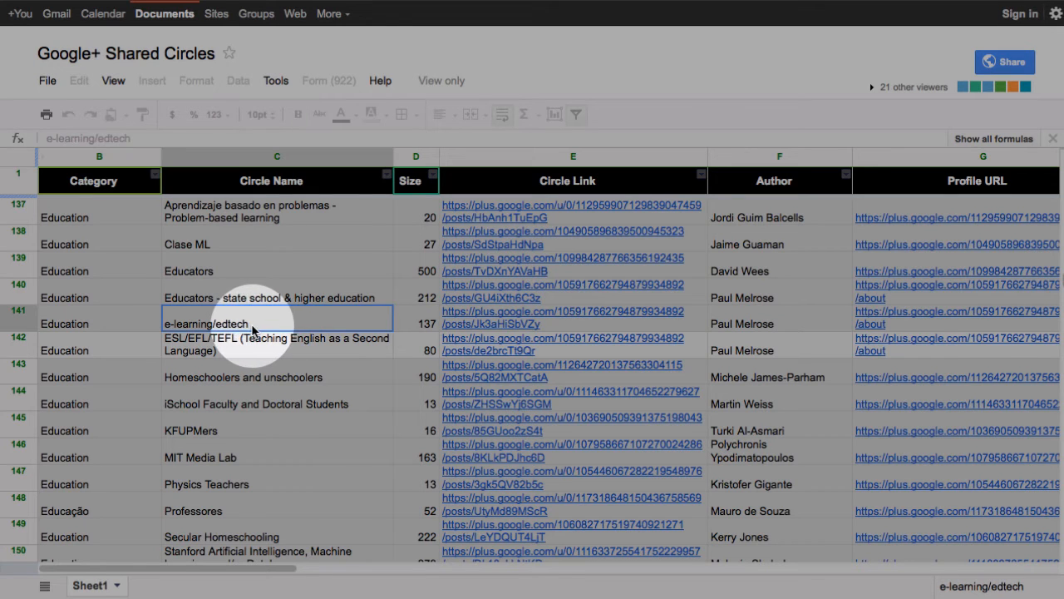
click(779, 324)
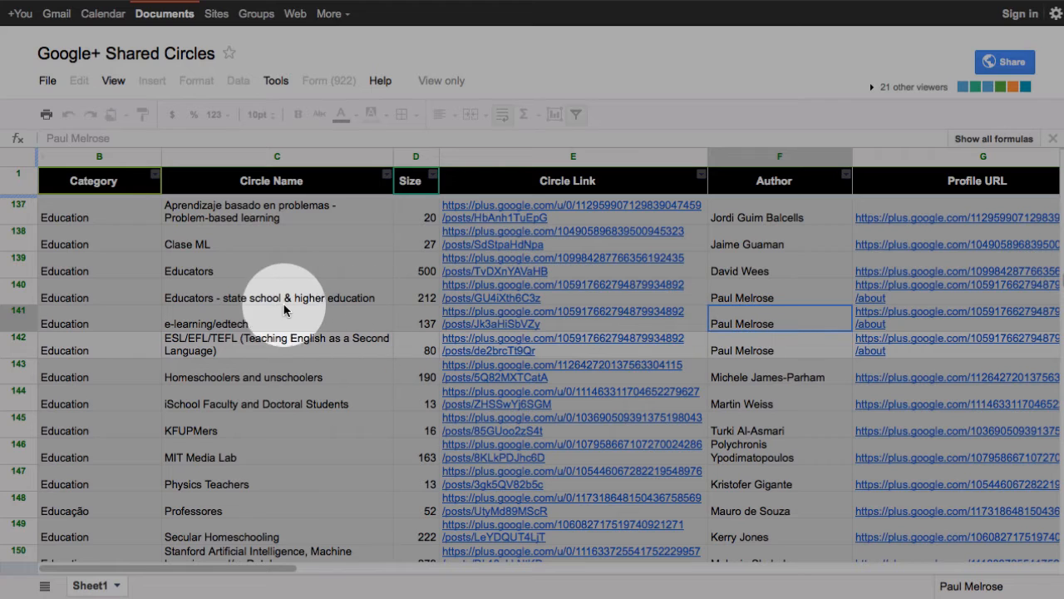
mouse_move(239, 384)
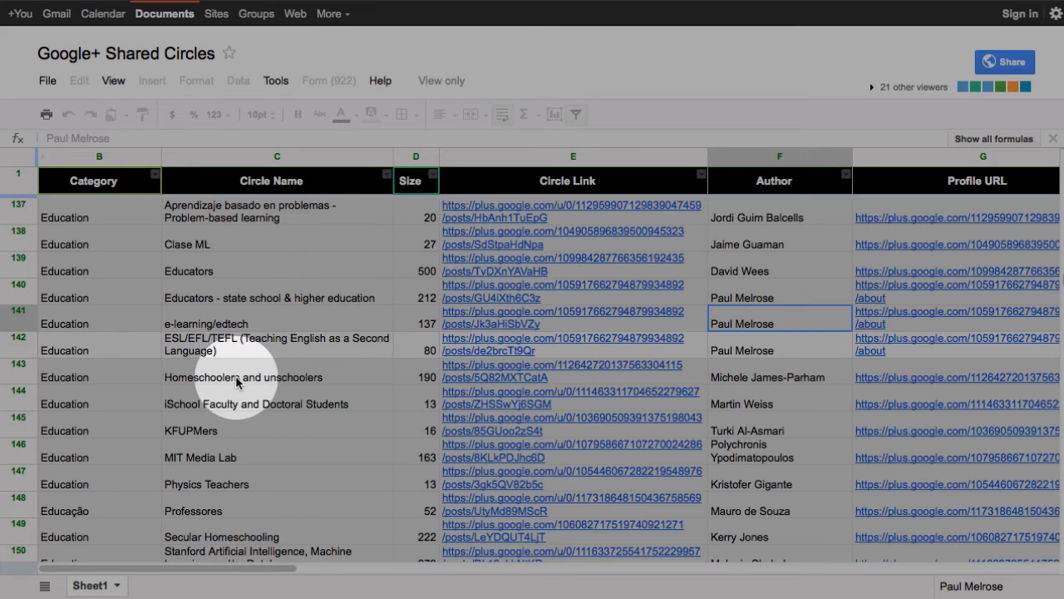
mouse_move(277, 287)
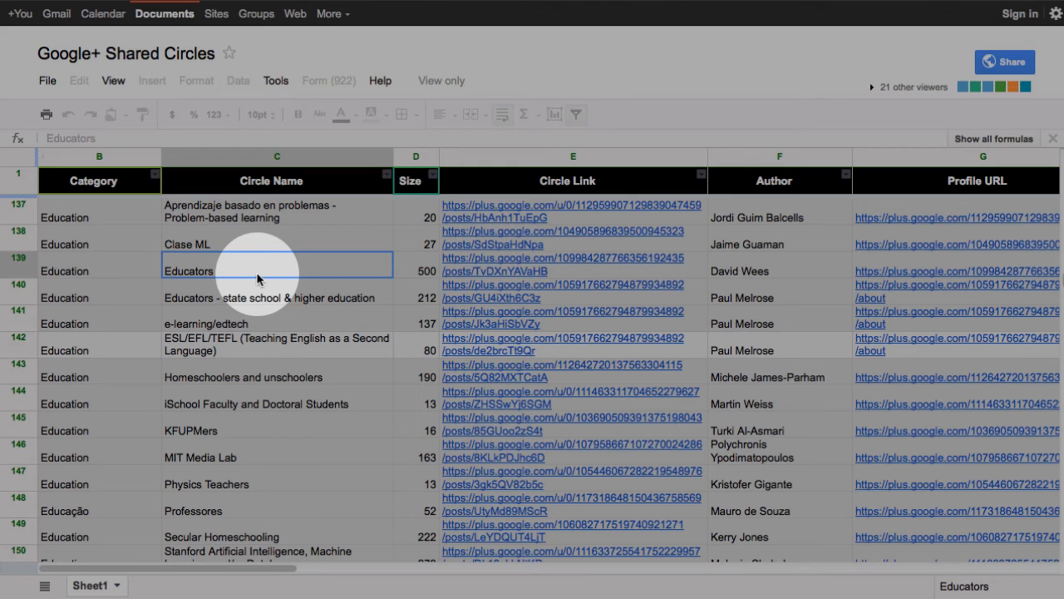
click(277, 298)
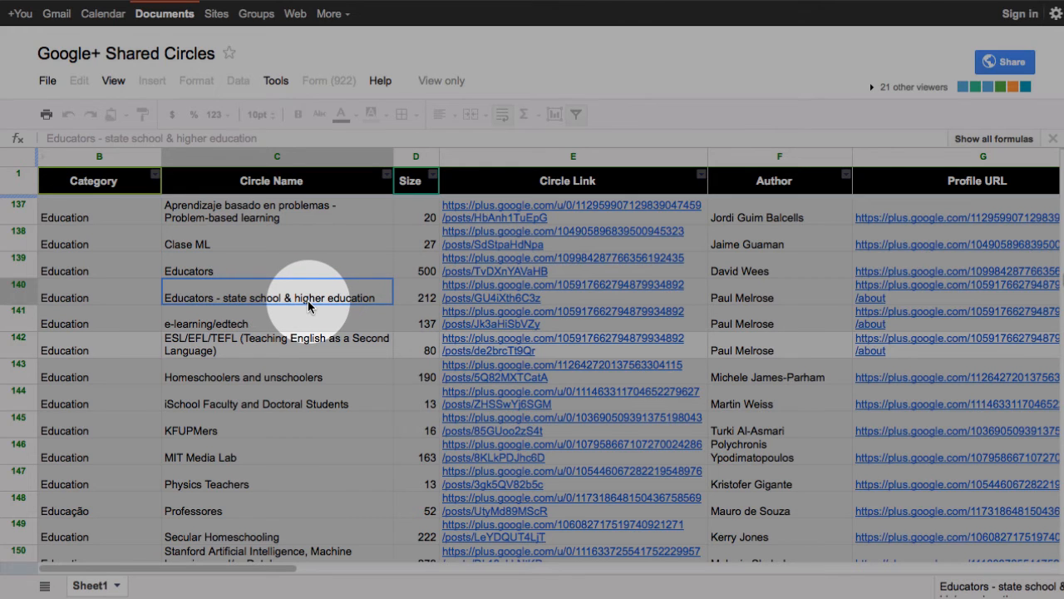
mouse_move(179, 348)
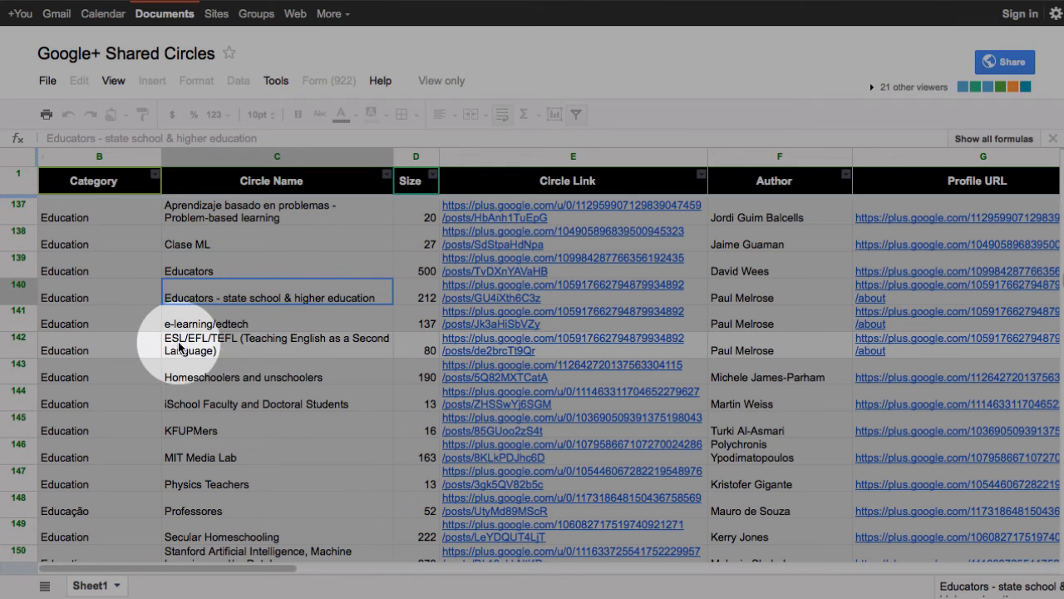
mouse_move(283, 353)
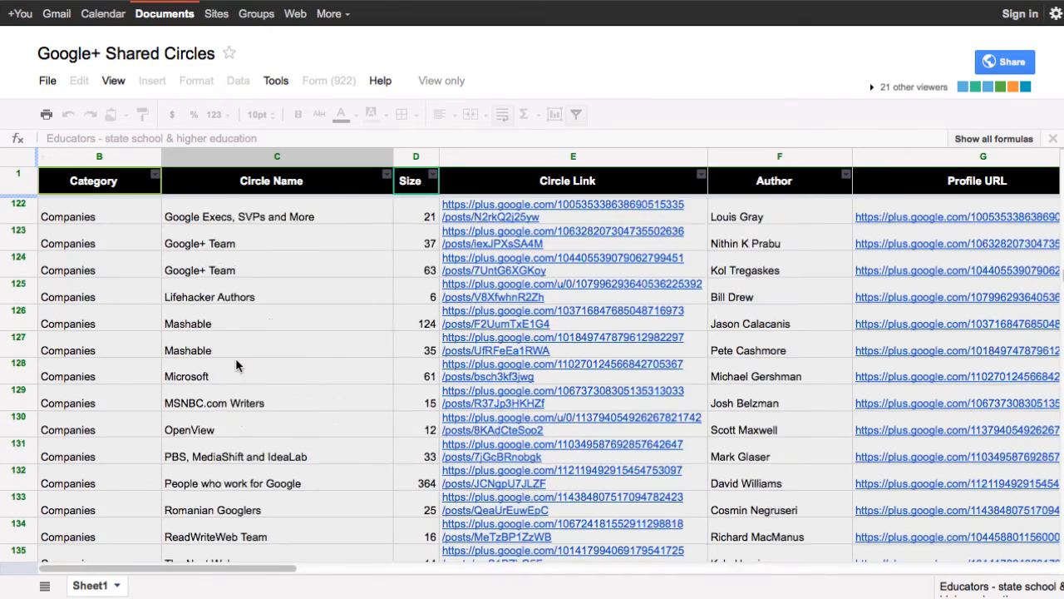
scroll(up, 3)
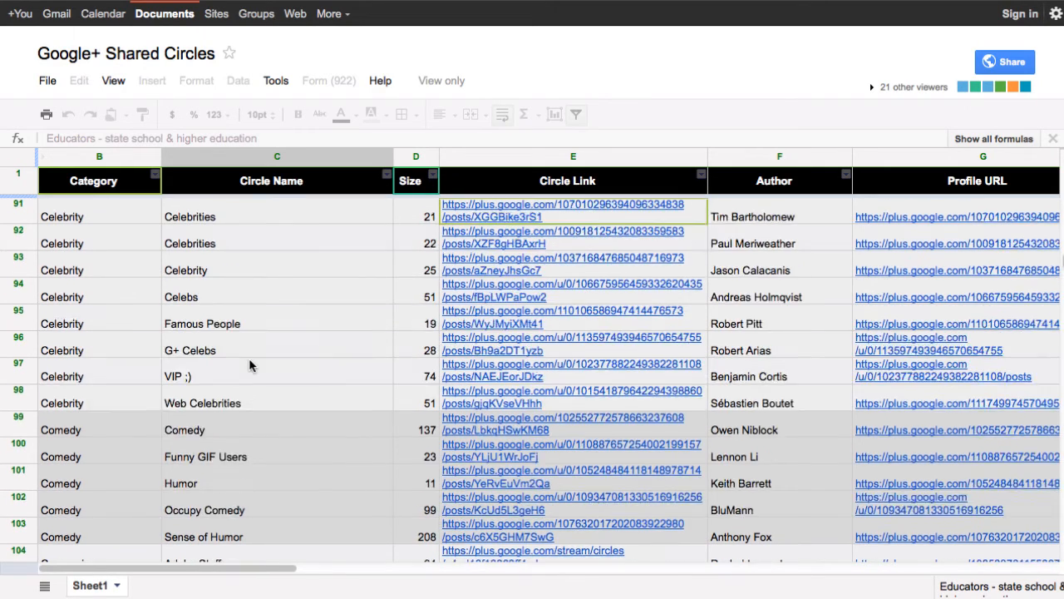
scroll(up, 3)
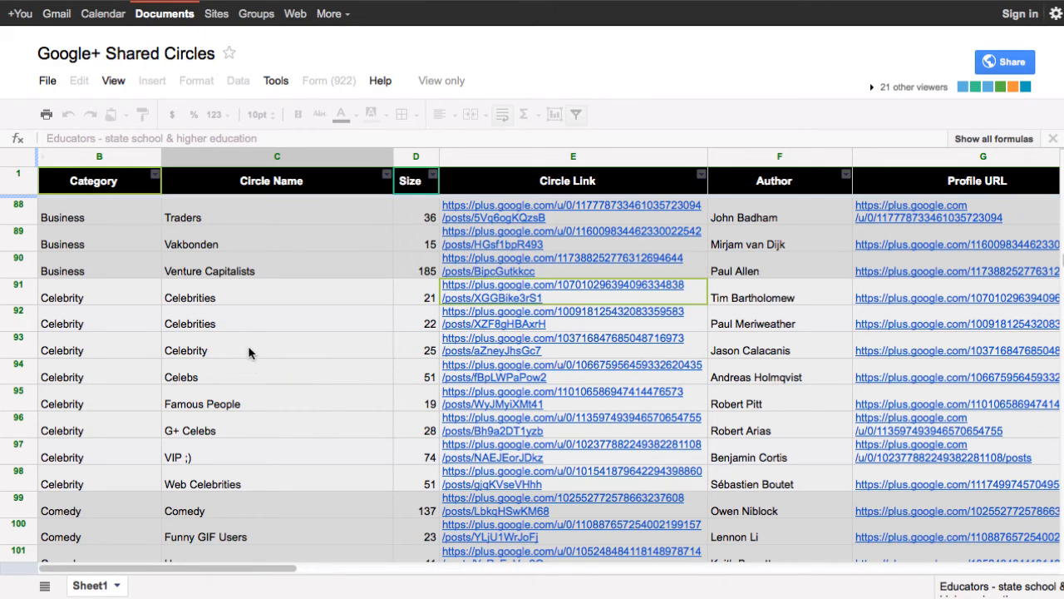
mouse_move(80, 345)
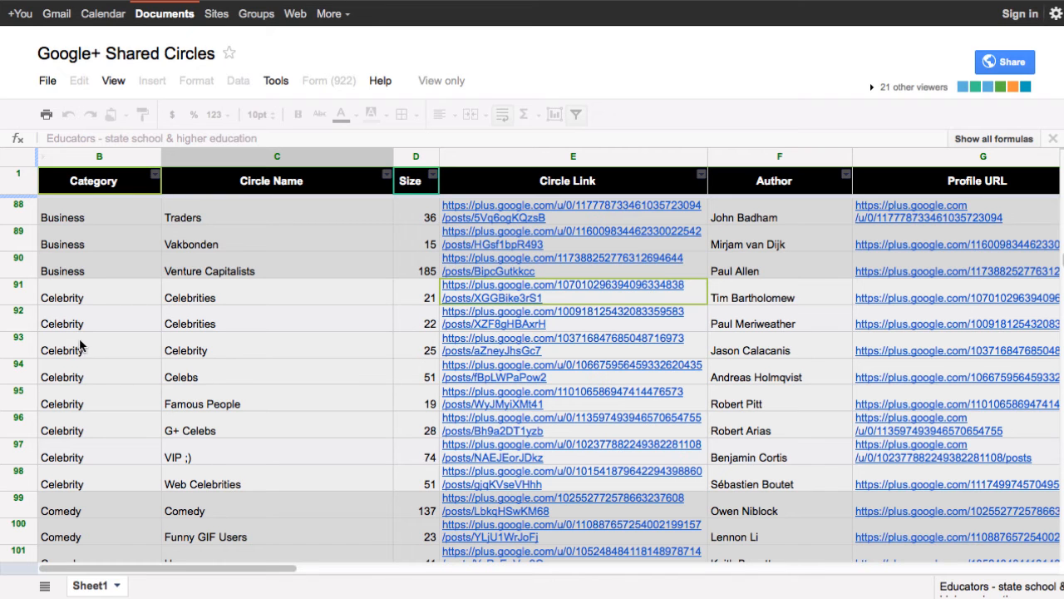
mouse_move(54, 305)
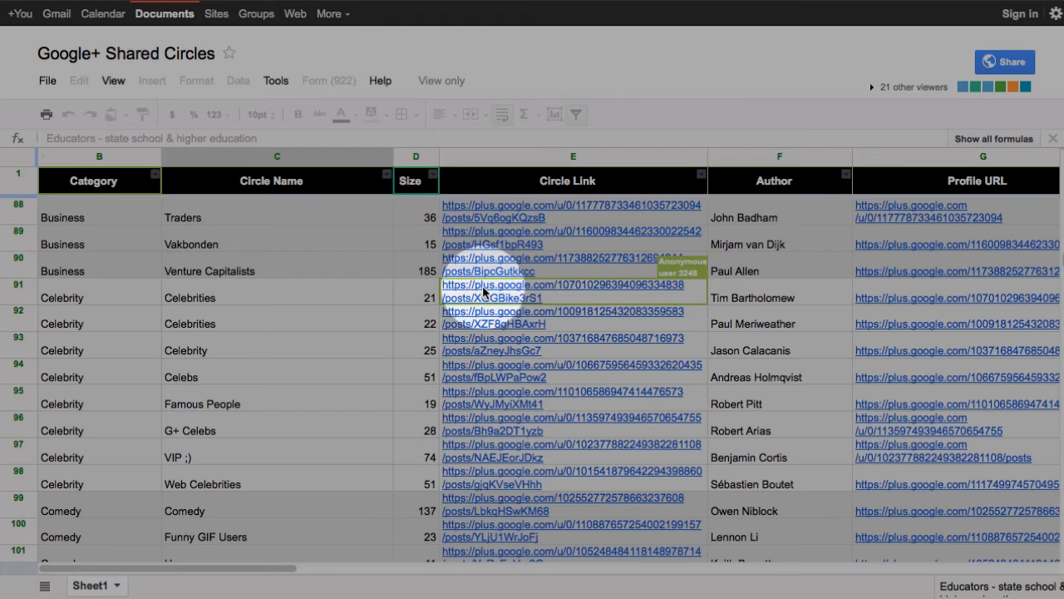
click(573, 291)
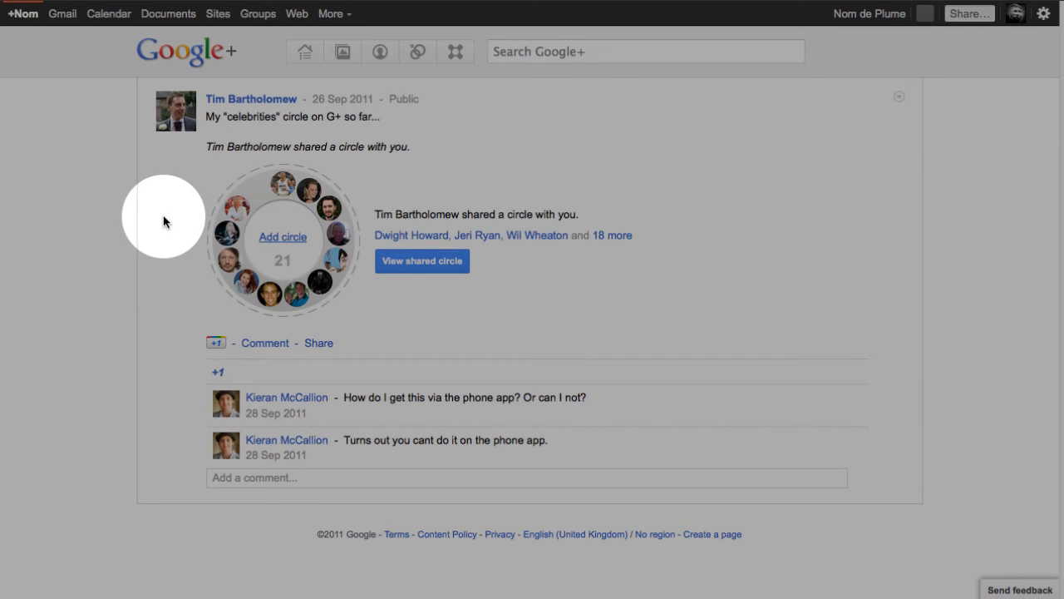
Create a Celebs circle from the shared post with all 21 celebrities and view its members
click(422, 260)
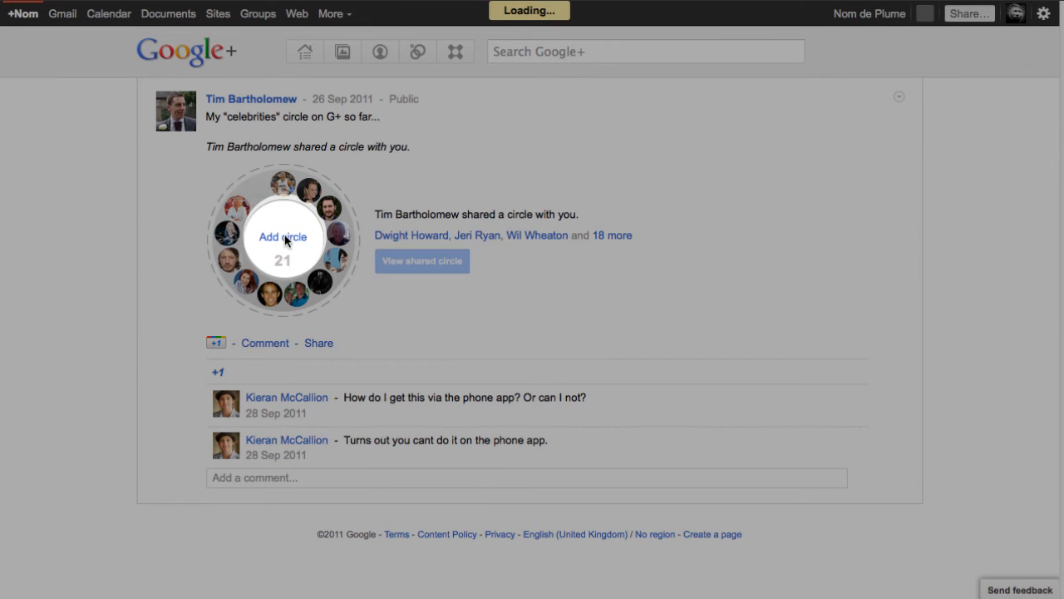
click(283, 237)
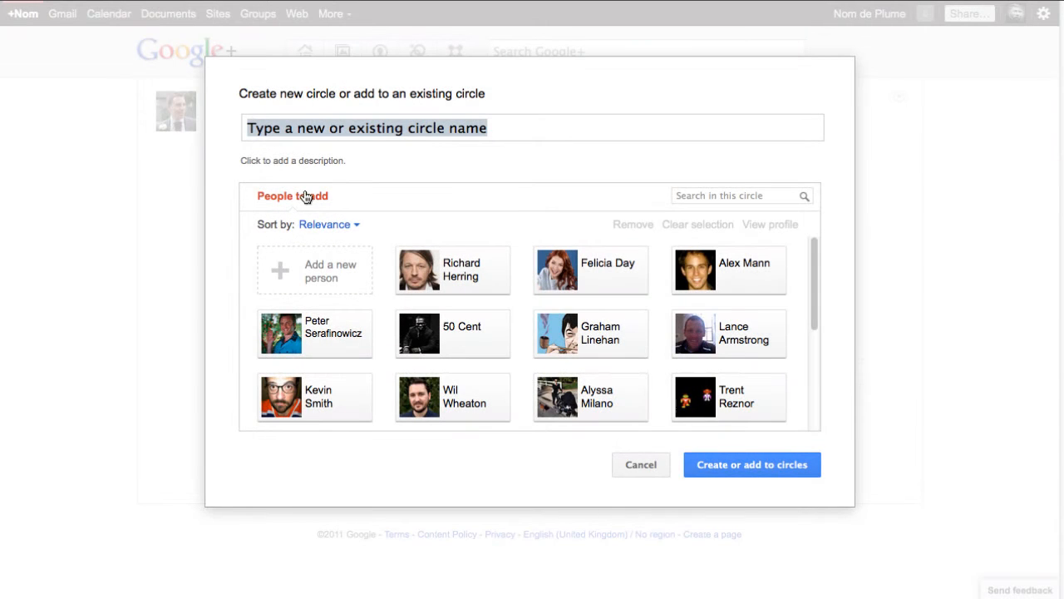
text(Celebs)
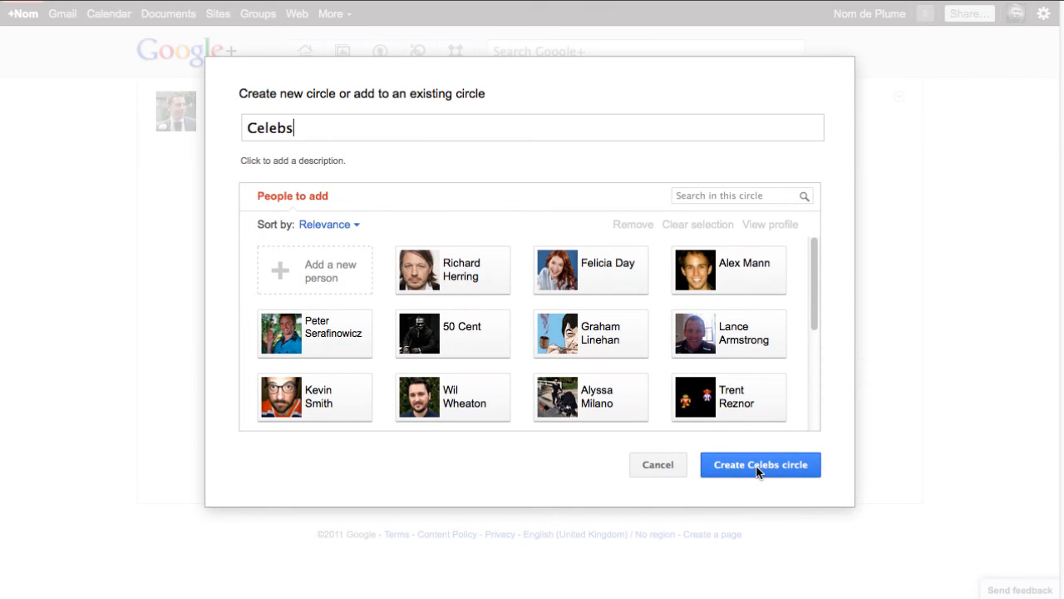
click(760, 464)
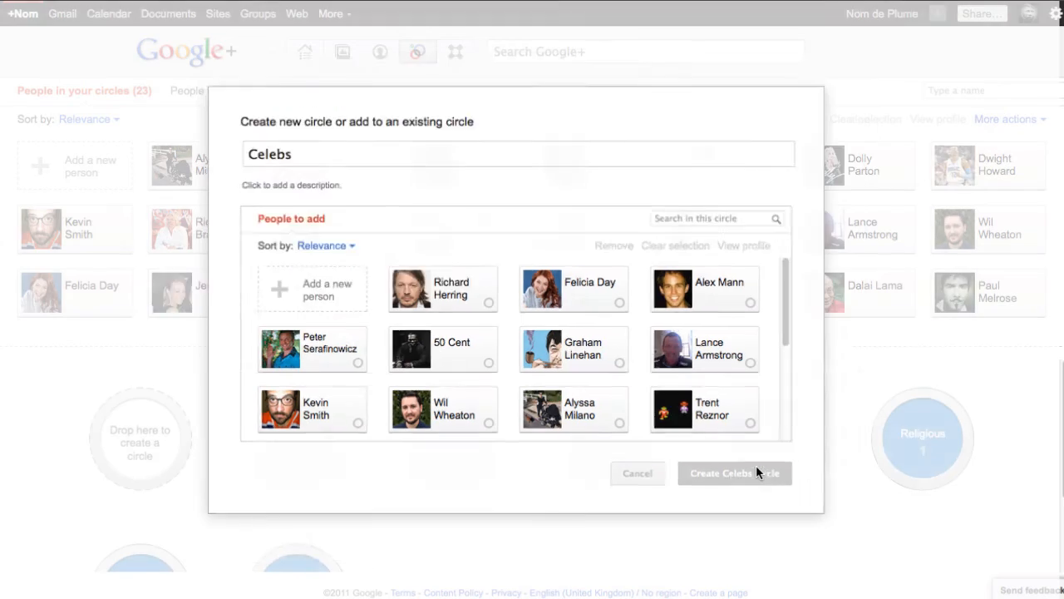
click(720, 473)
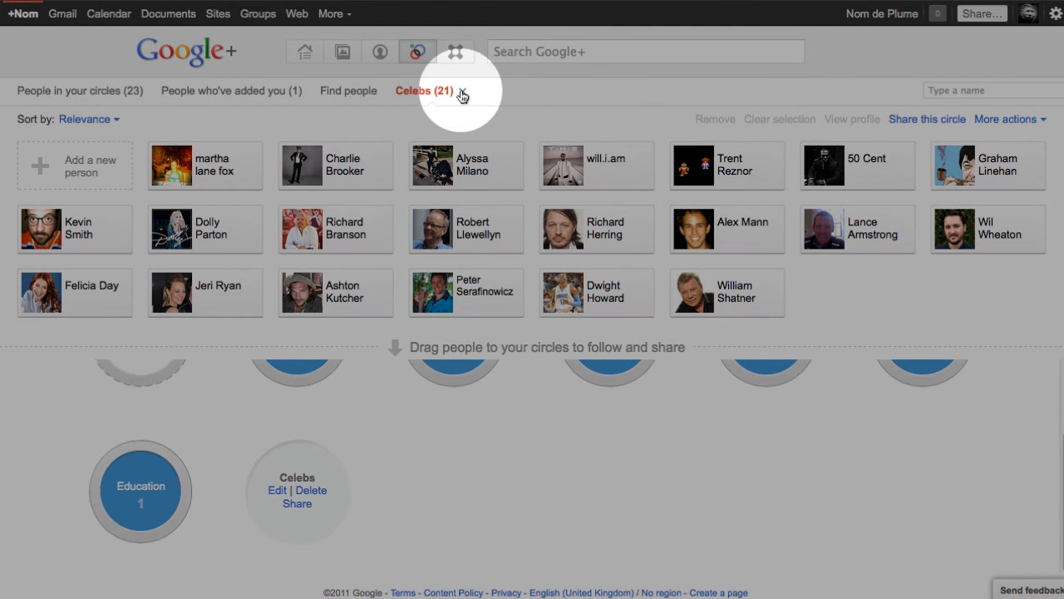
Close the Celebs (21) member view, leaving the overview of 23 people and all circles
click(79, 91)
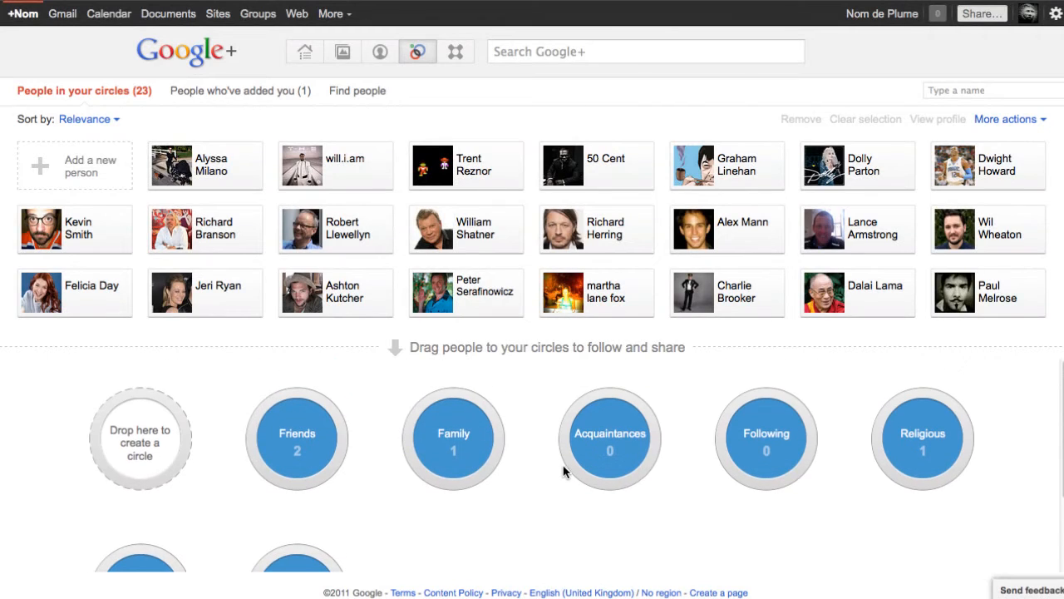
scroll(down, 3)
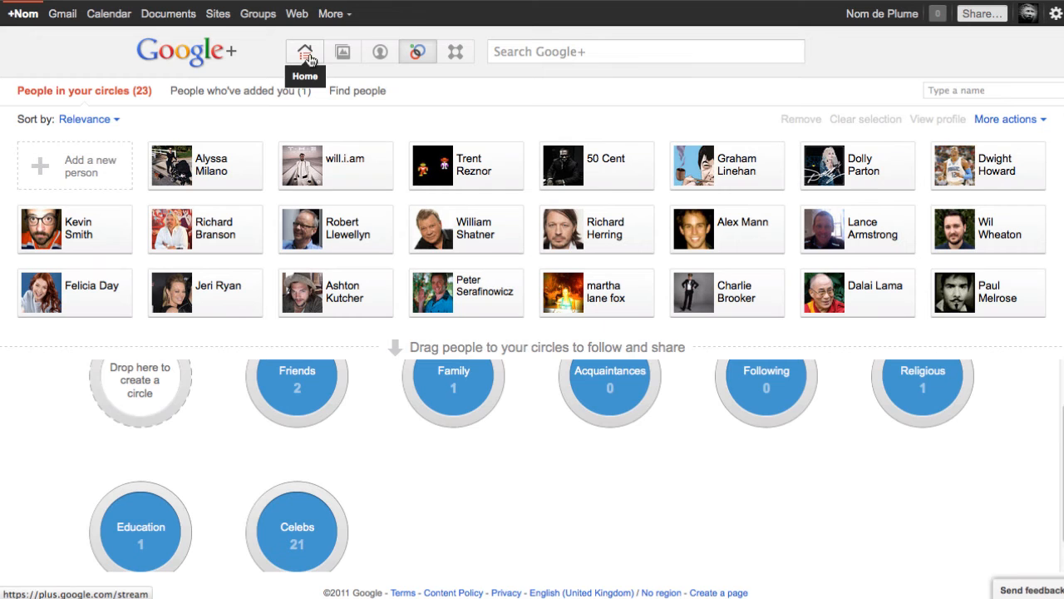
Browse the home stream now filled with celebrity posts from Felicia Day, Kevin Smith and William Shatner
click(304, 50)
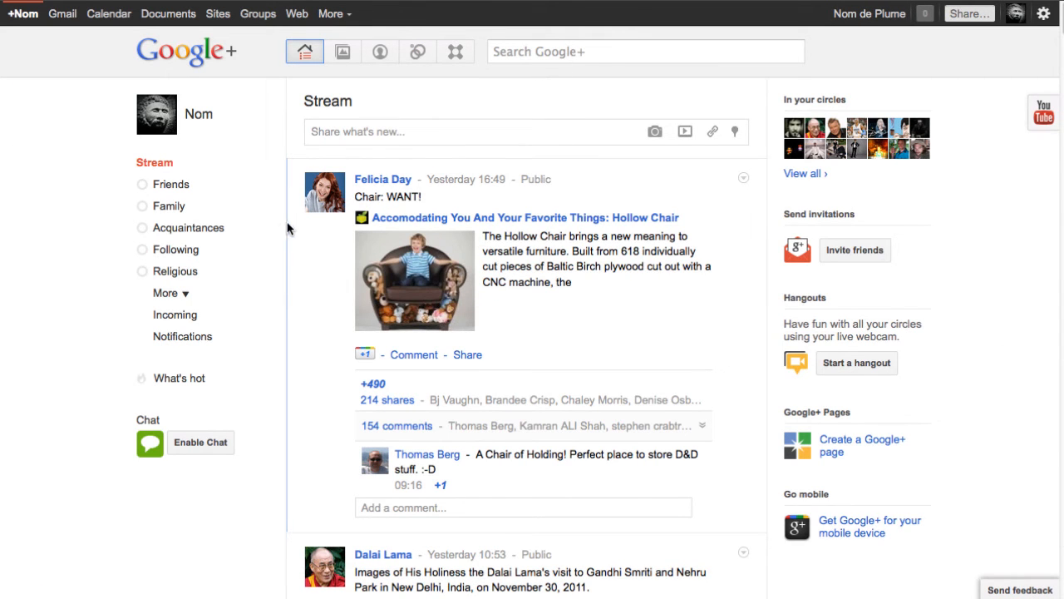
scroll(down, 3)
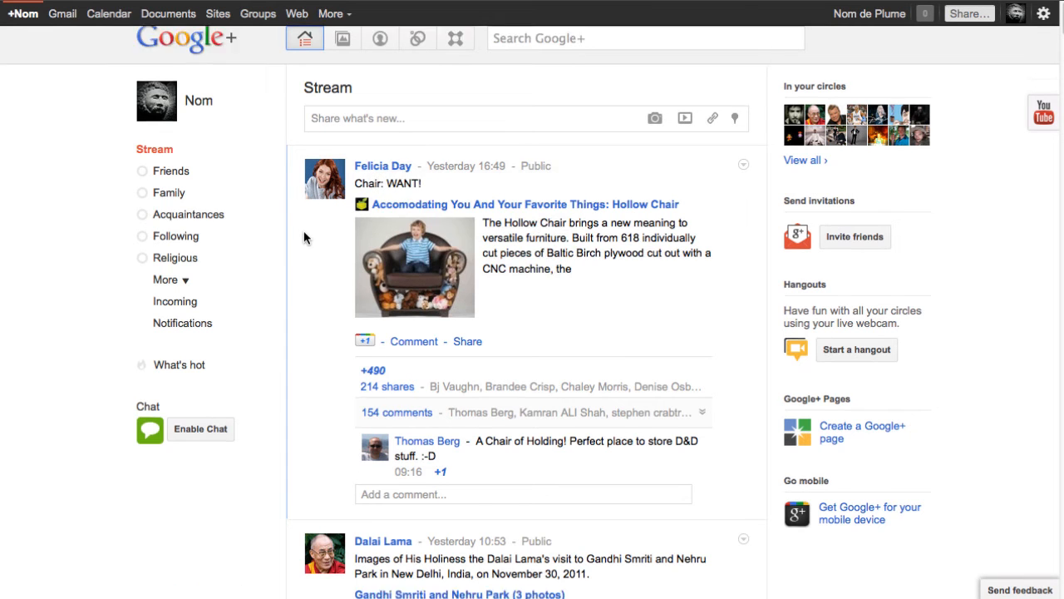
scroll(down, 3)
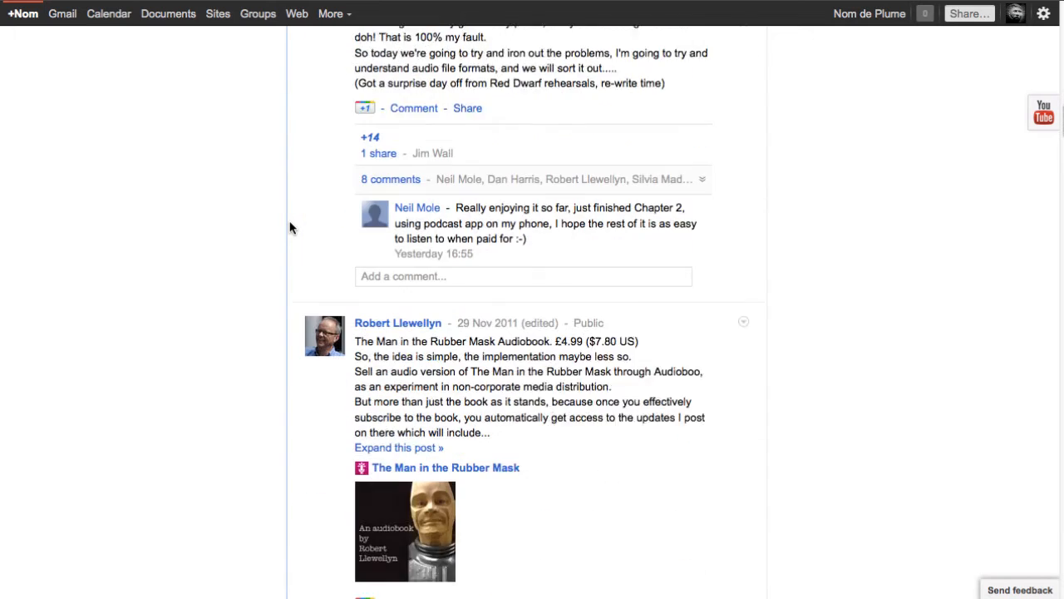
scroll(down, 3)
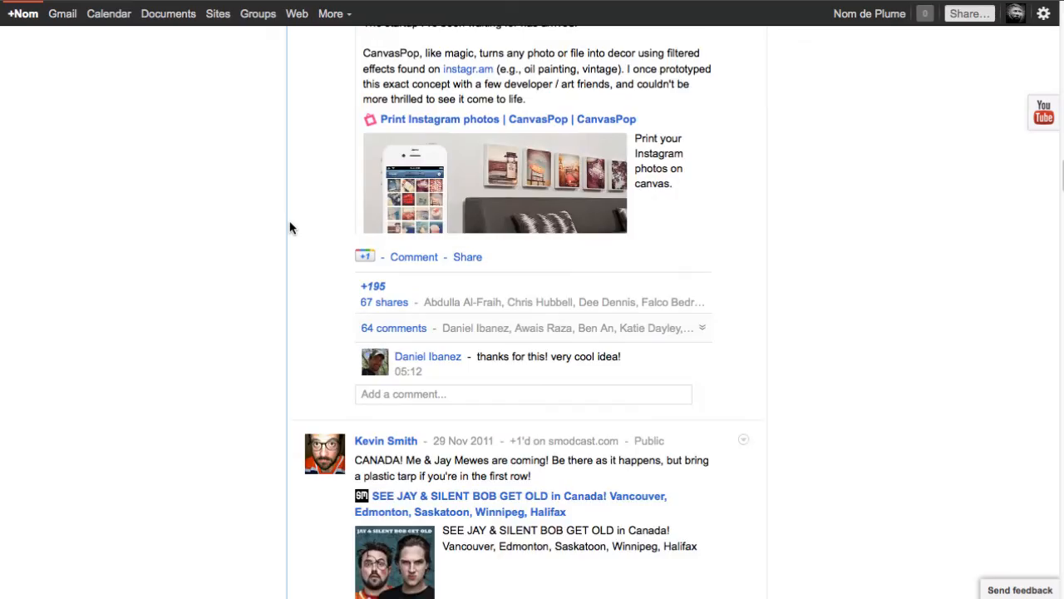
scroll(down, 3)
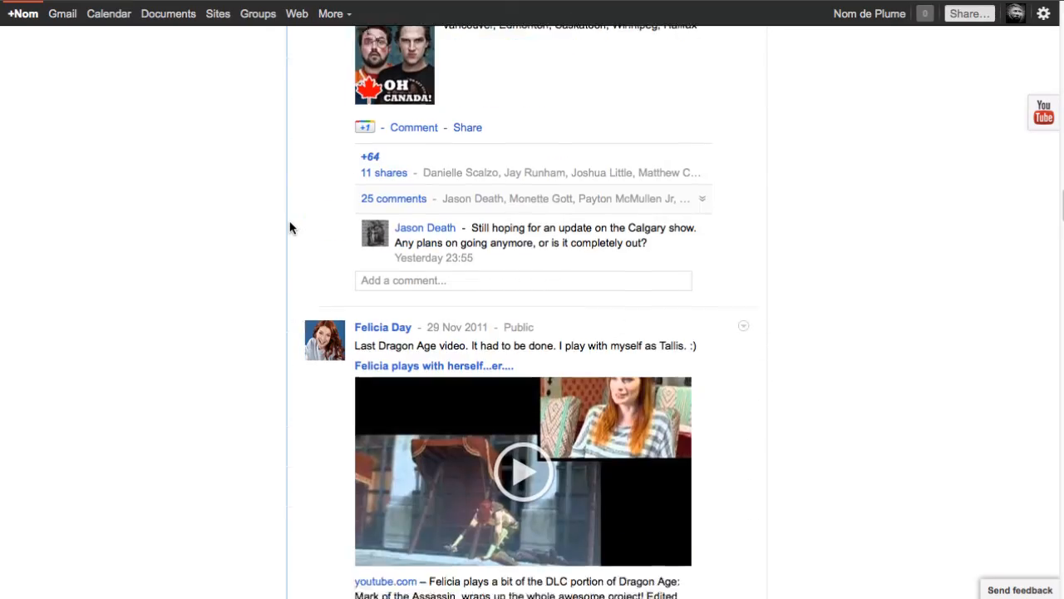
scroll(down, 3)
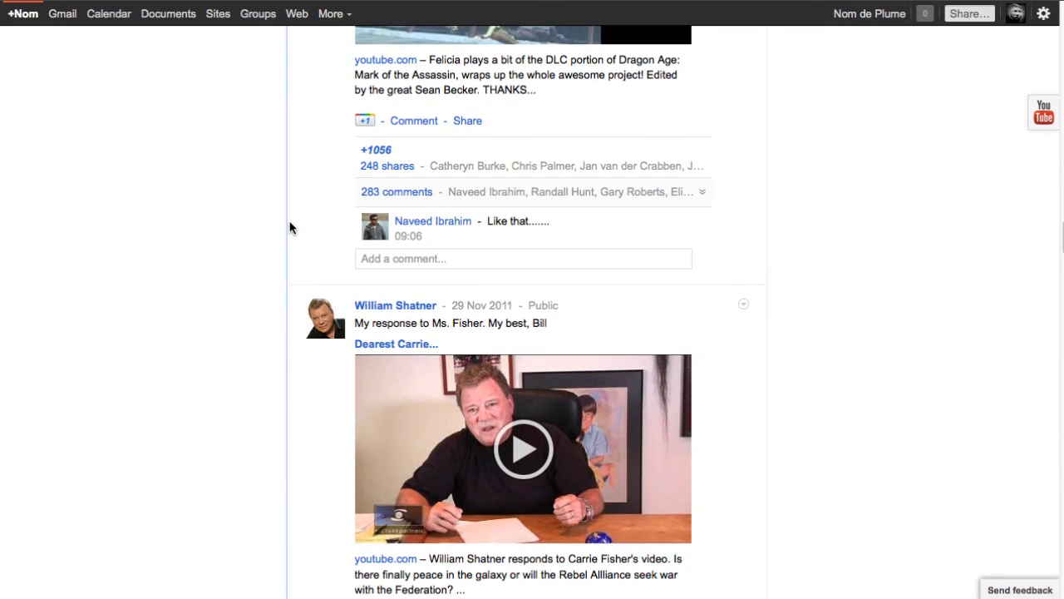
scroll(down, 3)
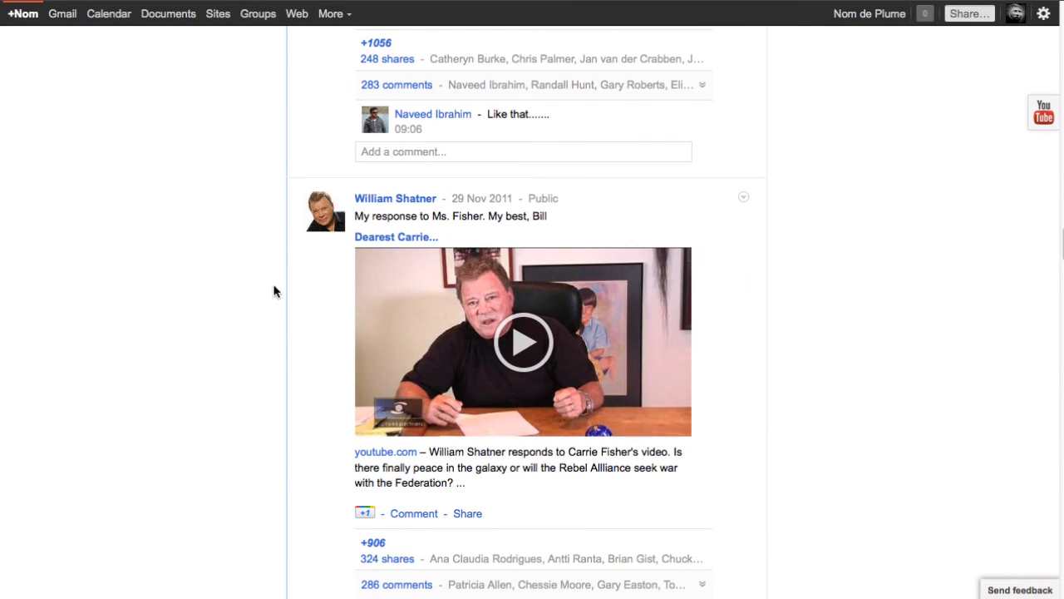
scroll(down, 3)
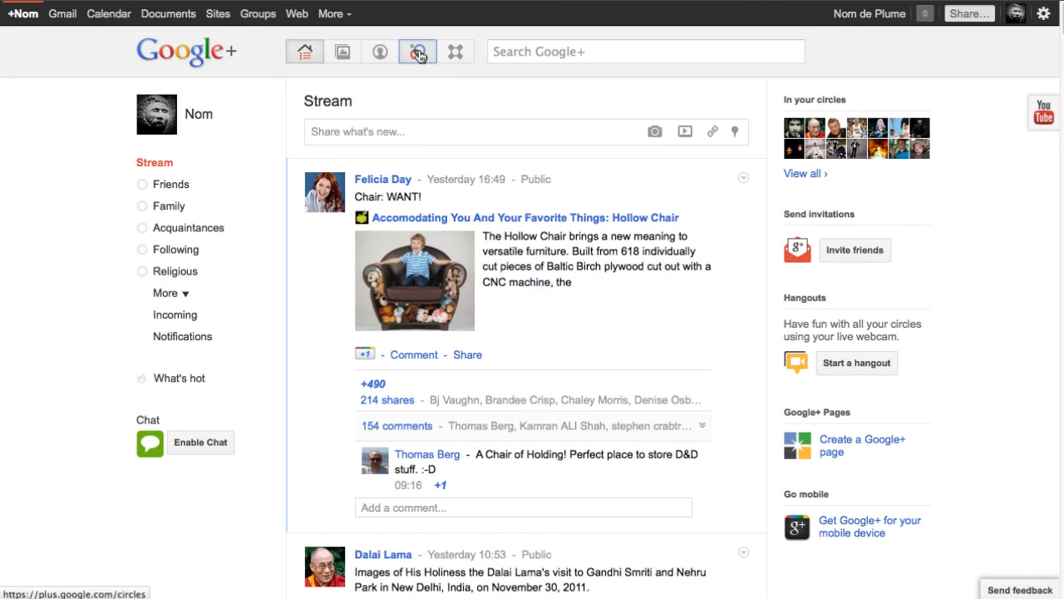
From Circles, select the 21-member Celebs circle and start sharing it
click(417, 51)
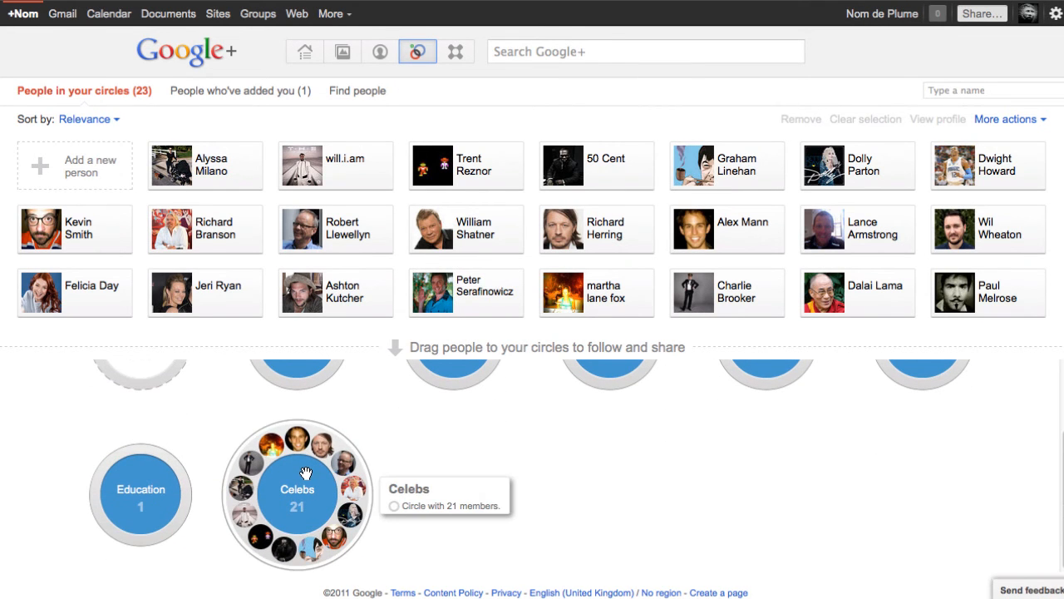
click(297, 489)
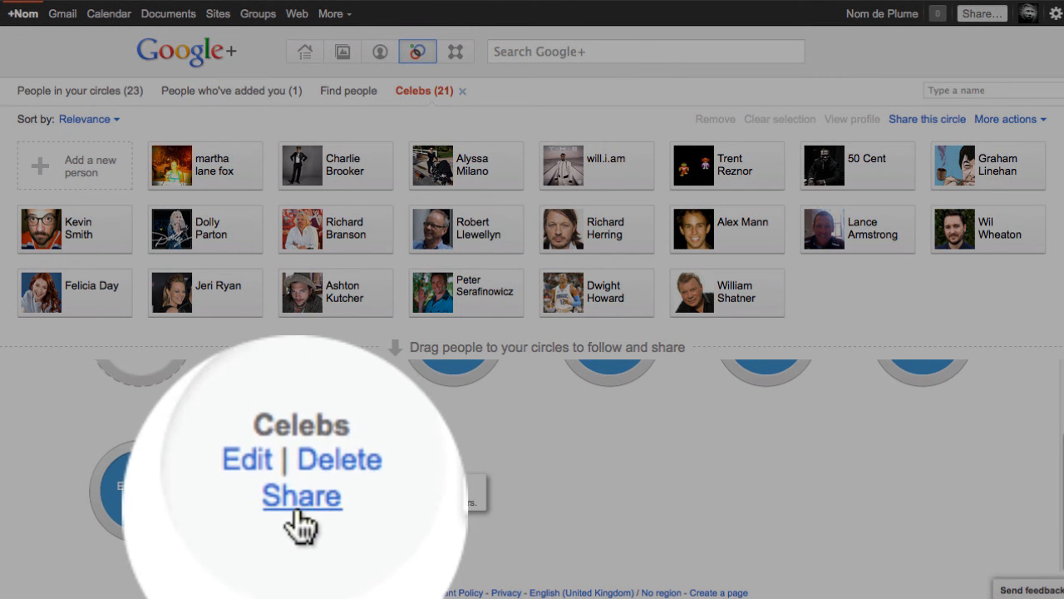
click(301, 496)
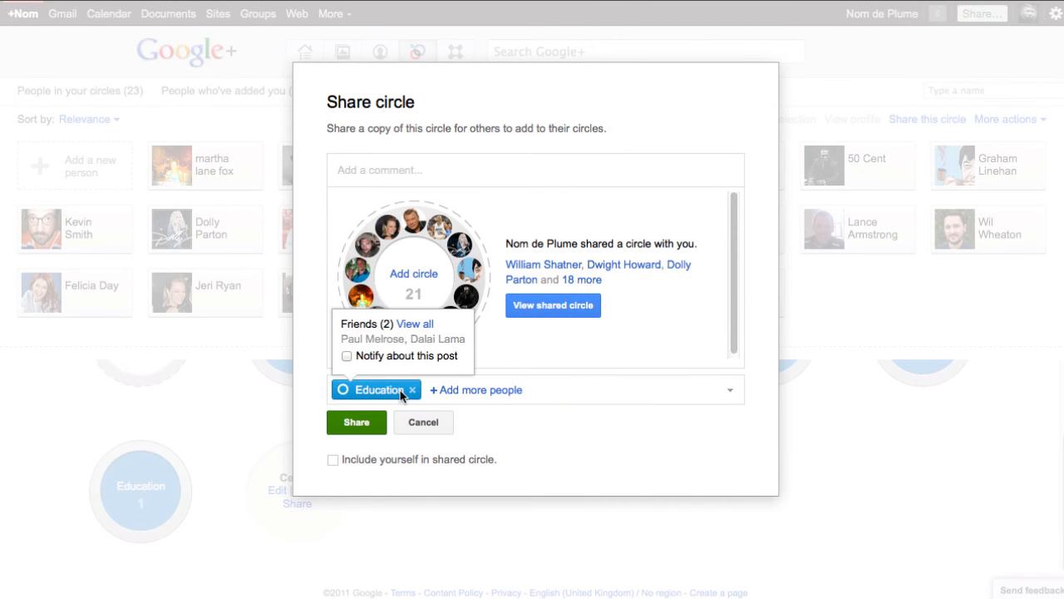
Share the Celebs circle to the stream with Your circles instead of Education
click(412, 390)
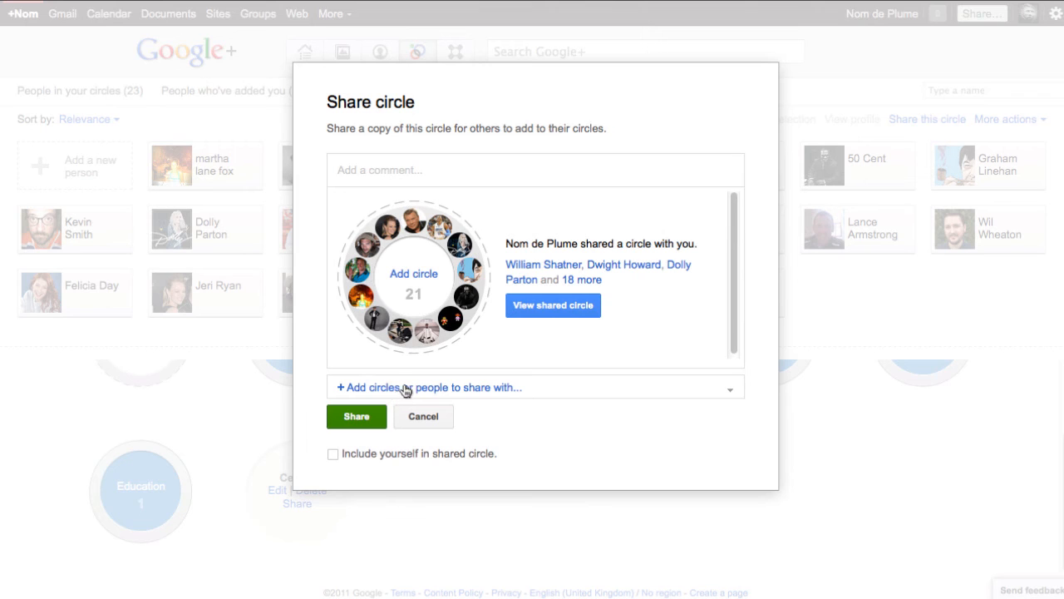
click(537, 387)
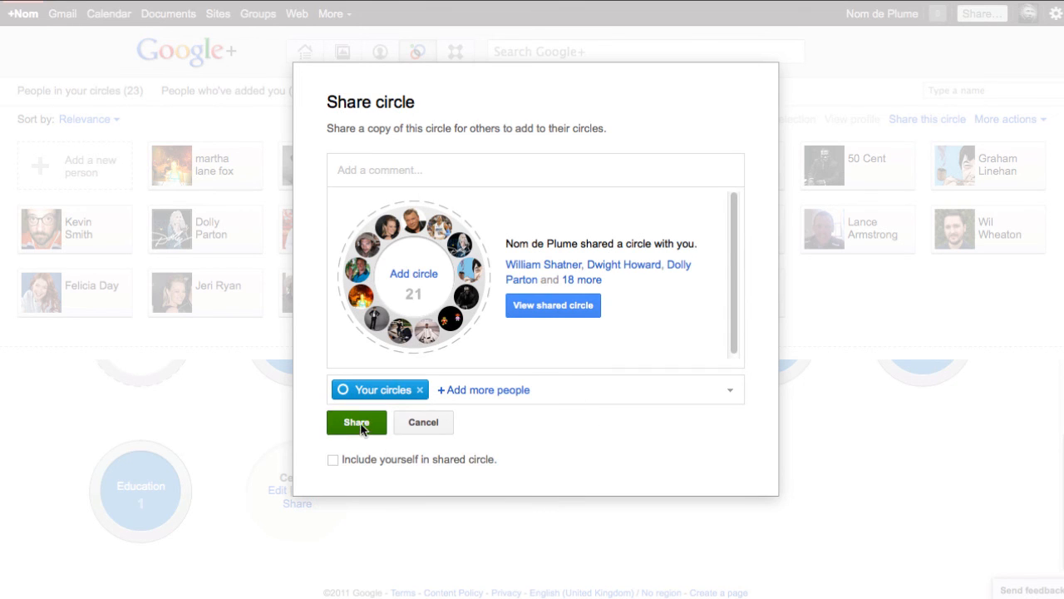
click(356, 423)
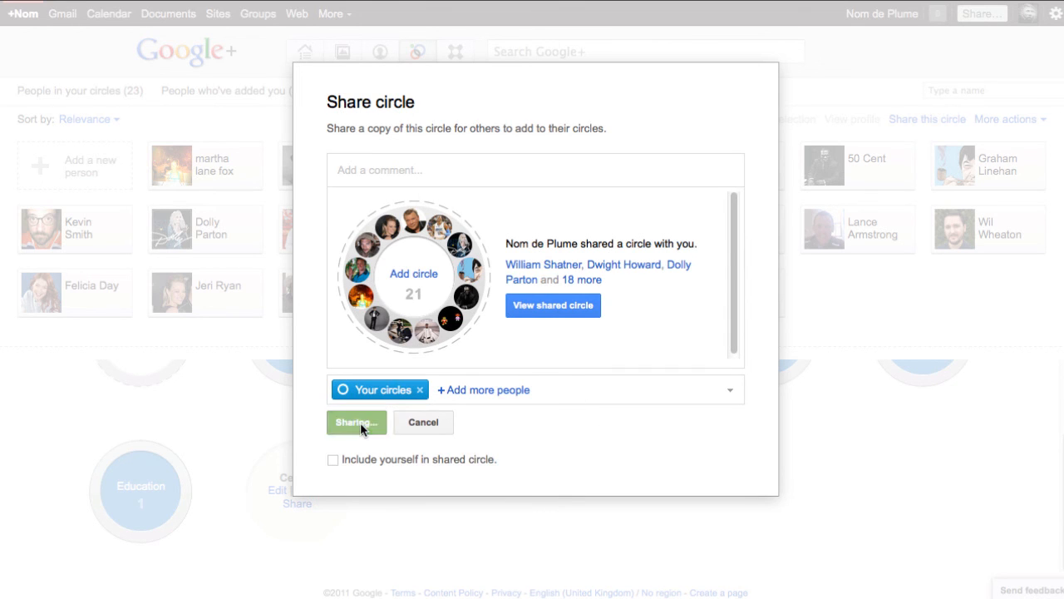
click(356, 421)
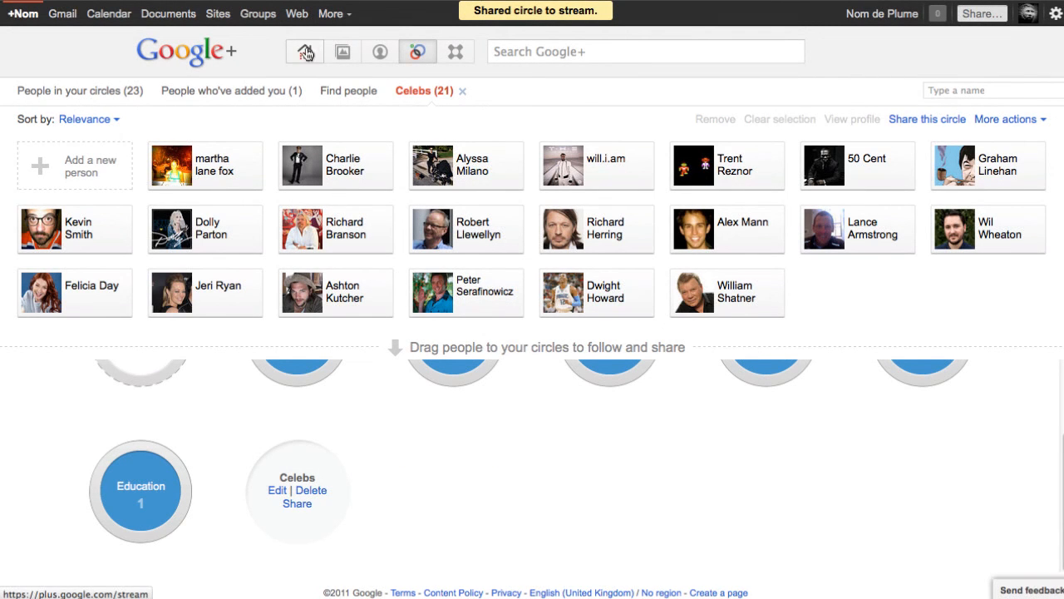
Return to the home stream showing the shared 21-person Celebs circle as the top post
click(304, 51)
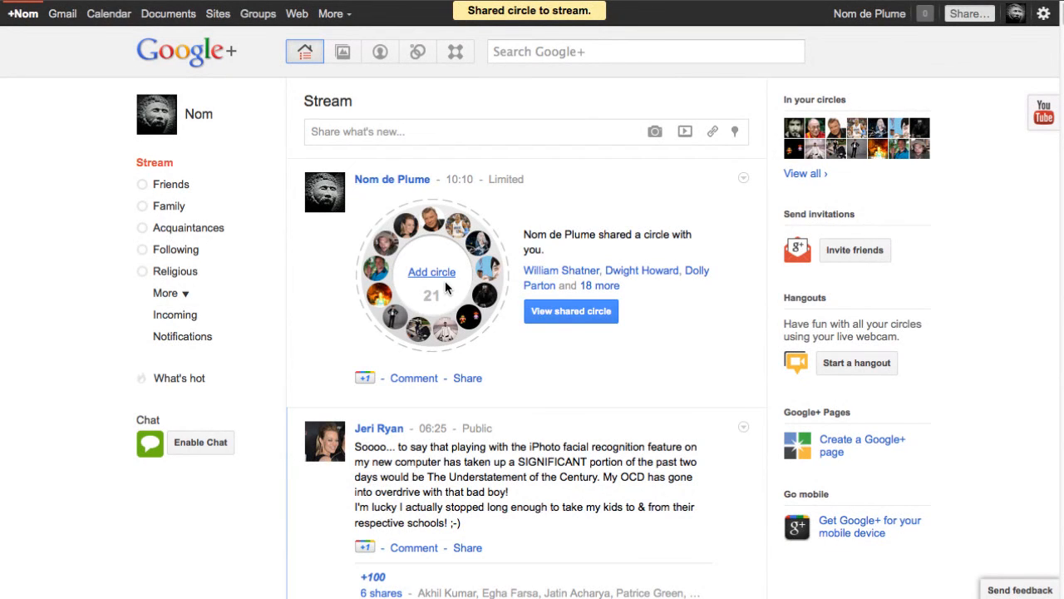
mouse_move(440, 285)
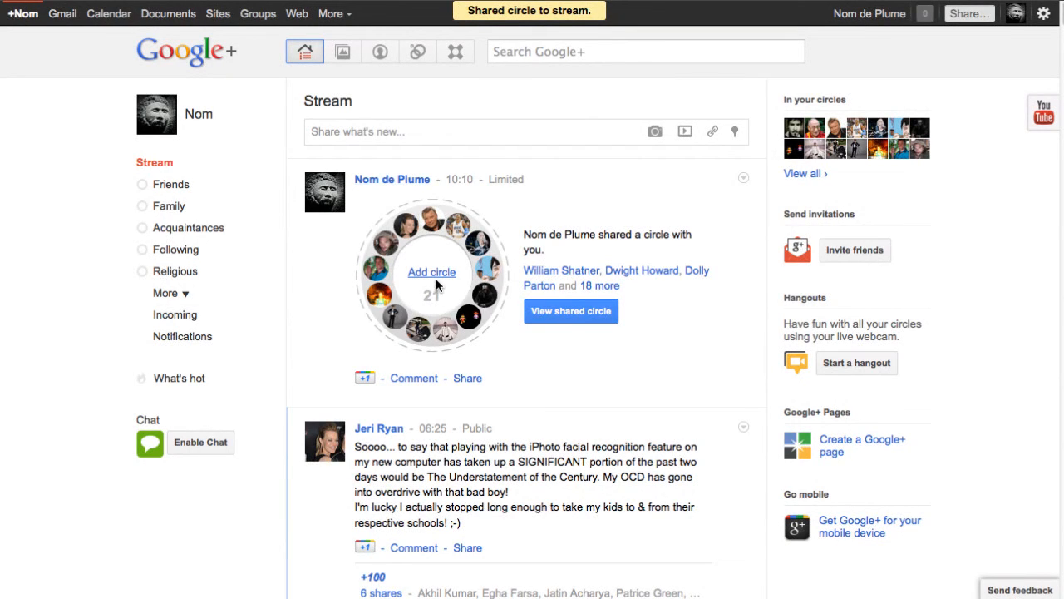
mouse_move(440, 277)
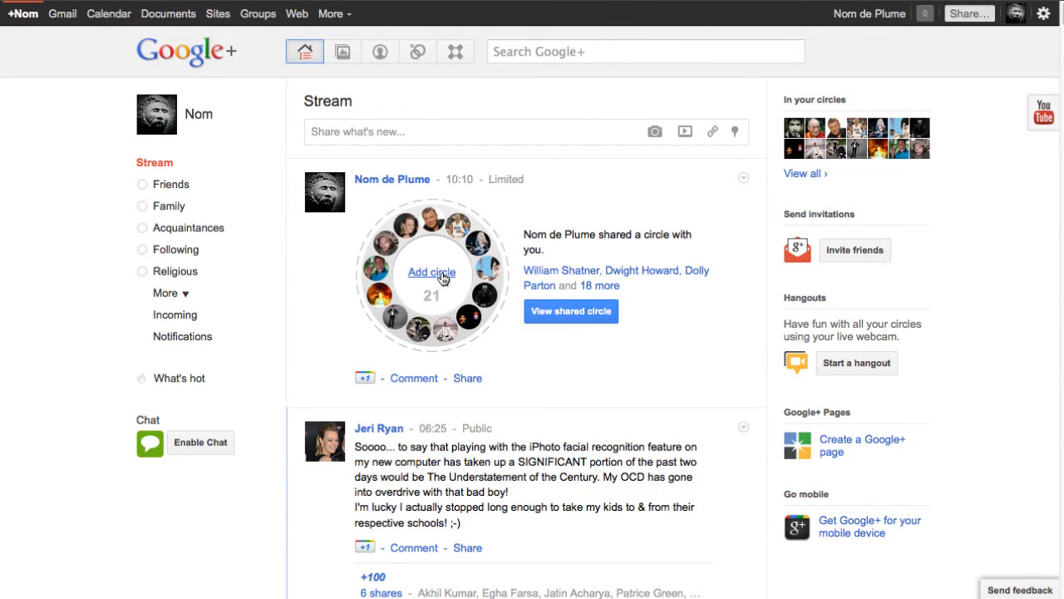